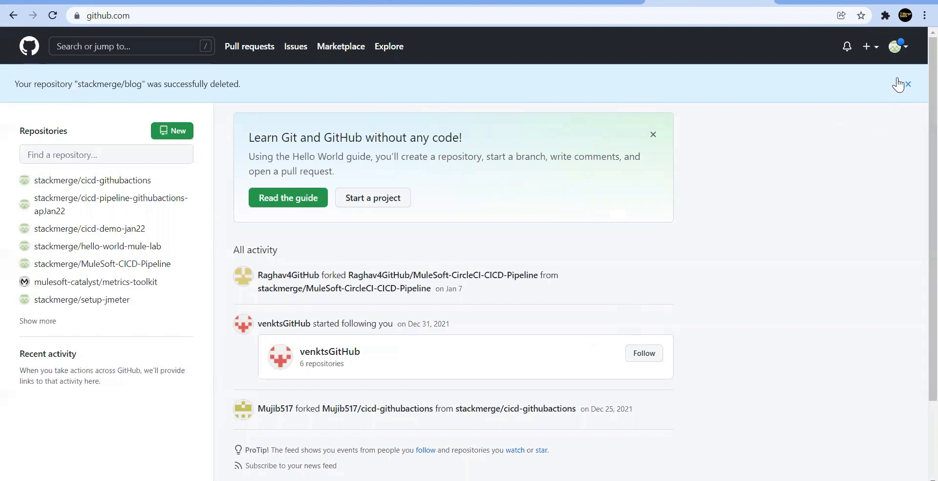
- From the avatar menu, go to account Settings and then Developer settings
click(898, 46)
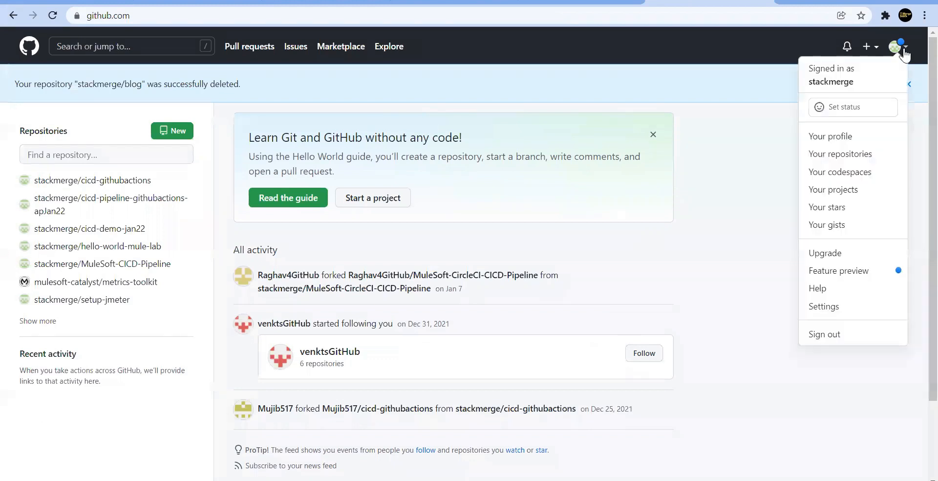
mouse_move(834, 98)
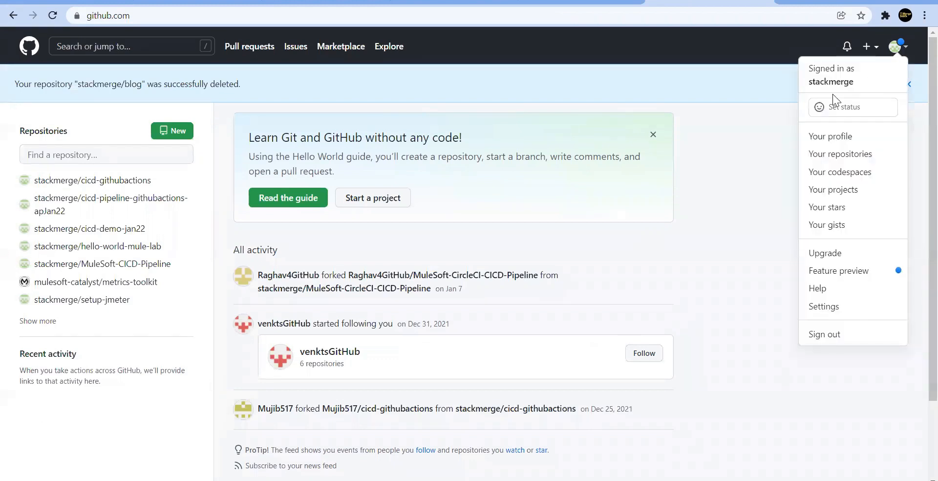
click(754, 329)
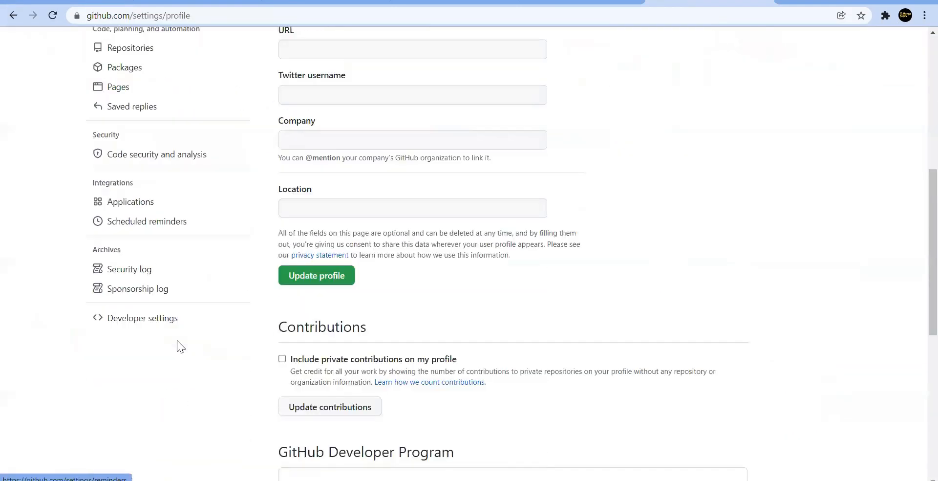
click(142, 318)
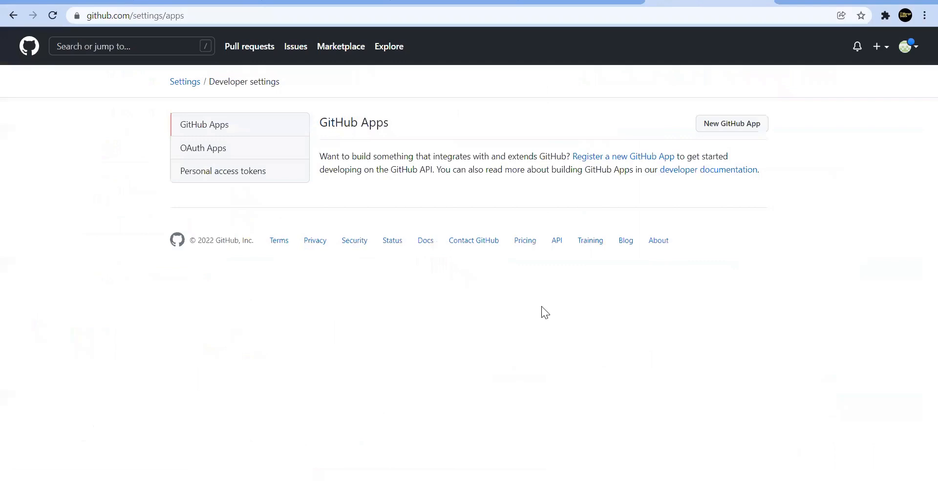
- Start a new personal access token, review its scopes and check delete_repo alongside repo
click(223, 171)
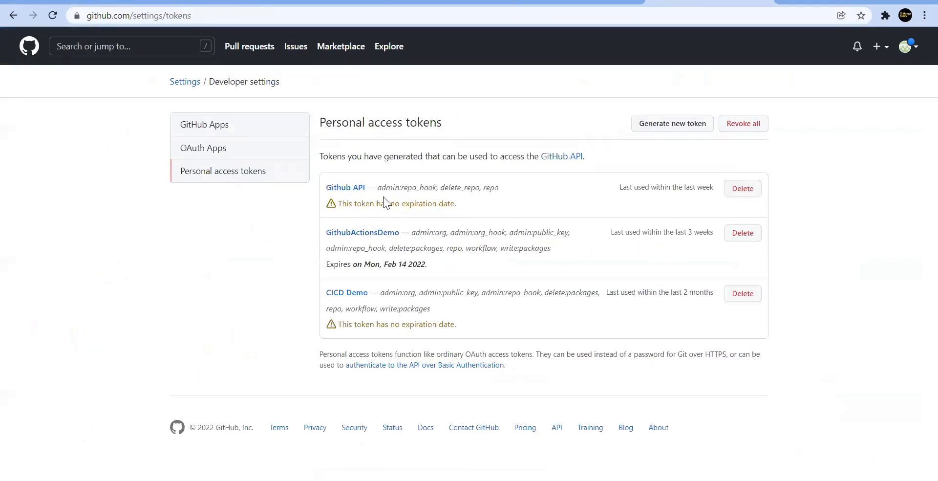
click(672, 123)
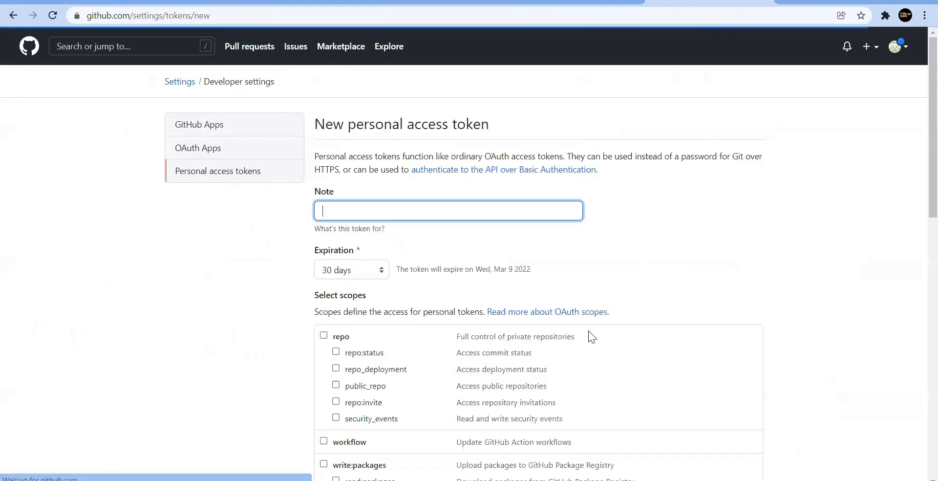
scroll(down, 3)
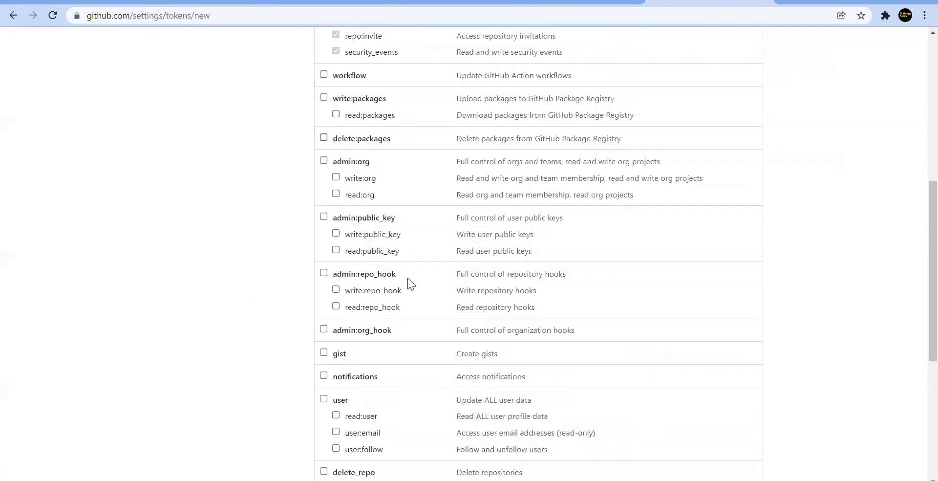
scroll(down, 3)
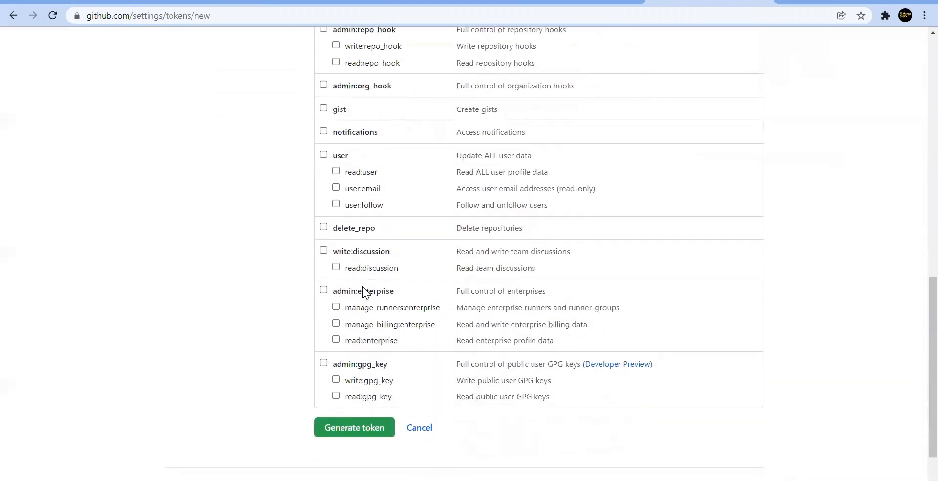
scroll(down, 3)
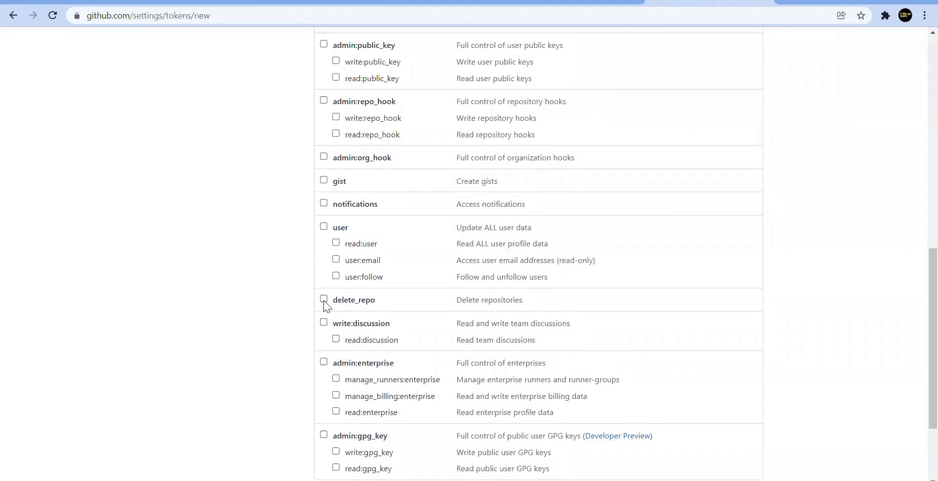
click(323, 299)
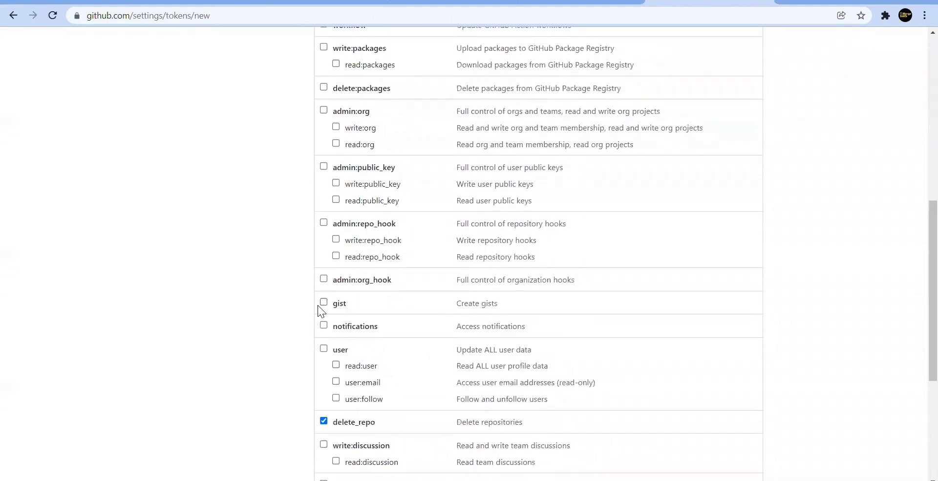
click(324, 221)
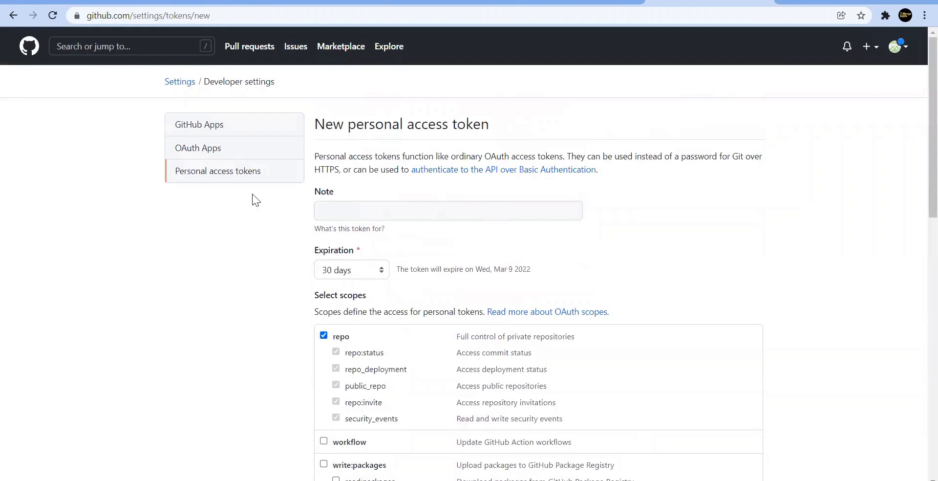
mouse_move(5, 78)
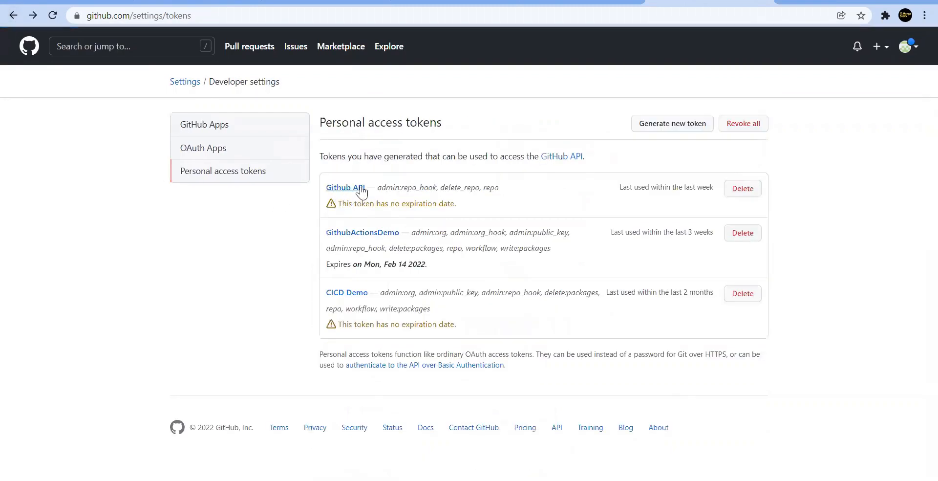
- Open the Github API token's edit page showing its note and repo scopes
click(345, 187)
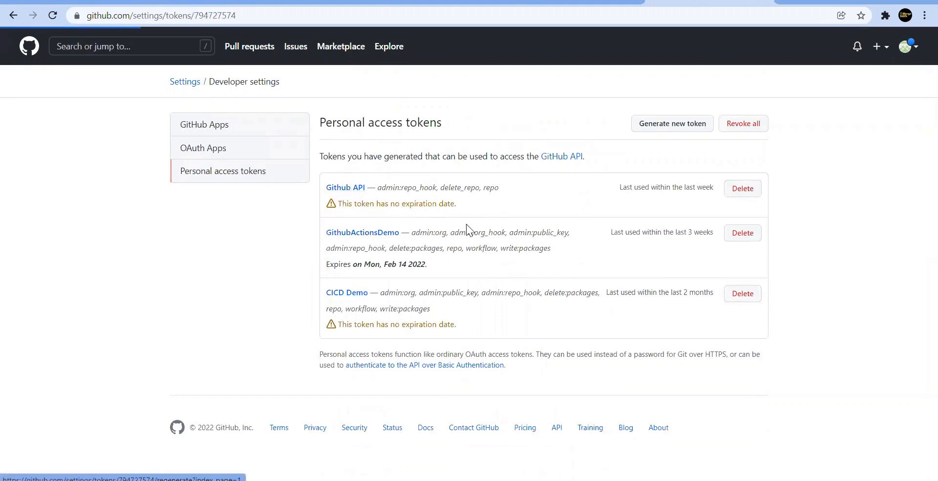
click(345, 187)
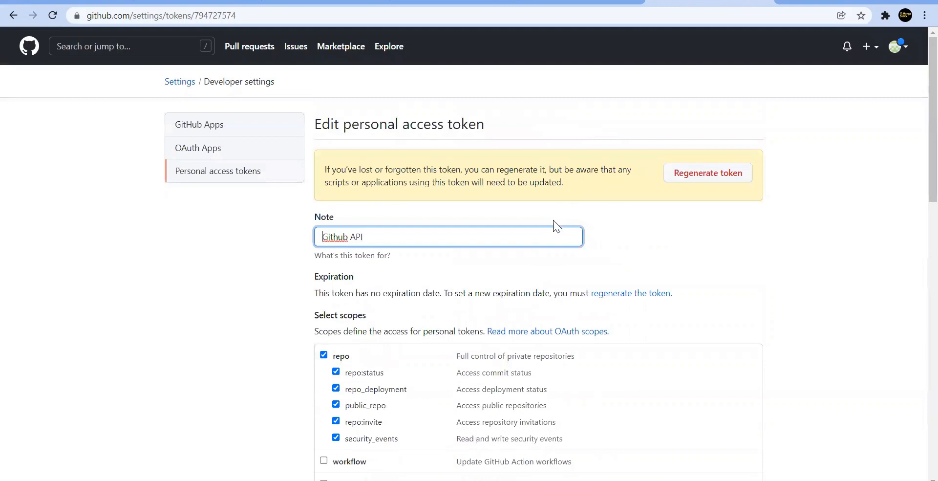
mouse_move(349, 151)
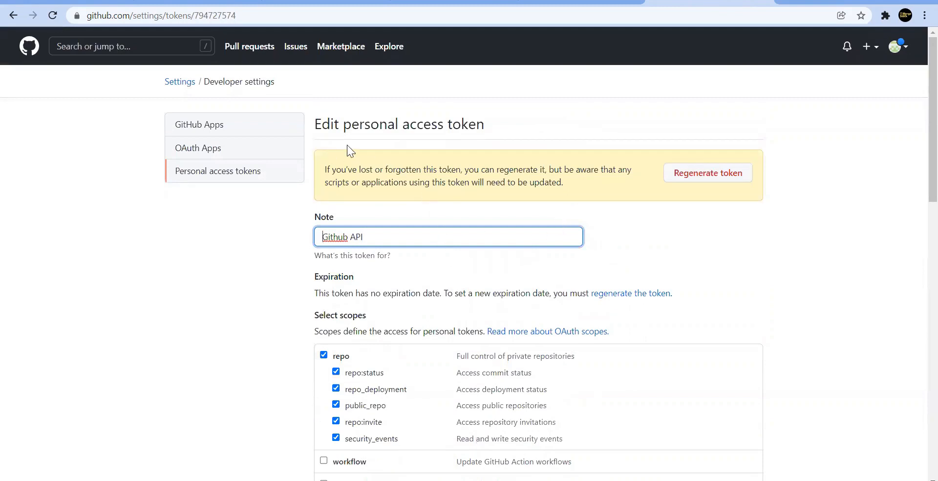
mouse_move(440, 140)
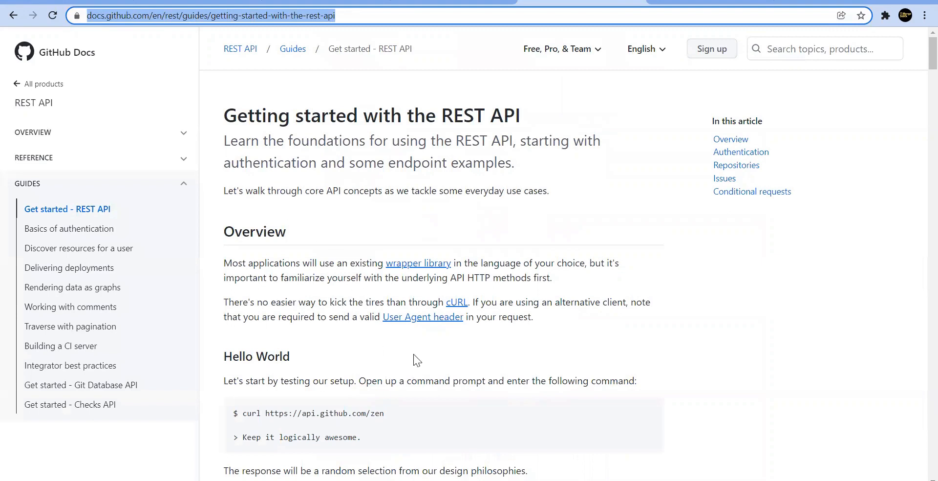
mouse_move(443, 125)
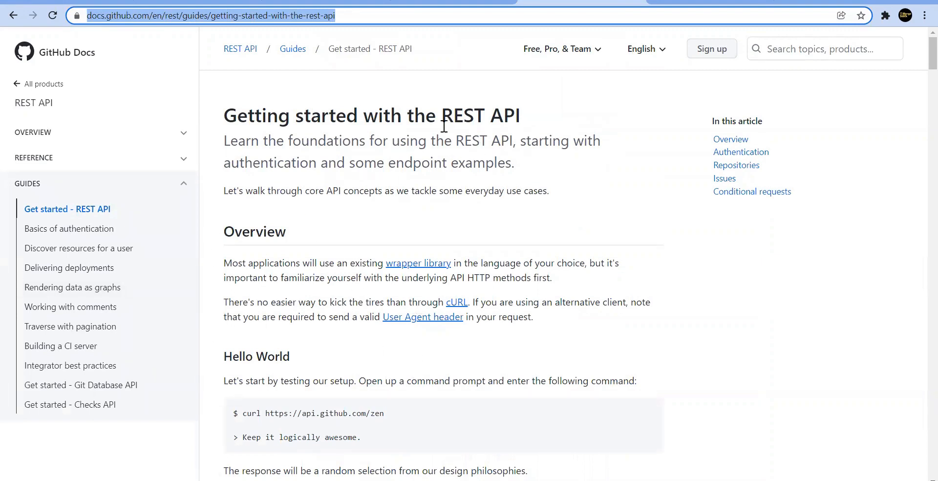
mouse_move(440, 236)
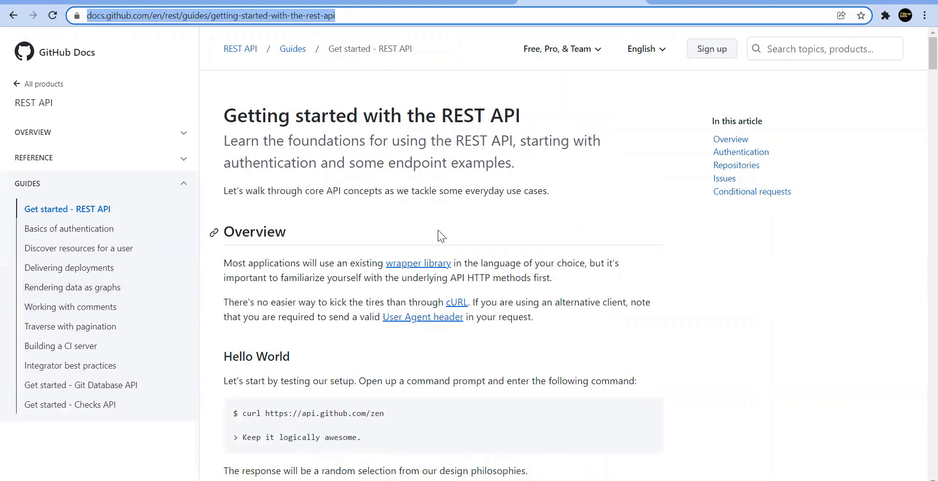
mouse_move(389, 276)
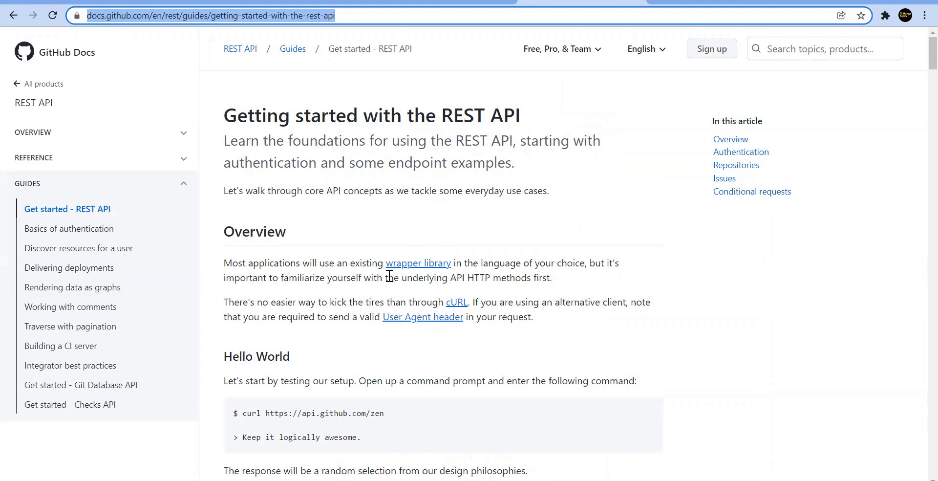
scroll(down, 3)
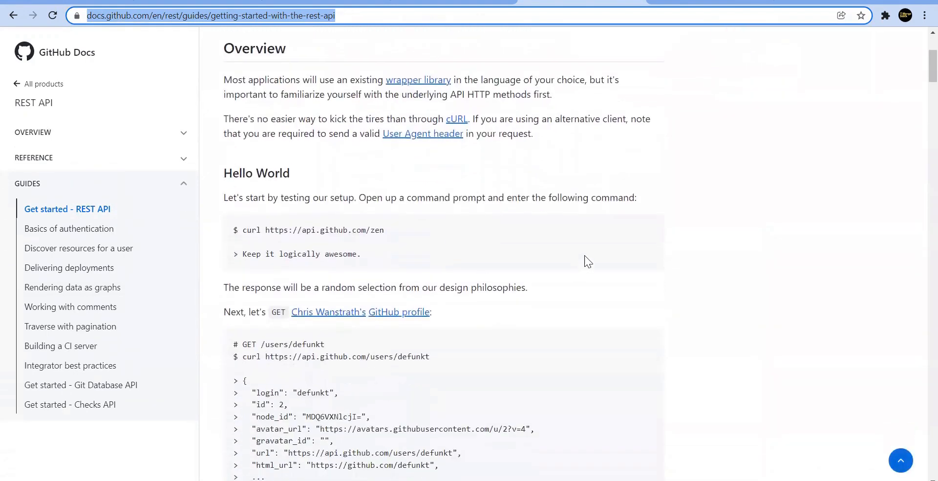
scroll(up, 3)
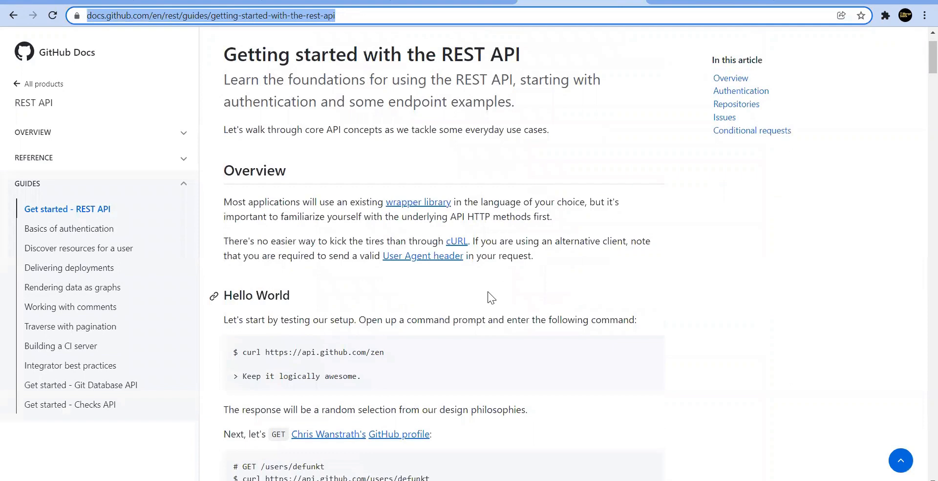
mouse_move(551, 273)
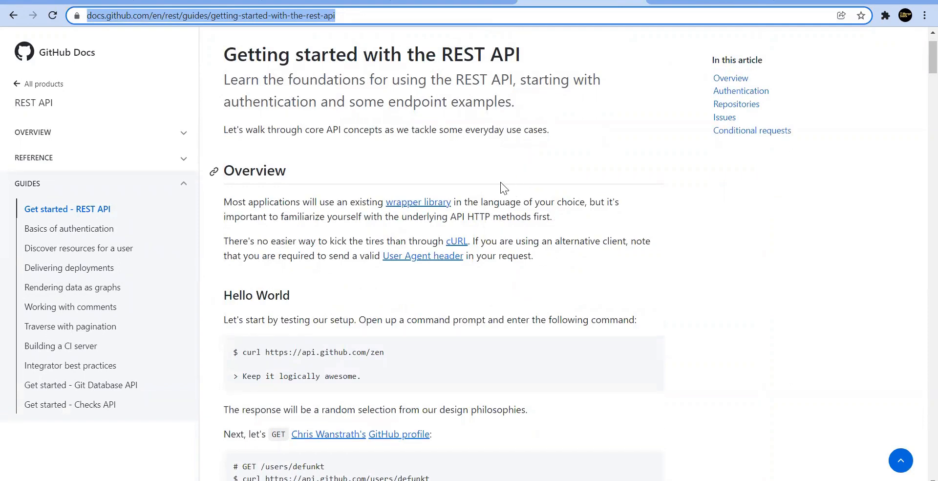
mouse_move(280, 118)
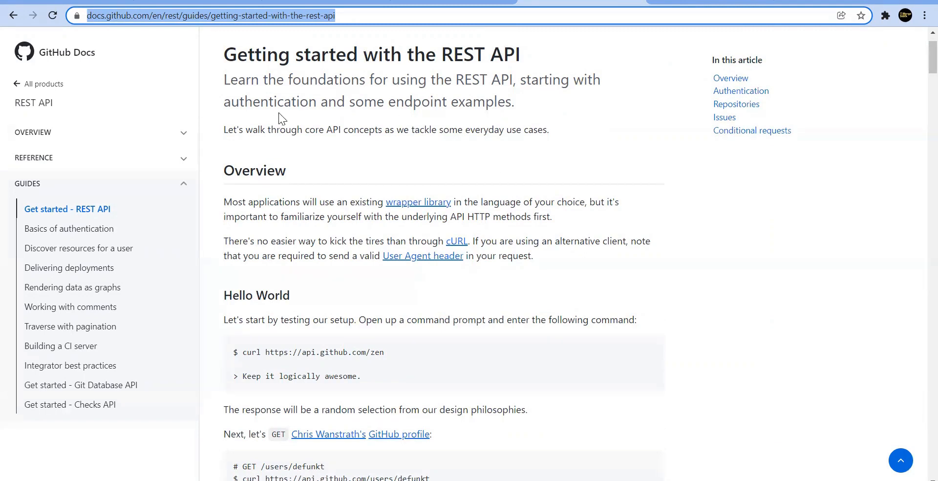
mouse_move(459, 292)
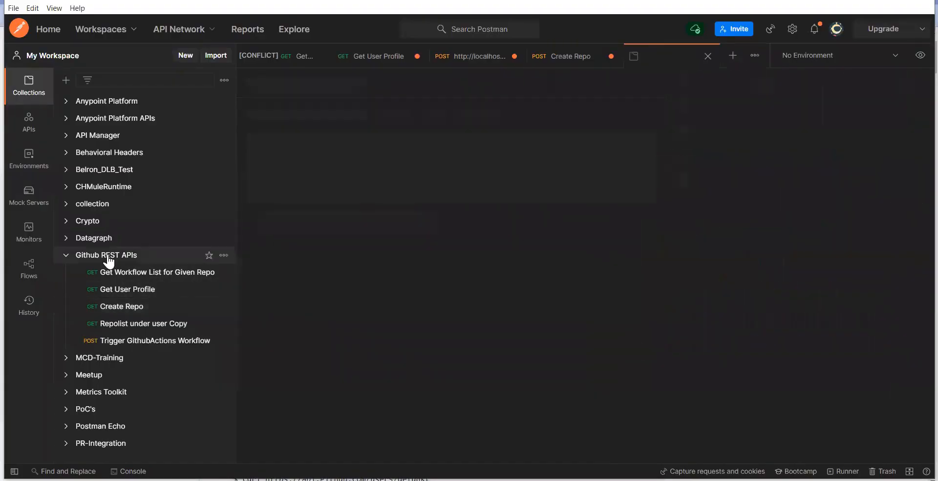
- Open the Github REST APIs collection tab listing its five requests
click(106, 255)
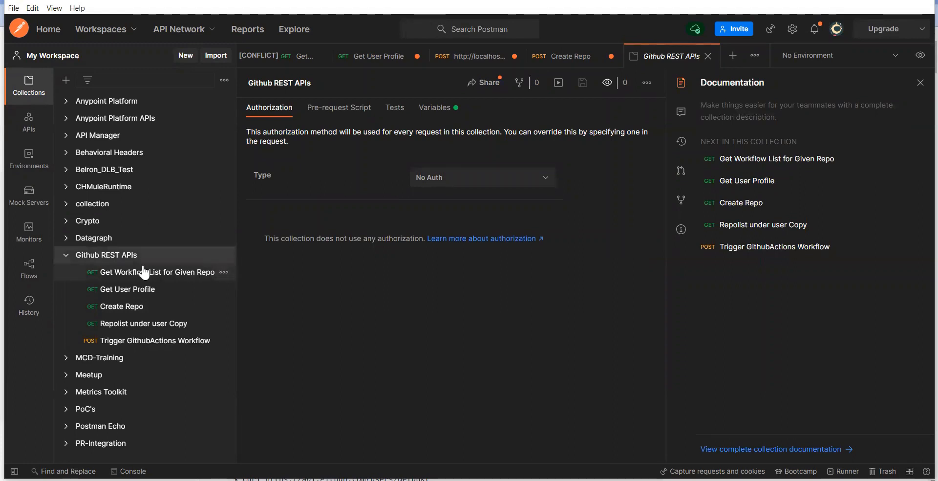
mouse_move(195, 261)
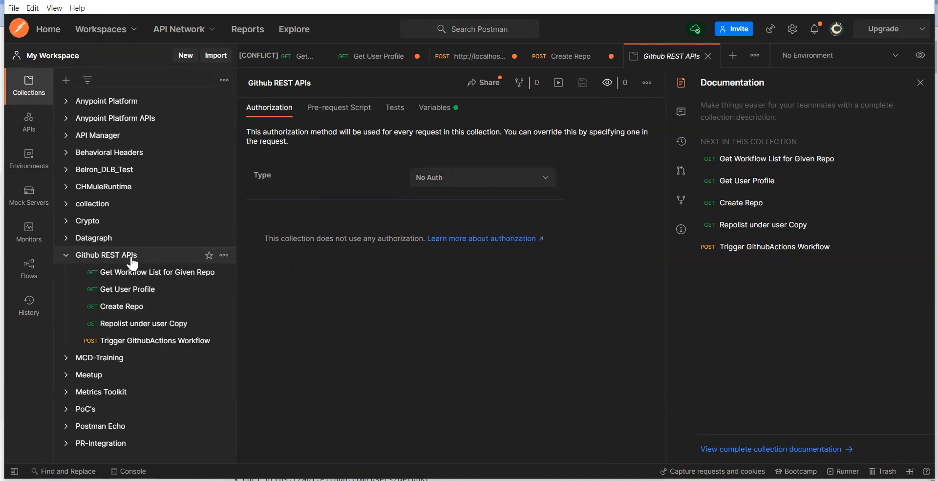
mouse_move(182, 262)
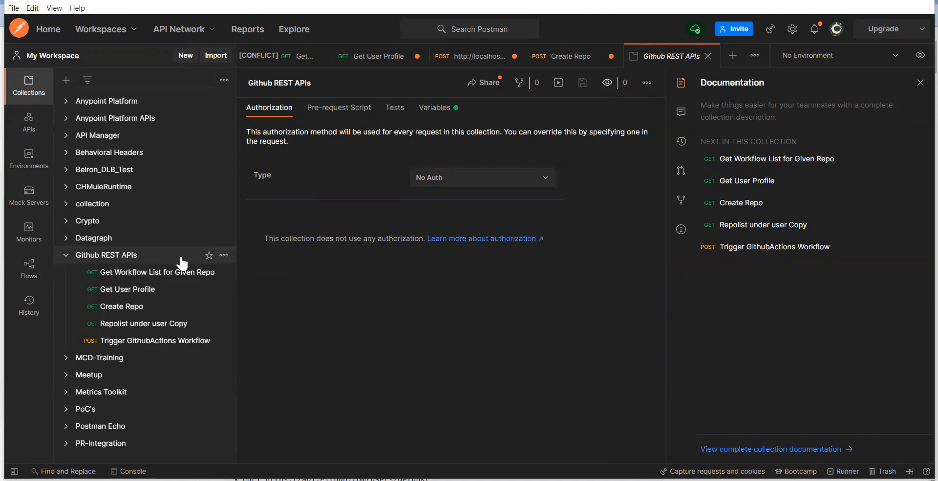
mouse_move(235, 257)
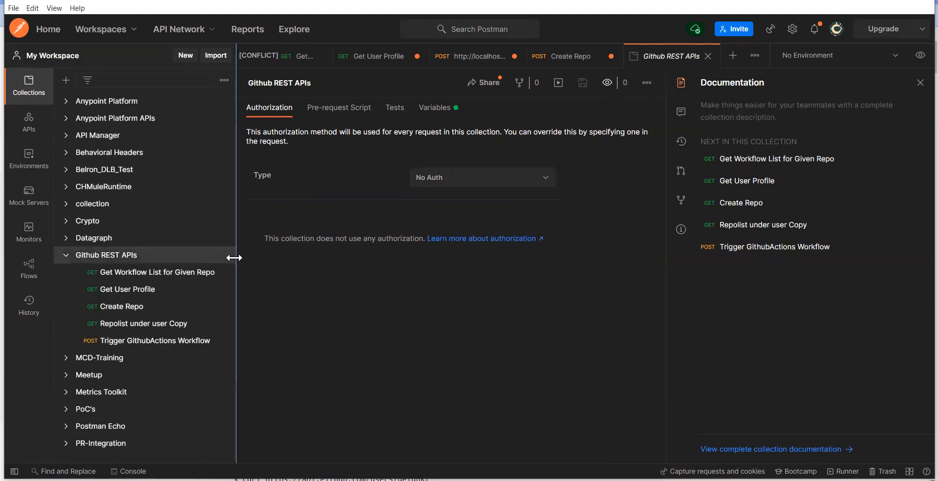
mouse_move(112, 270)
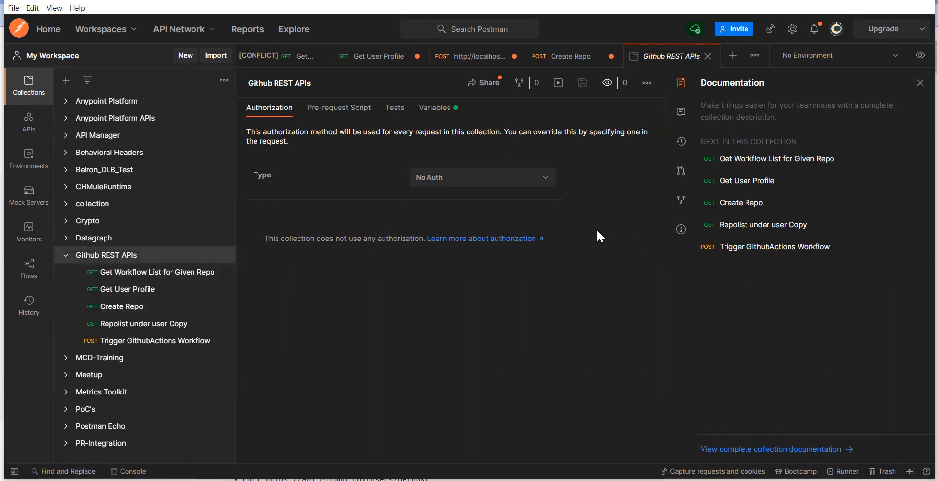
click(121, 306)
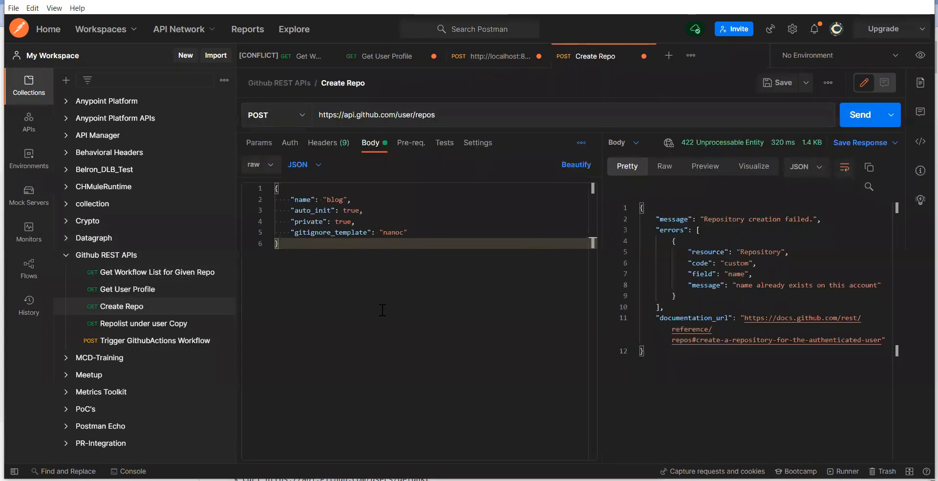
click(387, 55)
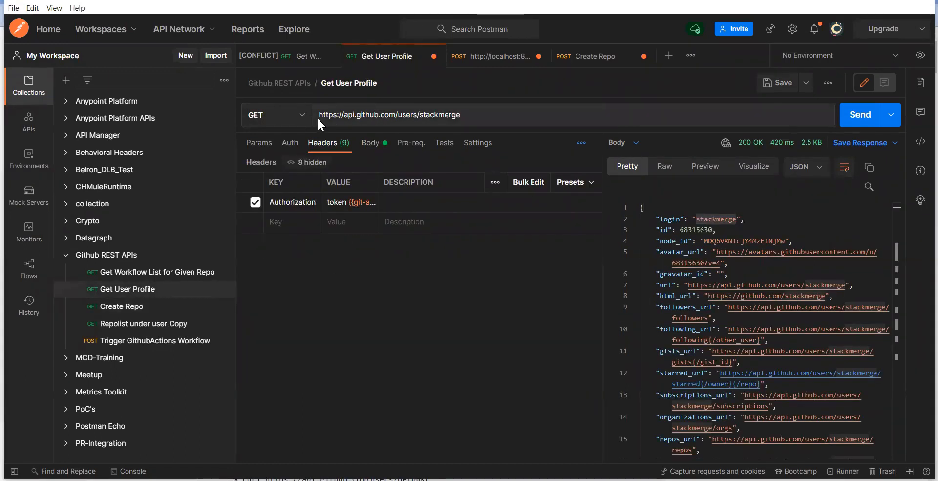
click(465, 114)
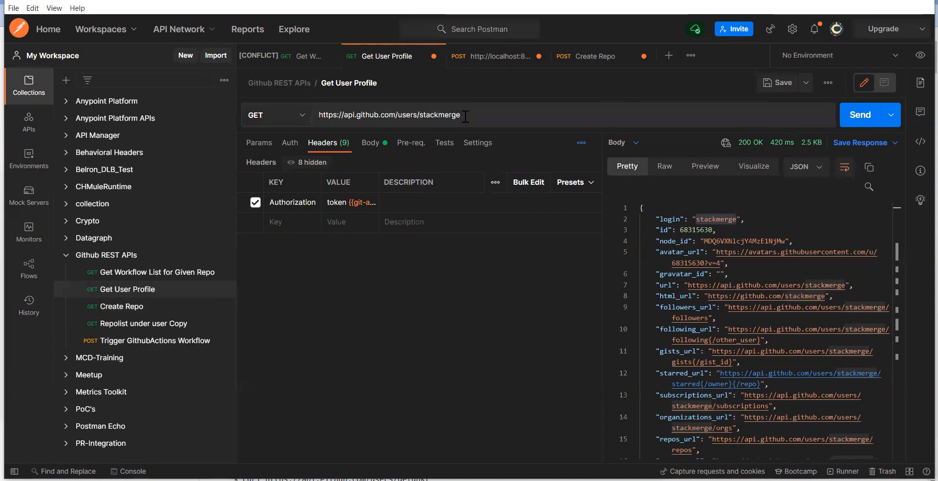
drag(356, 115, 461, 115)
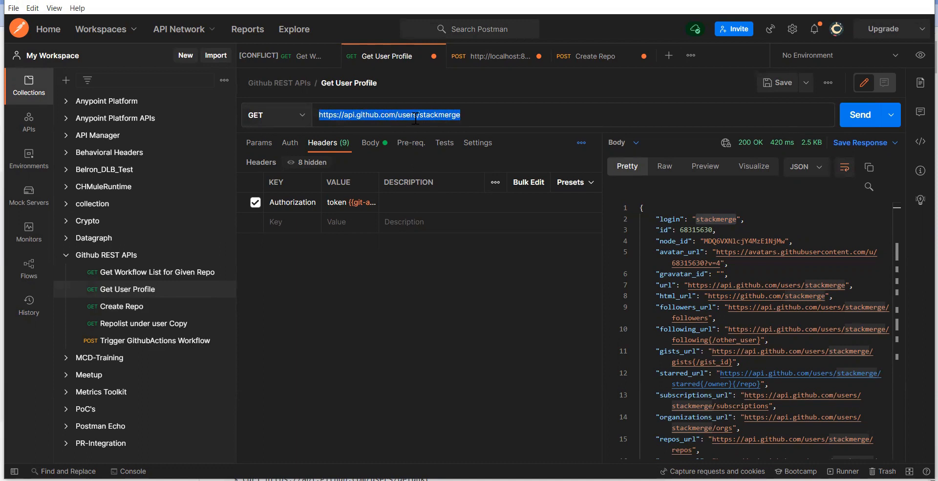
click(475, 116)
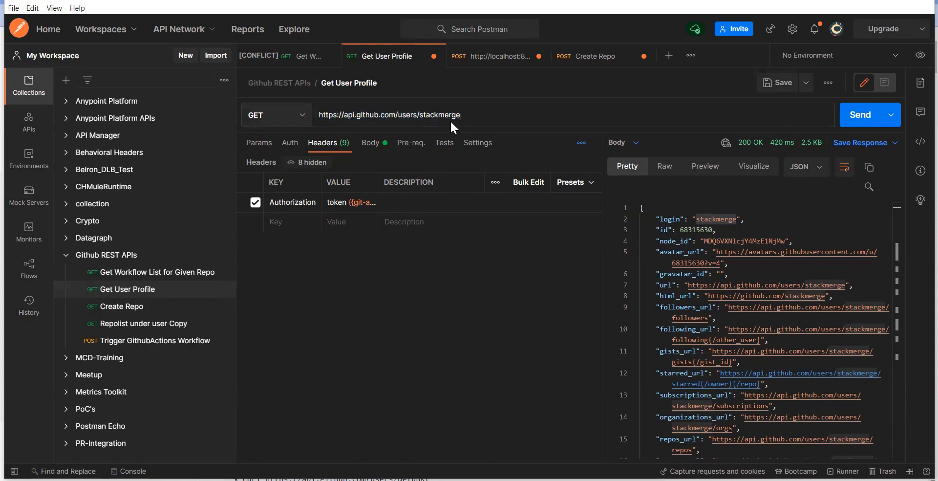
click(412, 114)
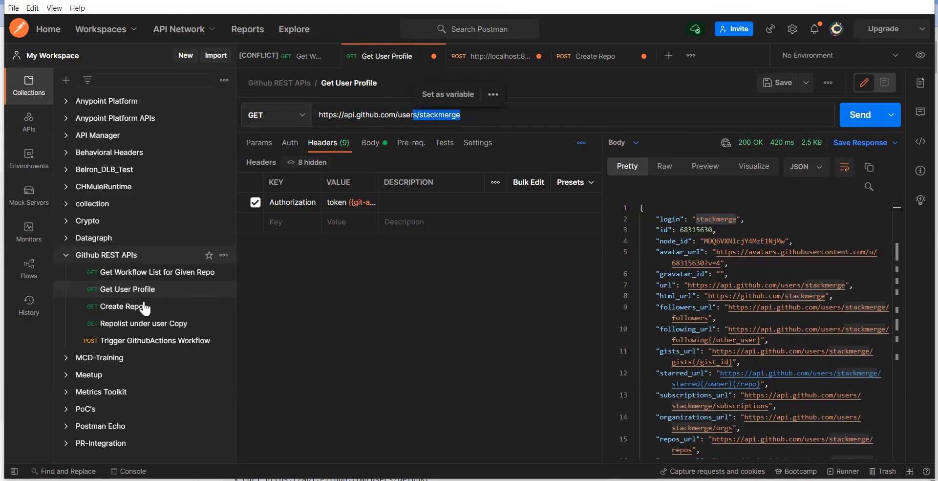
- Duplicate Get User Profile and rename the copy Get All User Profile
right_click(127, 289)
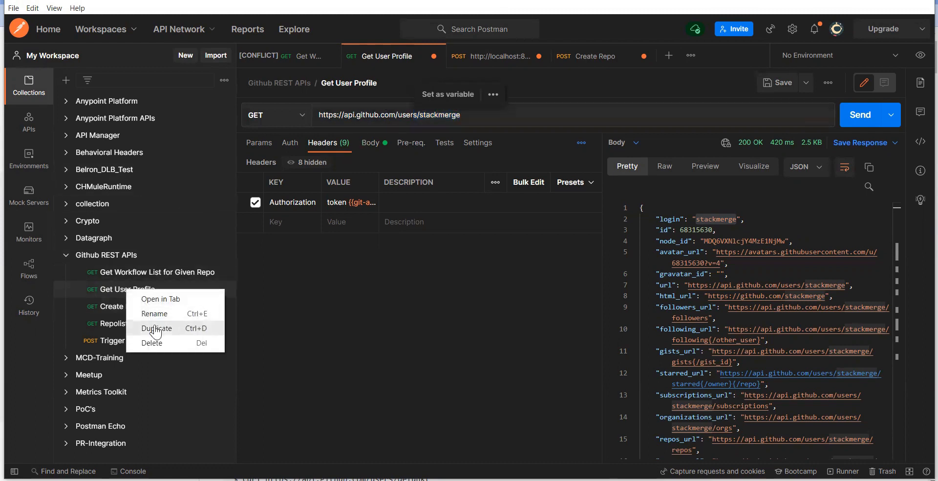
click(156, 328)
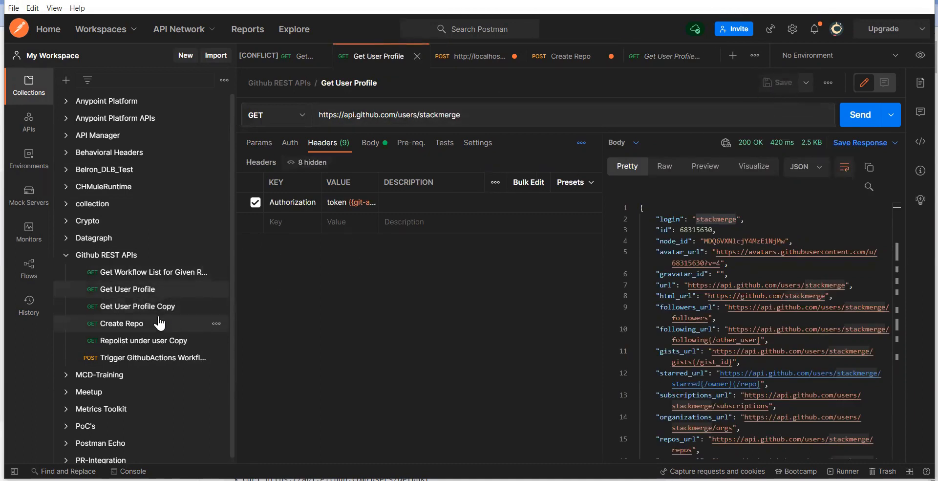
click(137, 306)
text( All)
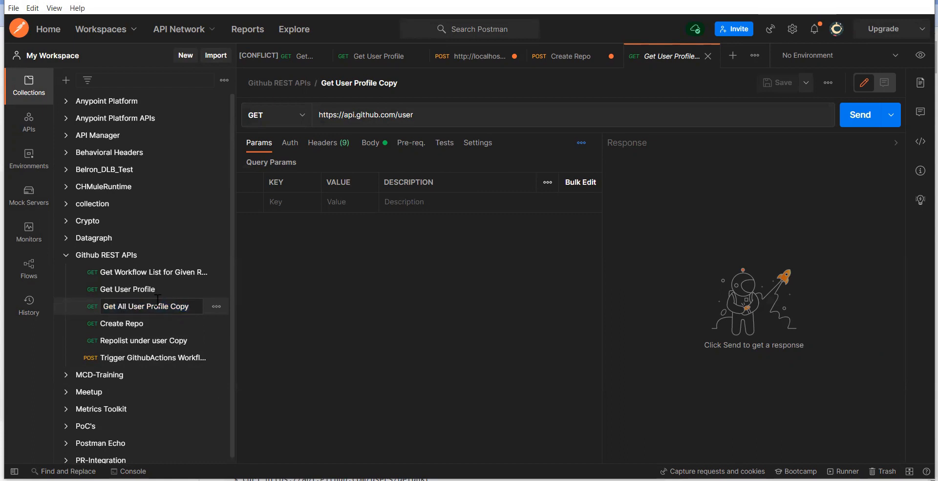
double_click(178, 306)
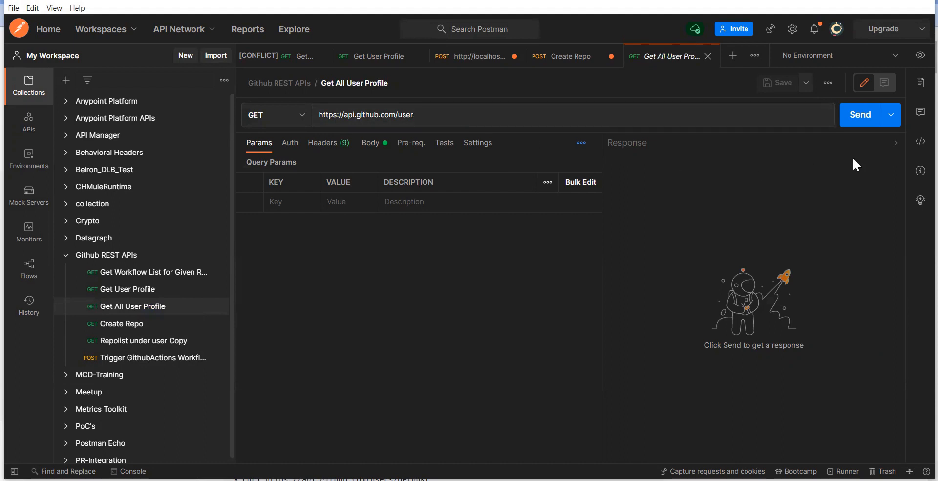
click(860, 114)
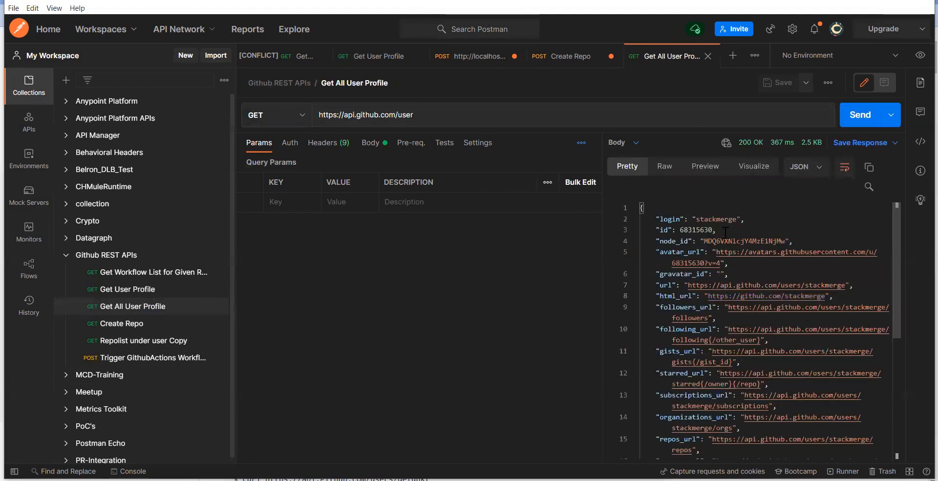
scroll(down, 3)
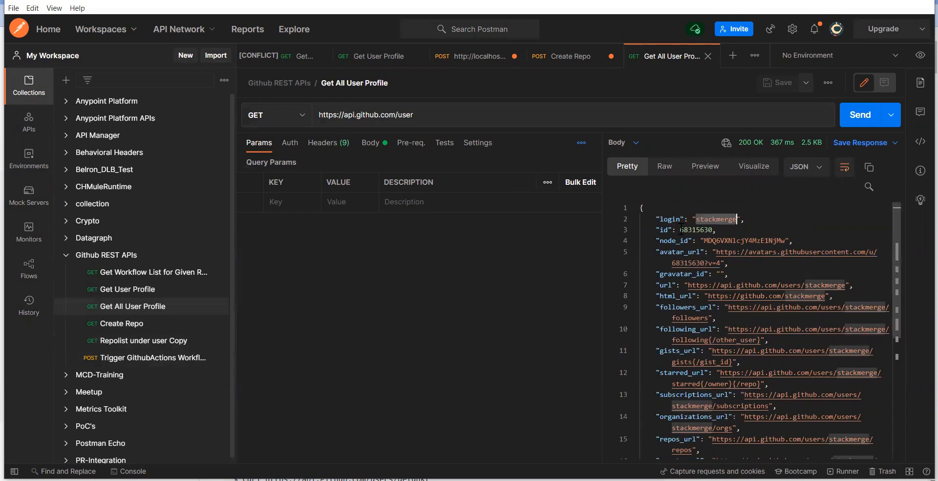
click(379, 56)
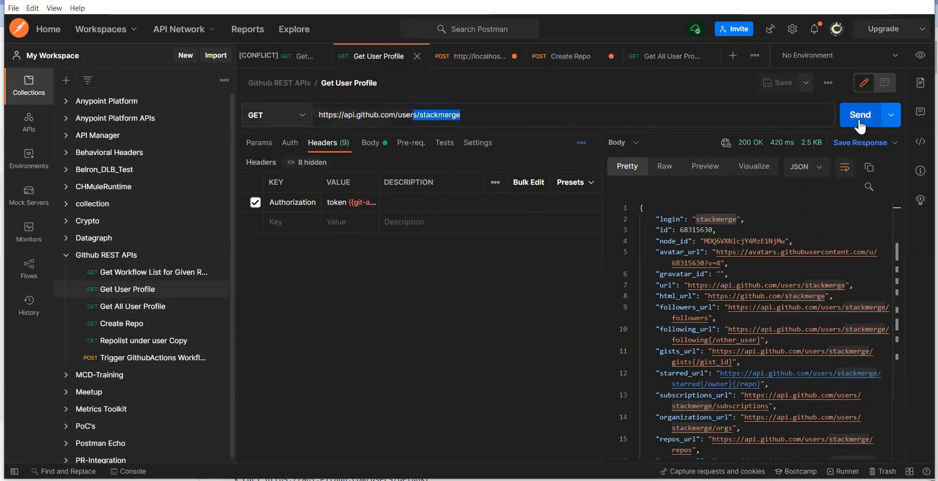
- Resend Get User Profile, then switch to Create Repo showing its 422 name-already-exists response
click(860, 114)
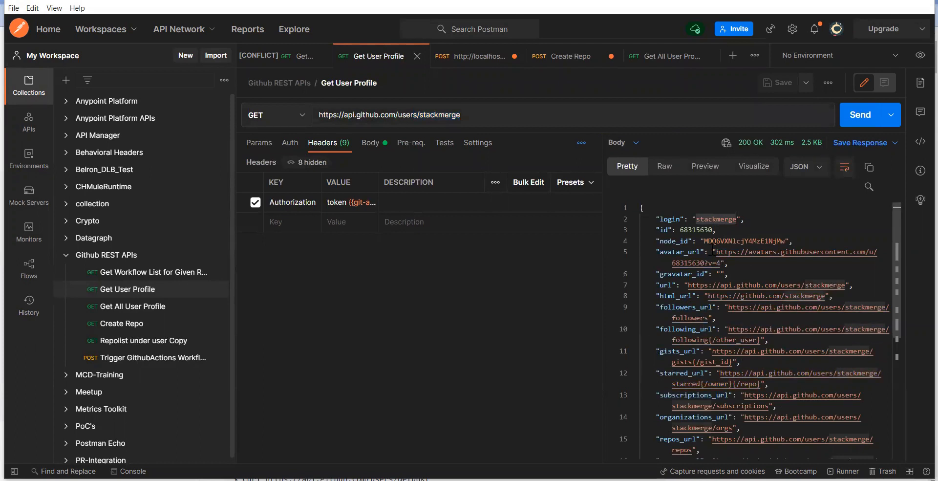
mouse_move(716, 387)
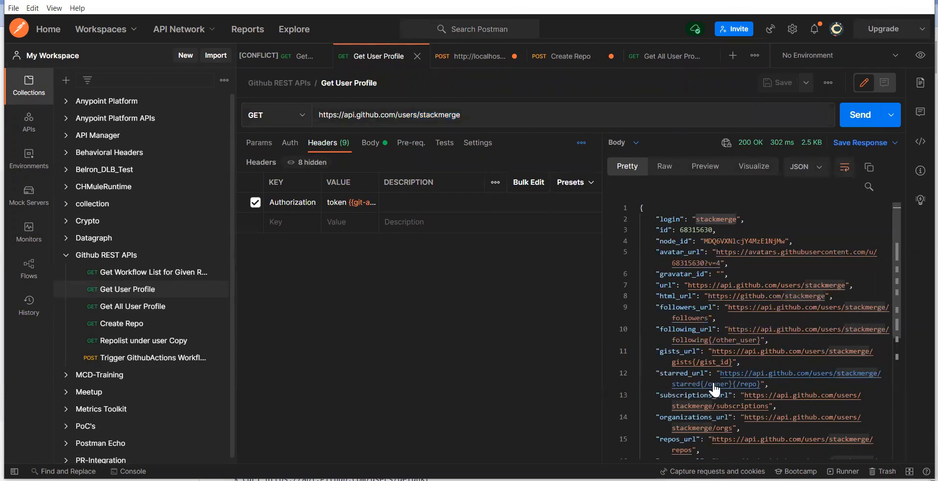
mouse_move(715, 388)
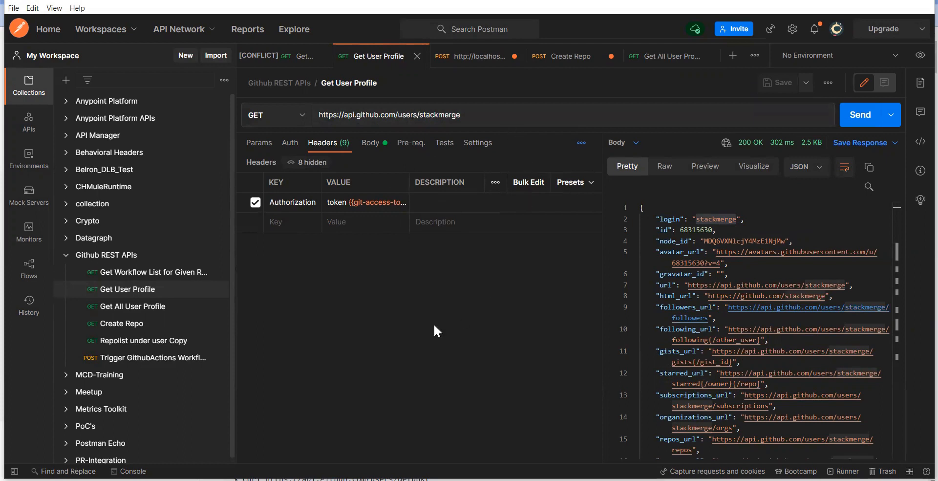
click(522, 117)
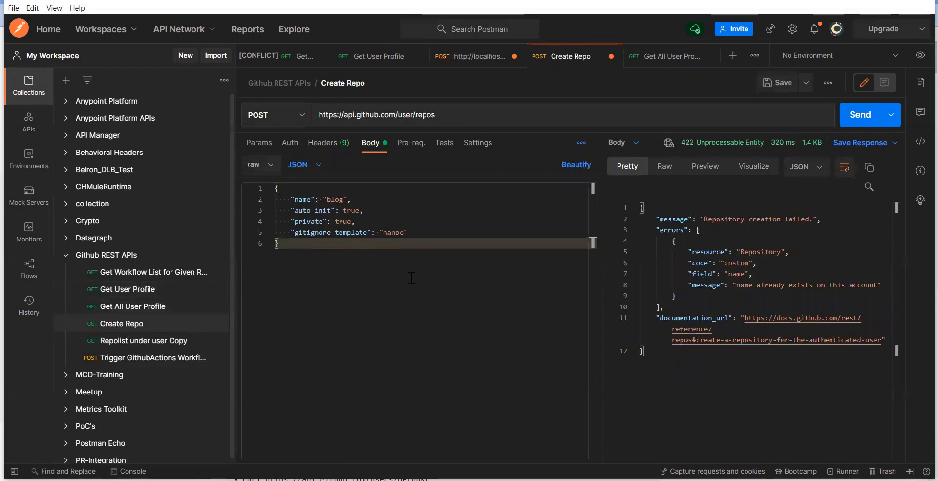
mouse_move(461, 289)
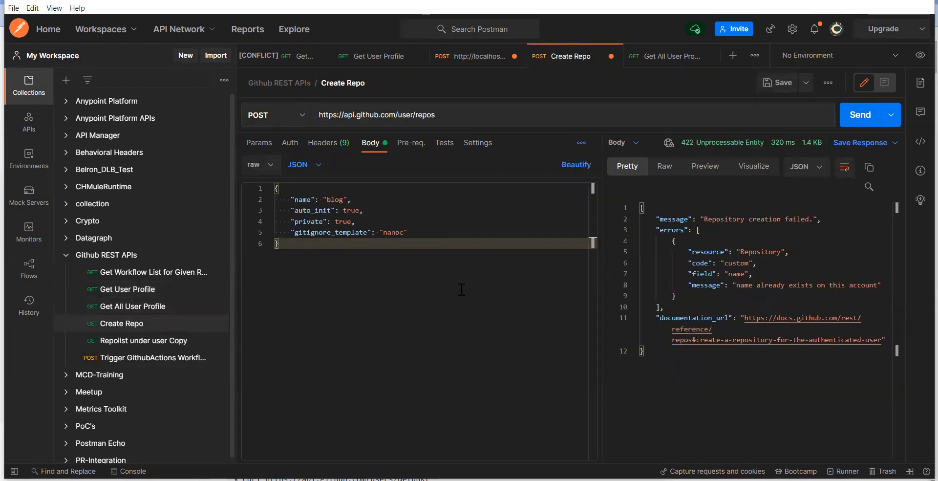
mouse_move(324, 128)
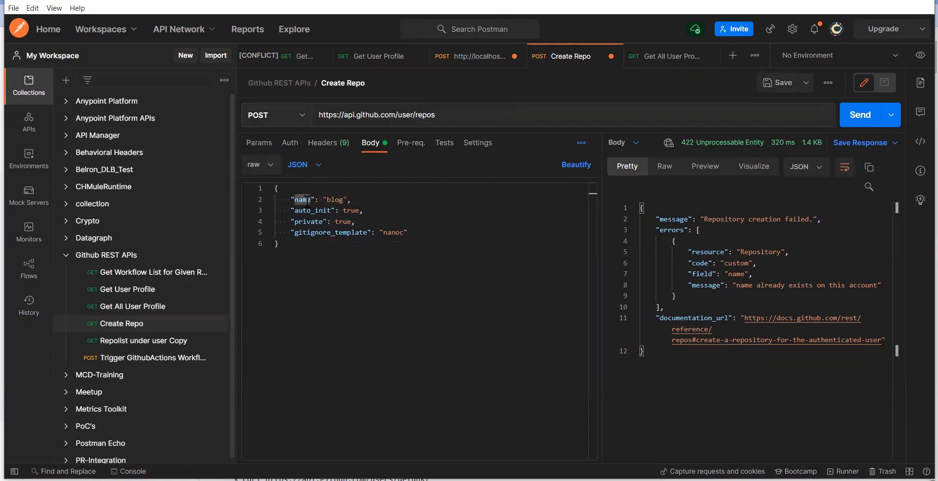
- Review the name field in the Create Repo JSON body and resend the request
double_click(312, 210)
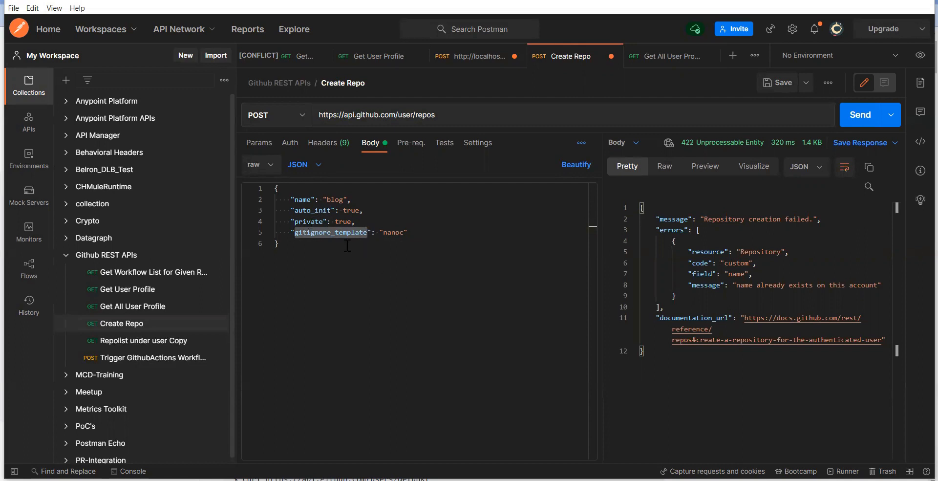
mouse_move(387, 261)
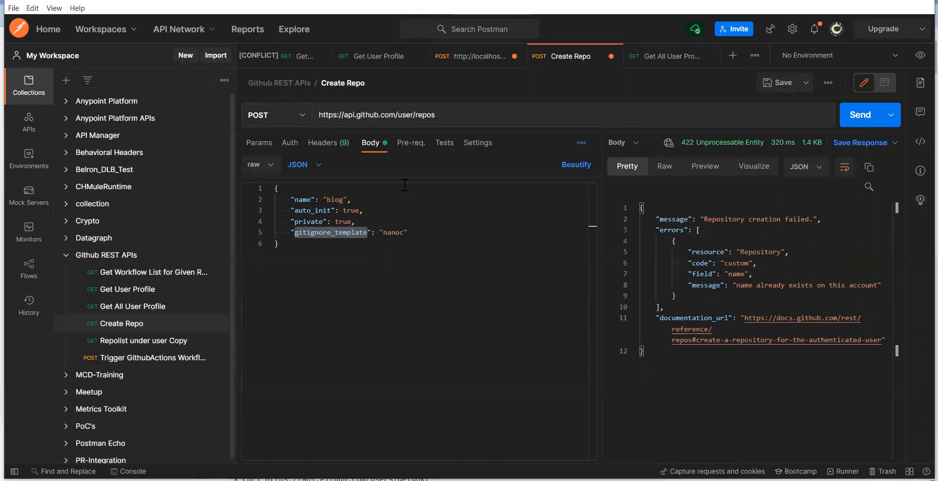
click(860, 114)
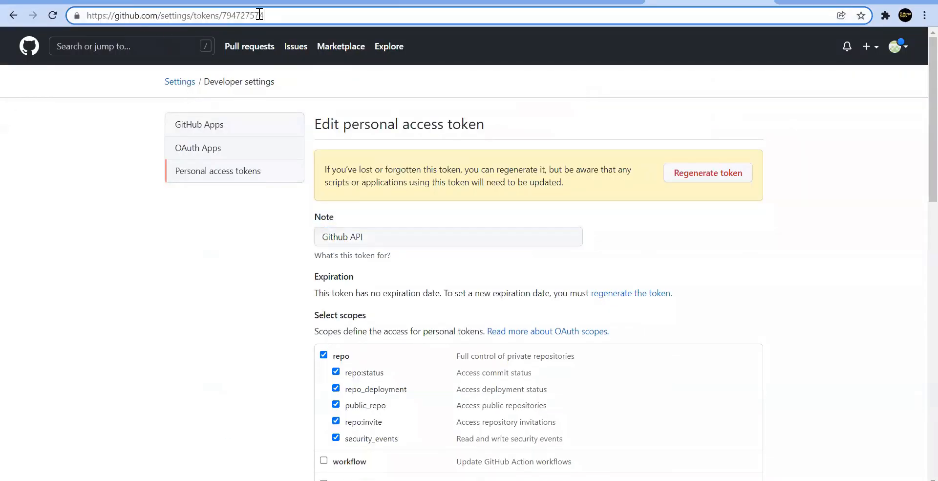
- Navigate to github.com/stackmerge/blog and open the repository's README.md
double_click(249, 15)
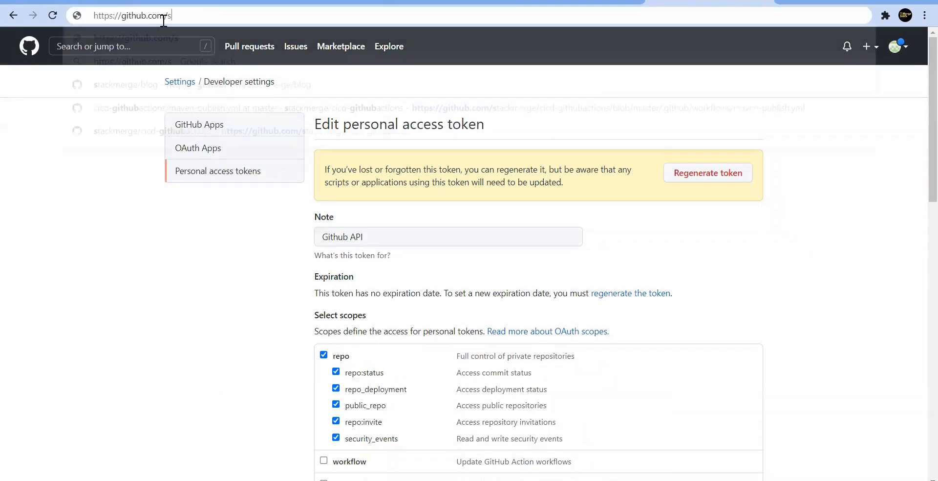
text(tackmerge)
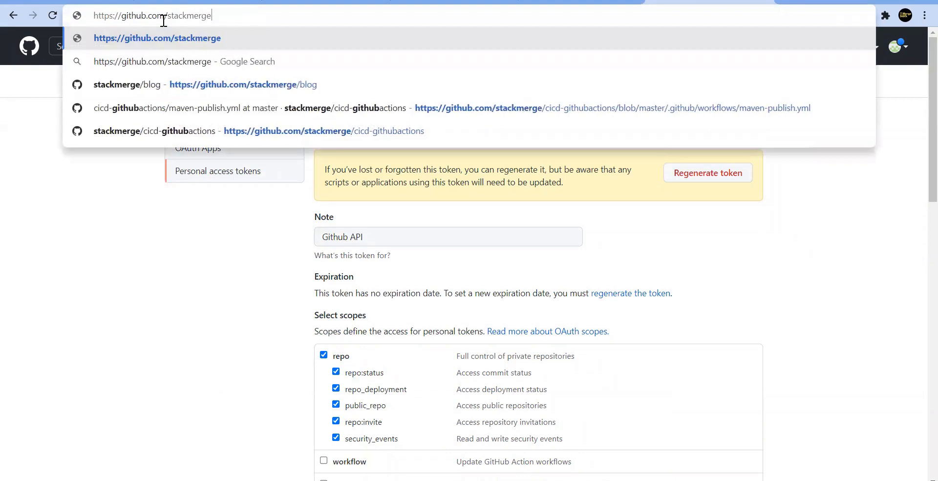
text(/)
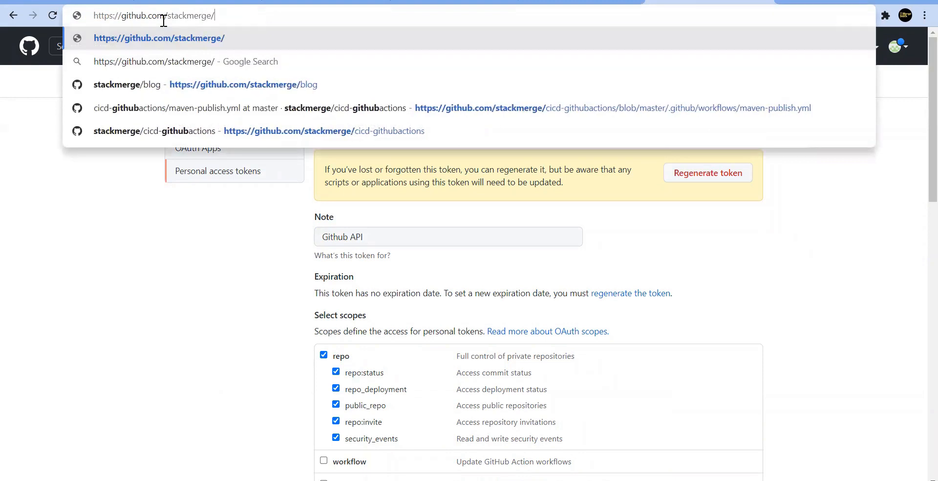
text(blo)
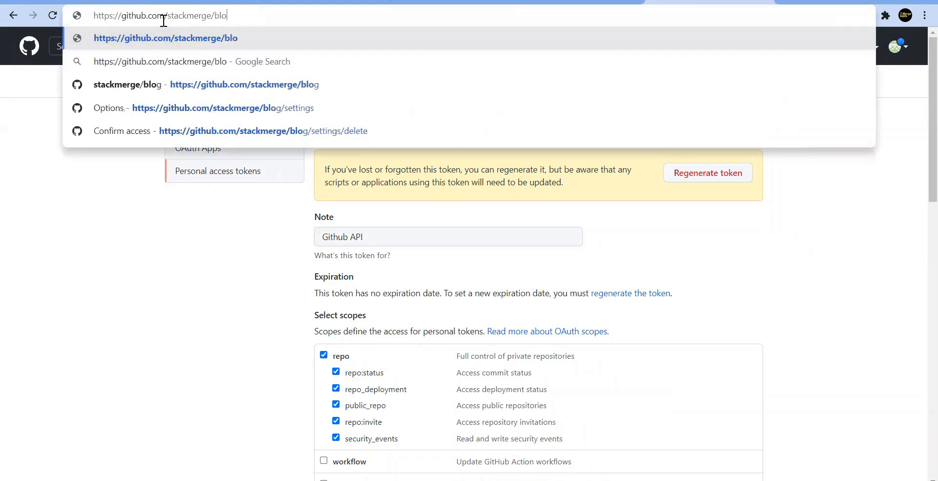
click(165, 38)
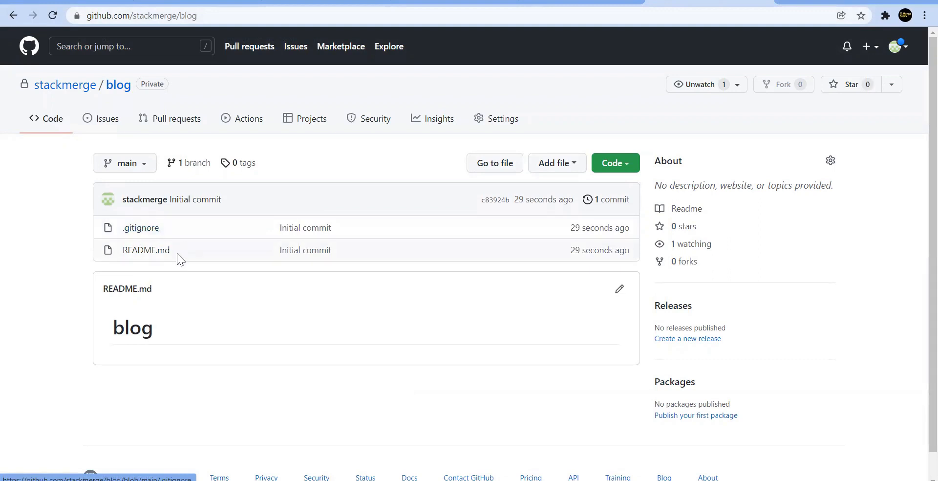
click(145, 249)
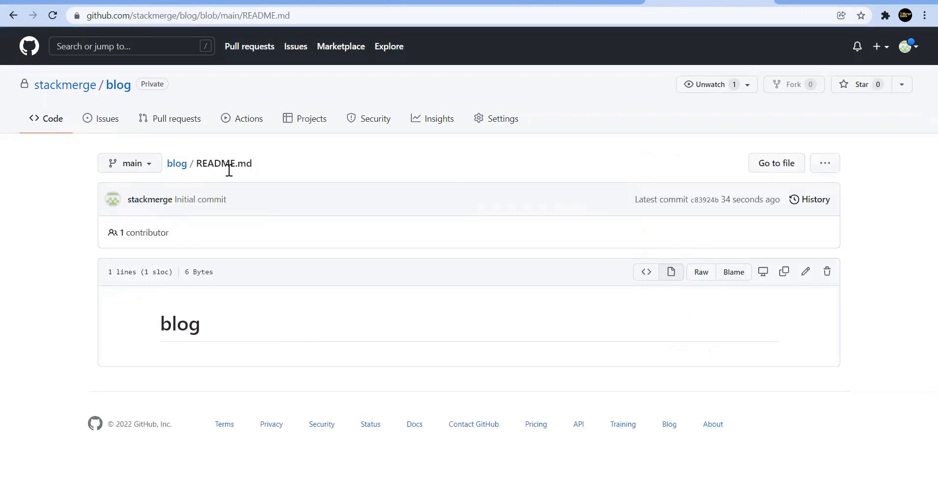
mouse_move(170, 251)
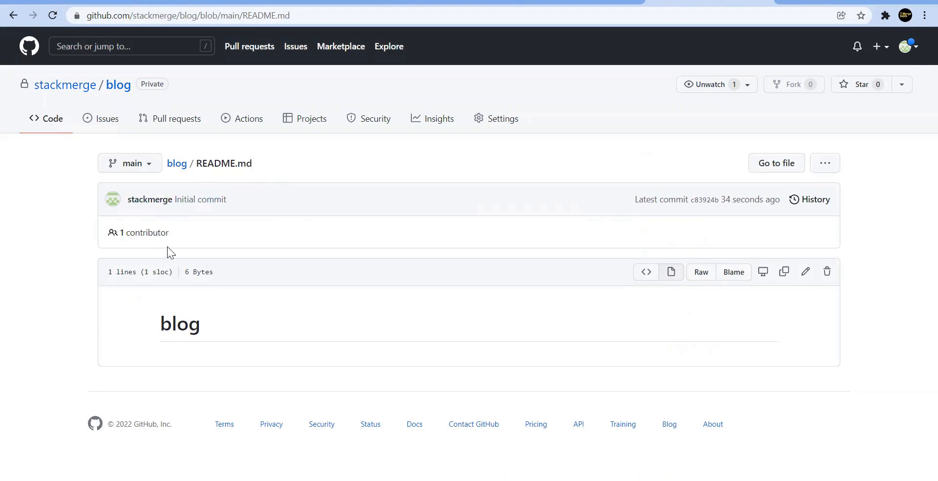
mouse_move(381, 269)
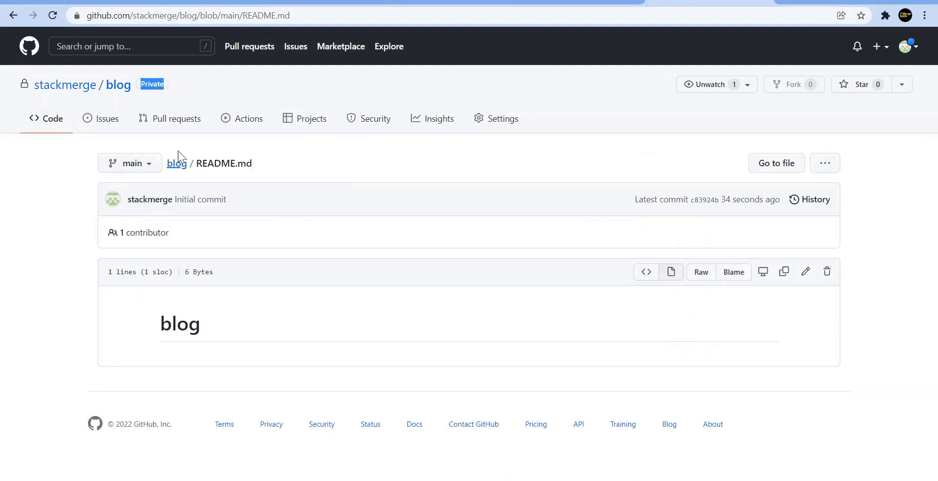
mouse_move(456, 140)
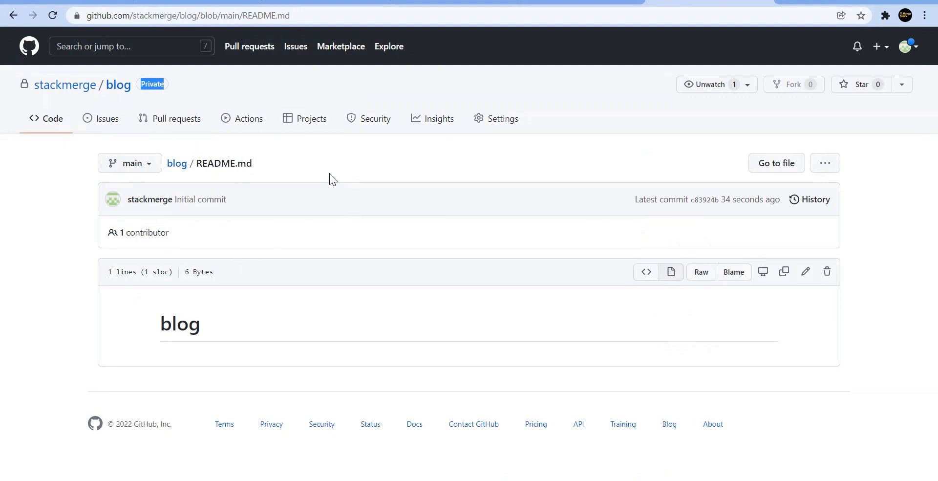
mouse_move(375, 230)
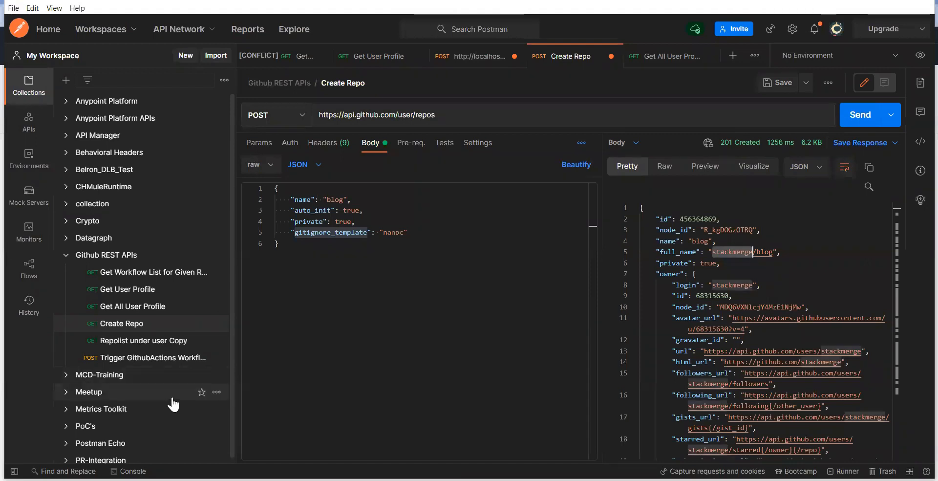
mouse_move(197, 378)
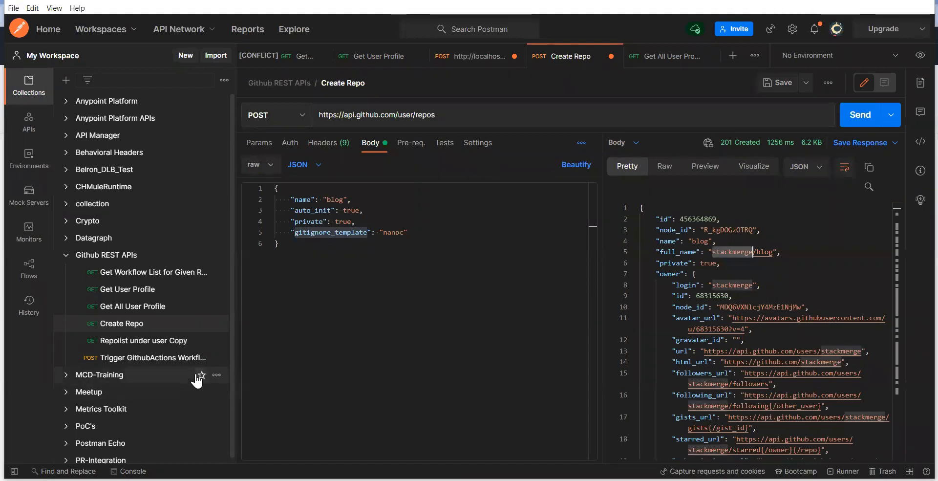
mouse_move(186, 377)
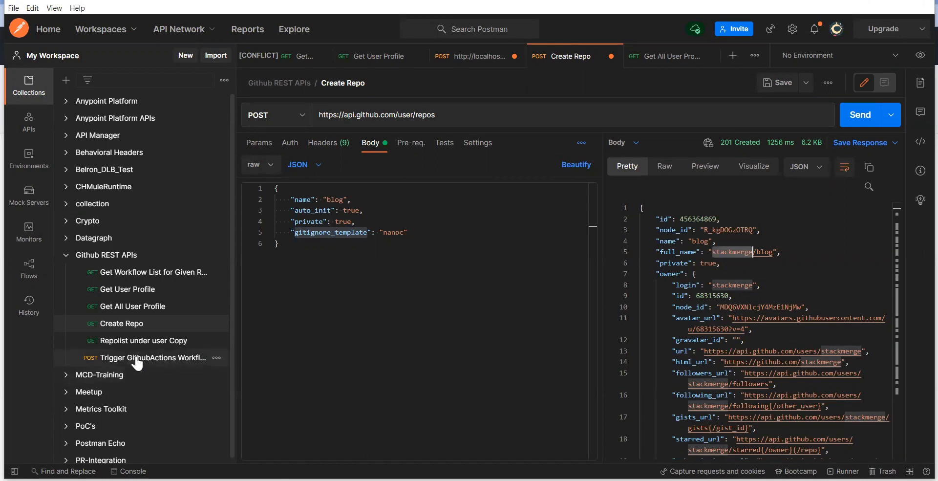
mouse_move(149, 344)
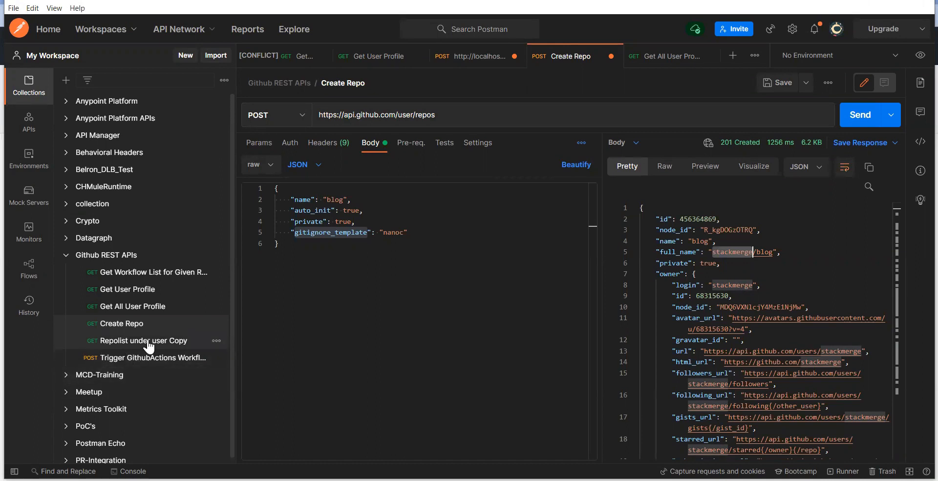
- Open the Repolist under user Copy GET request to api.github.com/user/repos
click(143, 340)
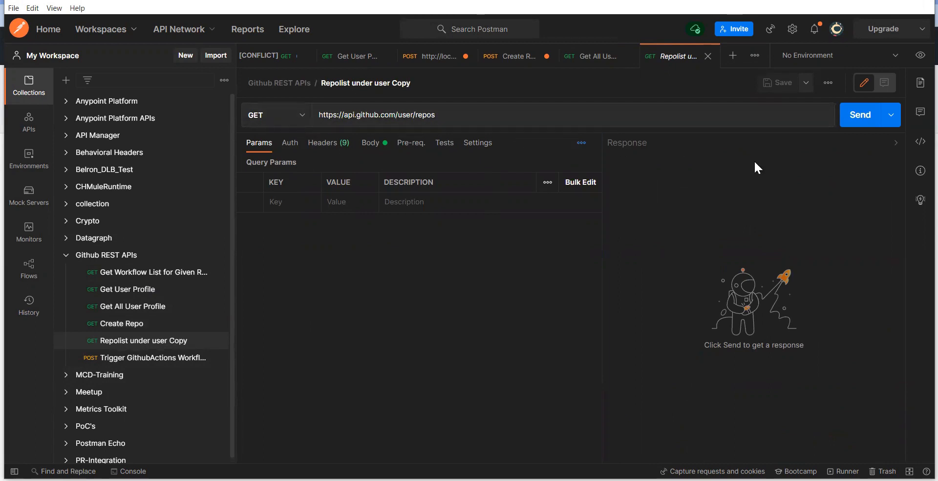
mouse_move(864, 118)
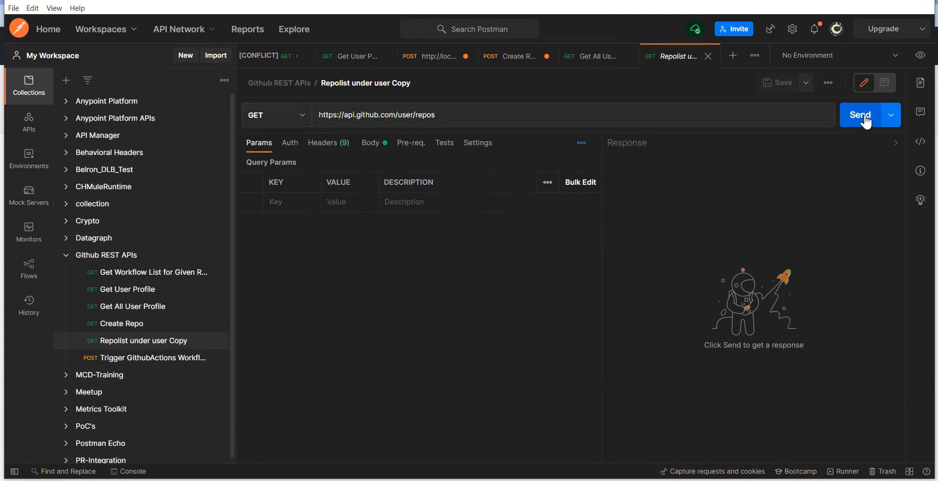
- Send the /user/repos request for a 200 OK repository list and review its URL, headers and body
click(860, 114)
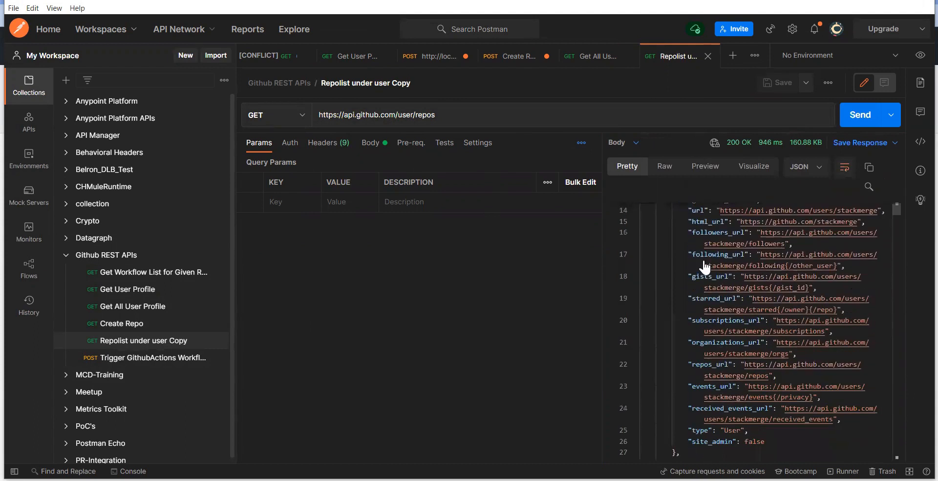
scroll(down, 3)
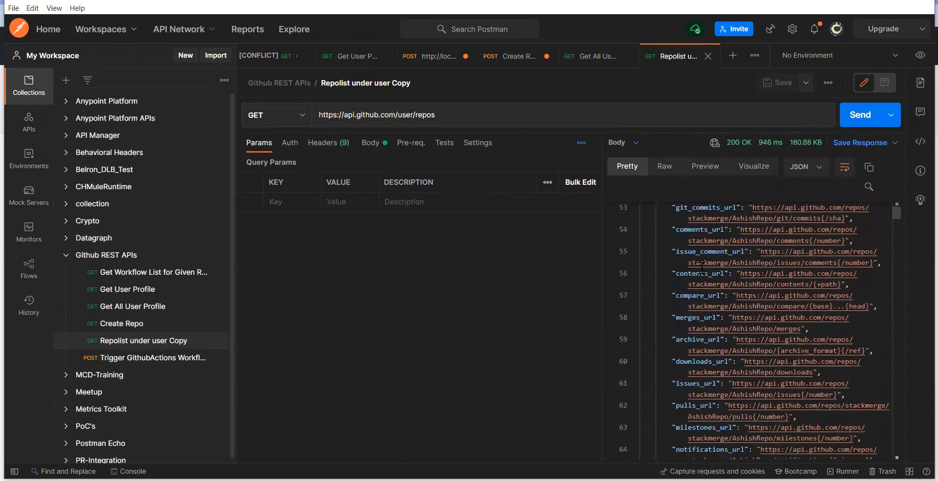
scroll(down, 3)
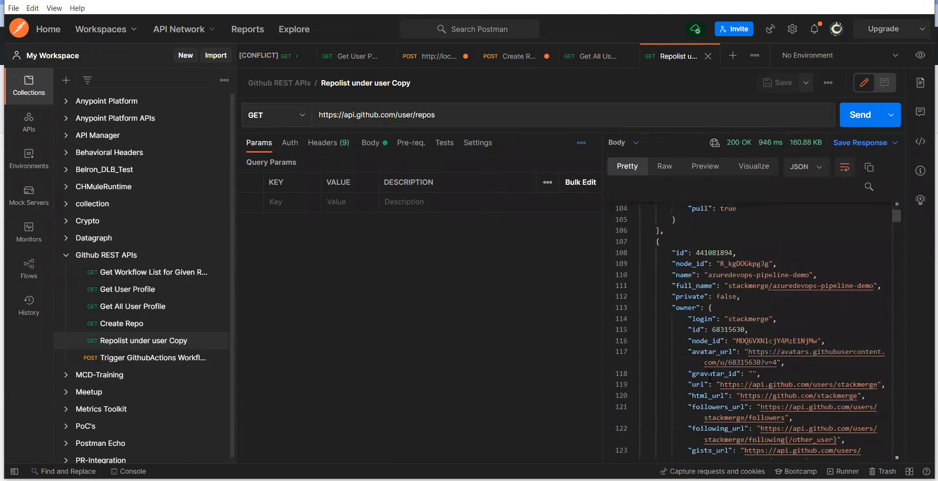
double_click(375, 114)
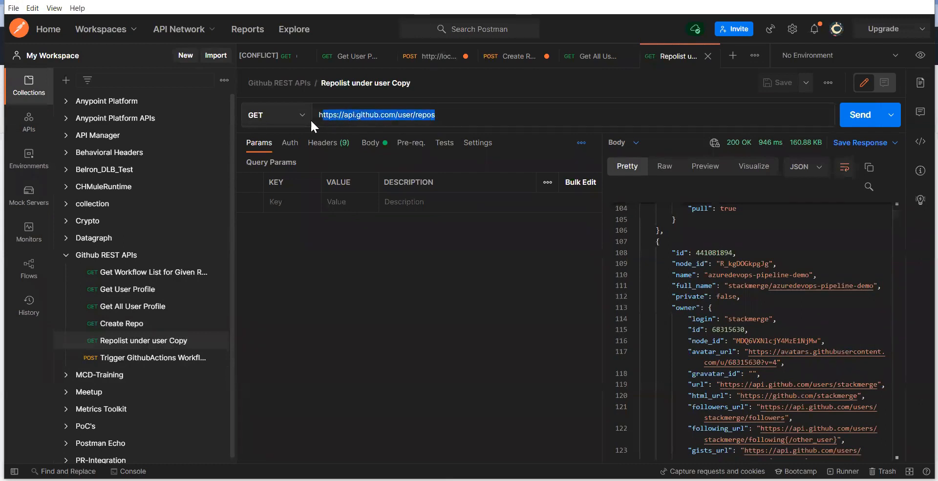
click(323, 142)
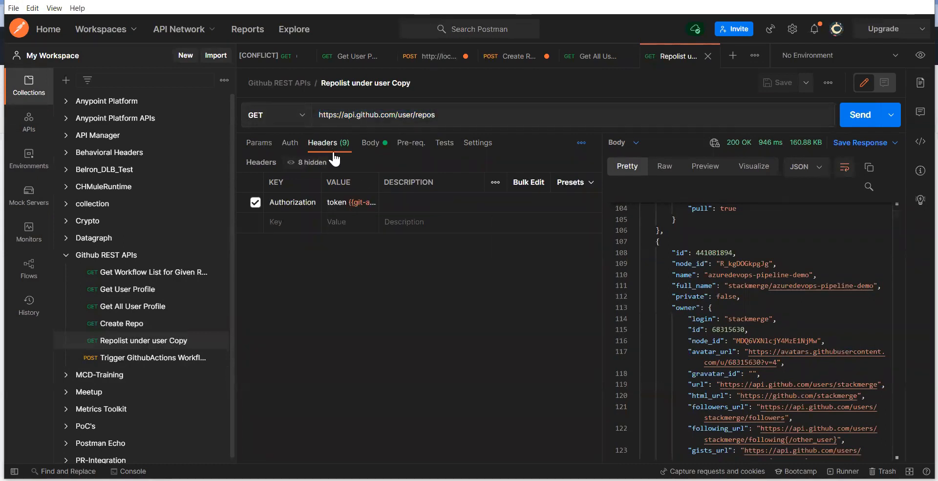
click(371, 142)
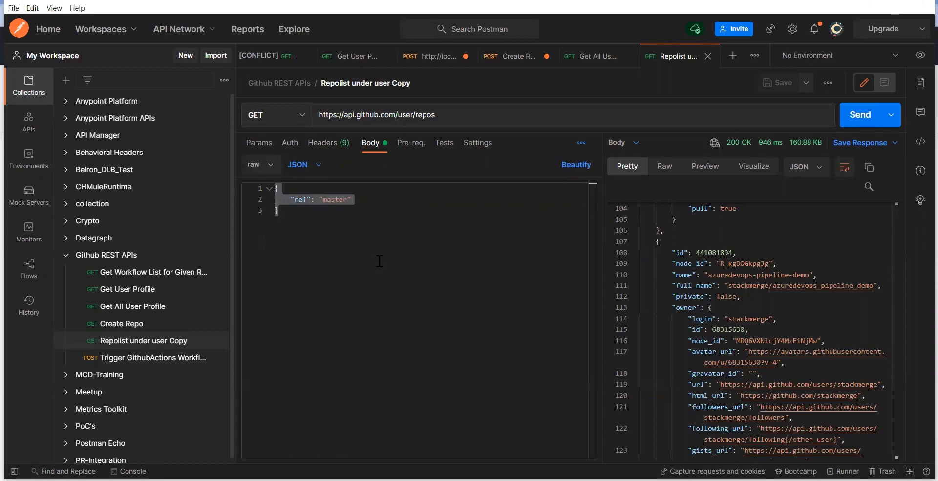
mouse_move(450, 222)
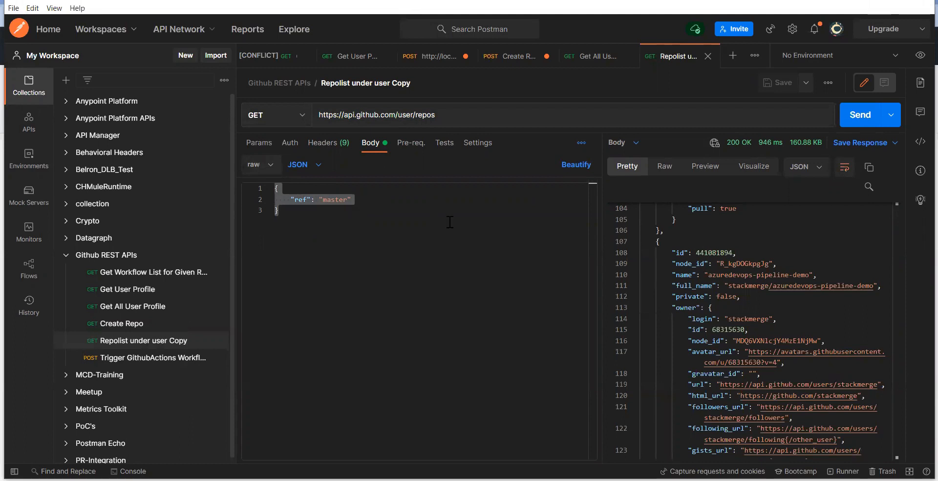
scroll(down, 3)
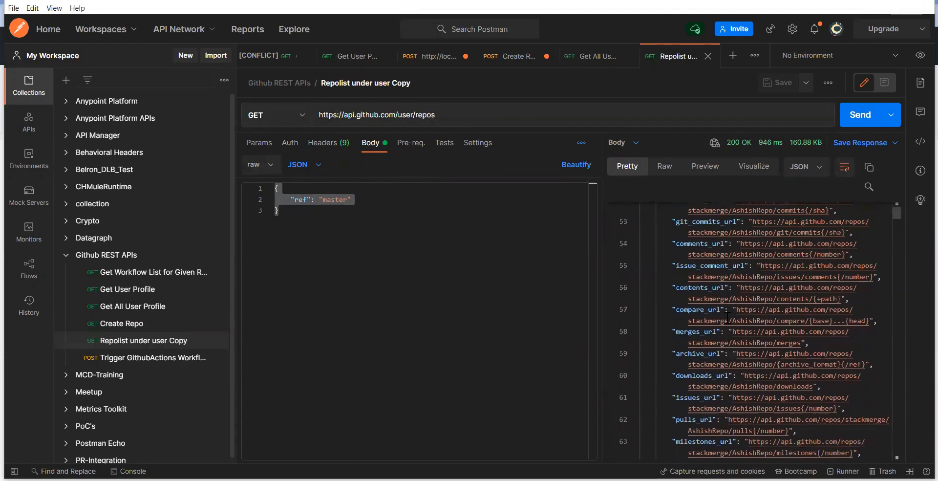
scroll(down, 3)
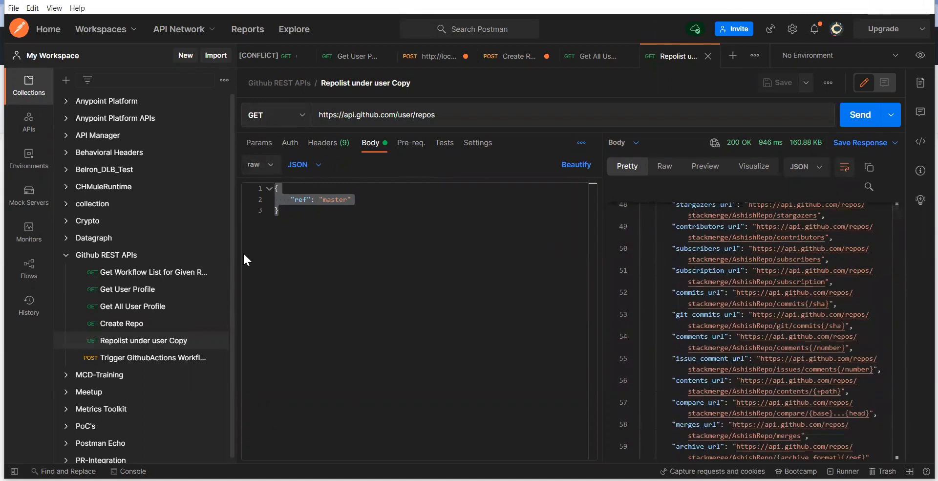
mouse_move(467, 345)
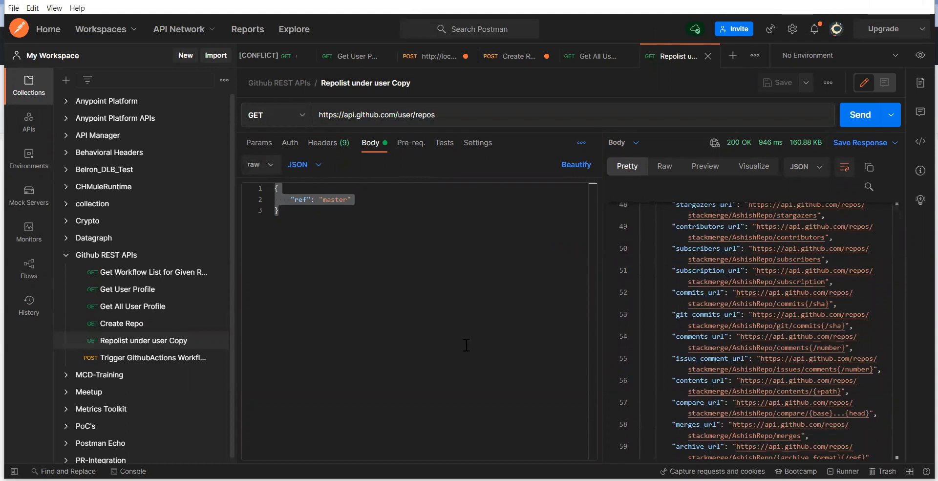
mouse_move(387, 338)
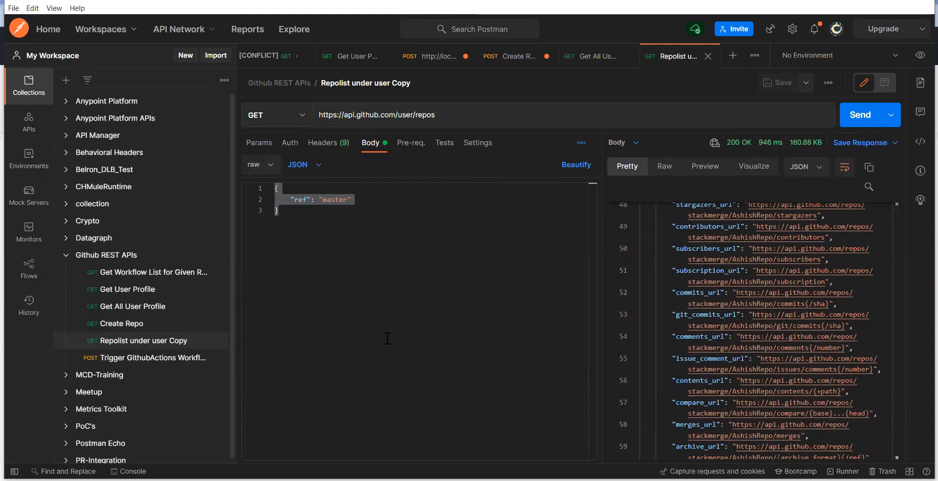
mouse_move(281, 343)
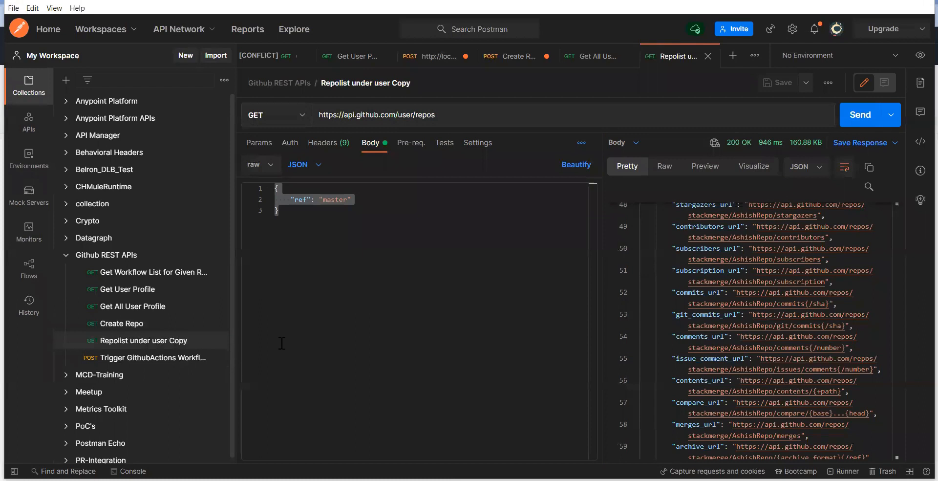
mouse_move(149, 381)
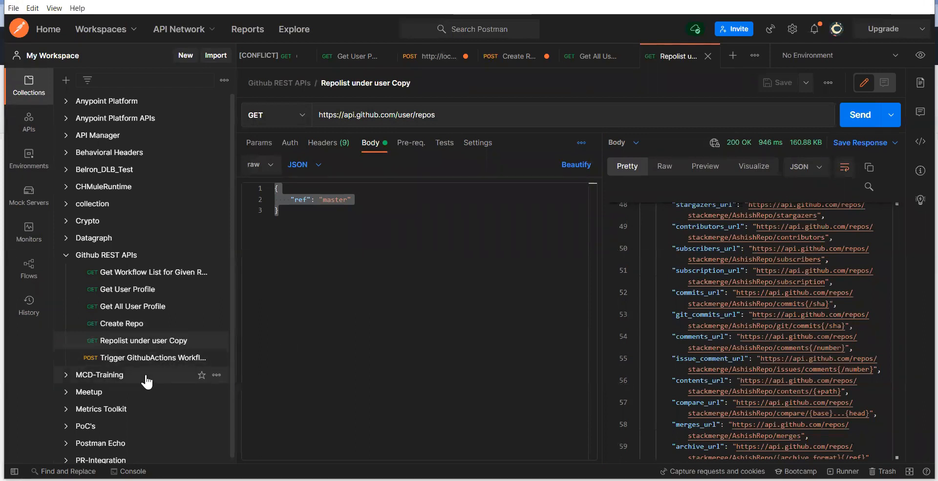
mouse_move(175, 360)
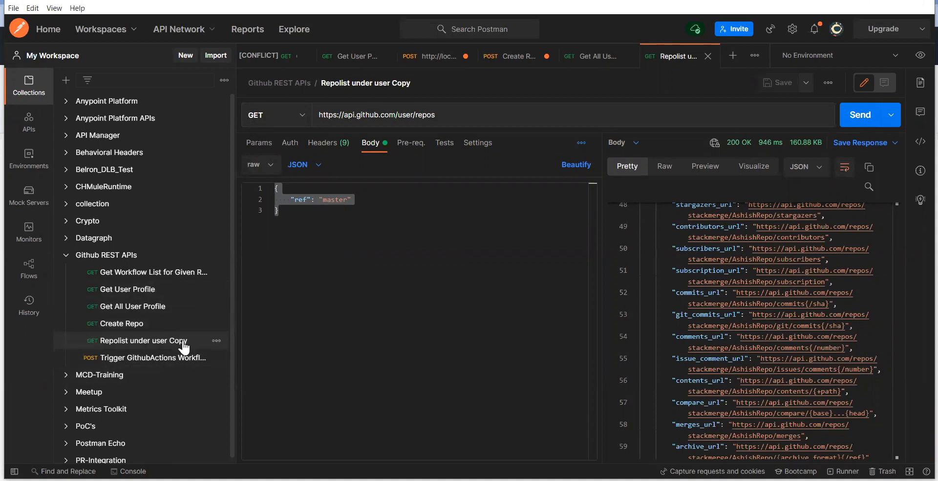
mouse_move(142, 319)
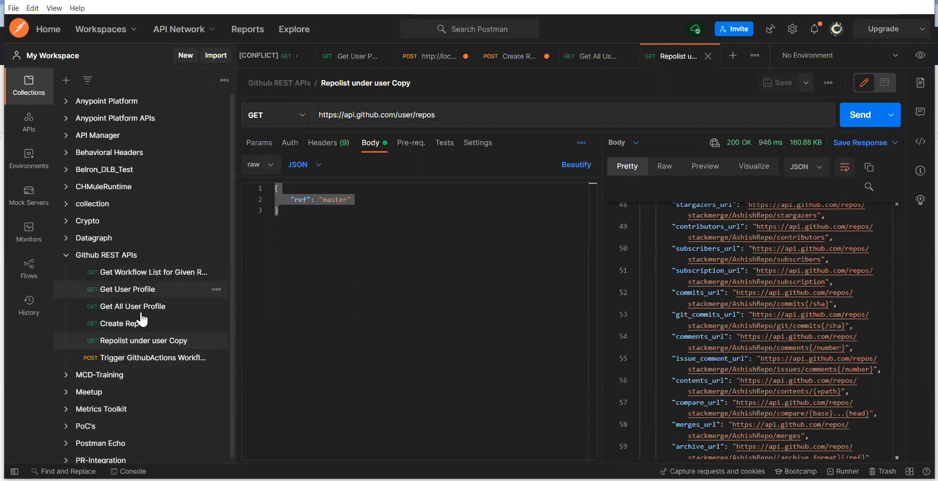
mouse_move(150, 366)
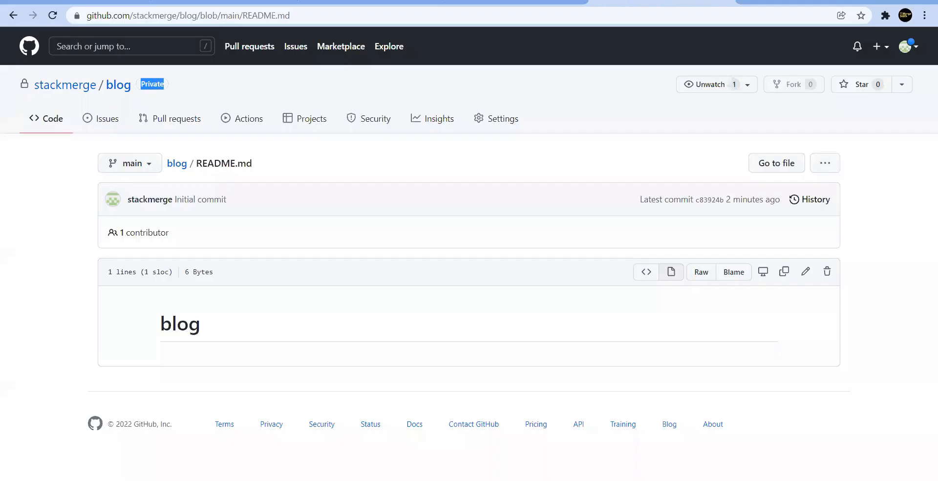
mouse_move(86, 86)
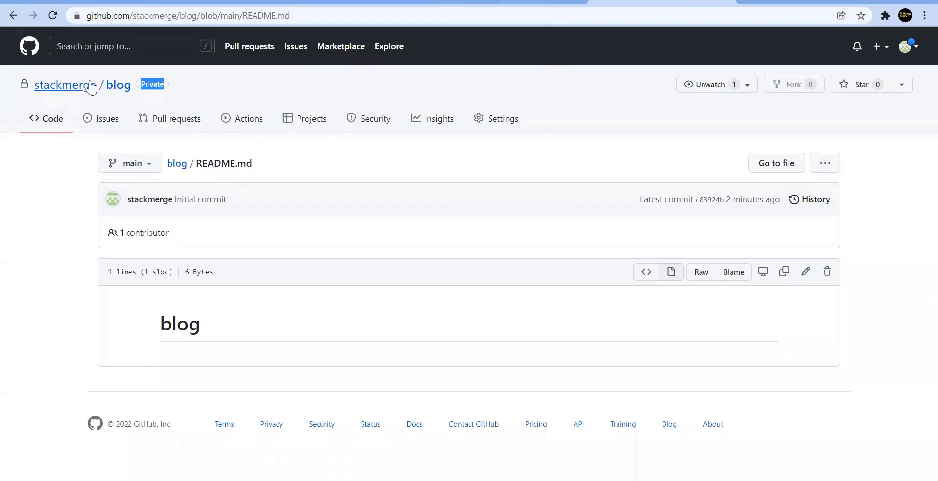
- From the owner's profile, open the stackmerge/cicd-githubactions repository via its Contribution activity link
click(63, 84)
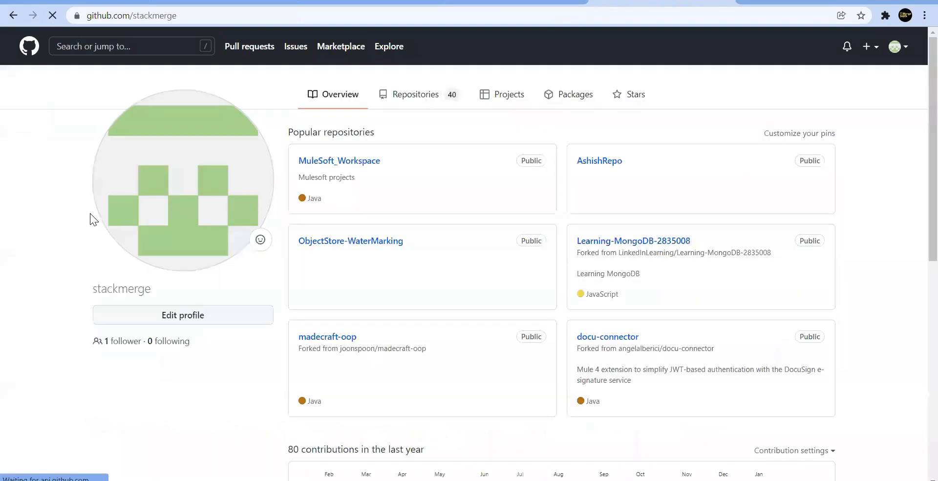
scroll(down, 3)
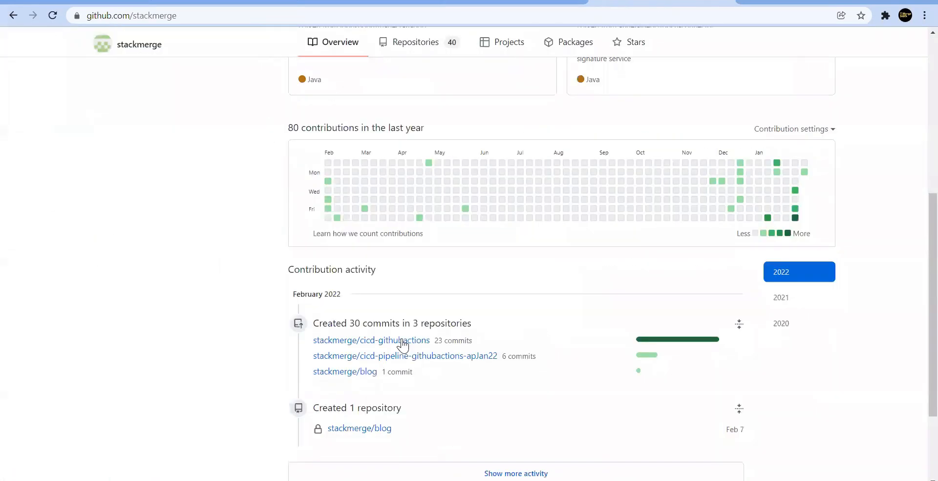
scroll(down, 3)
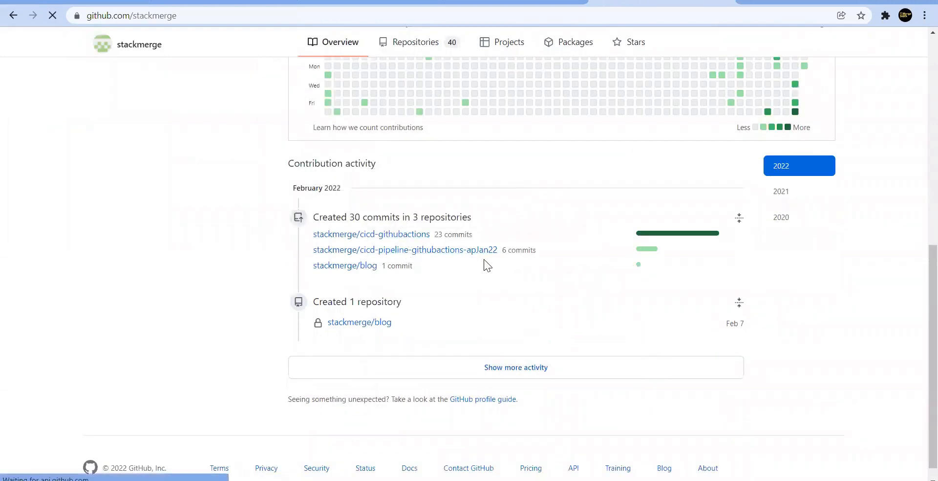
click(371, 234)
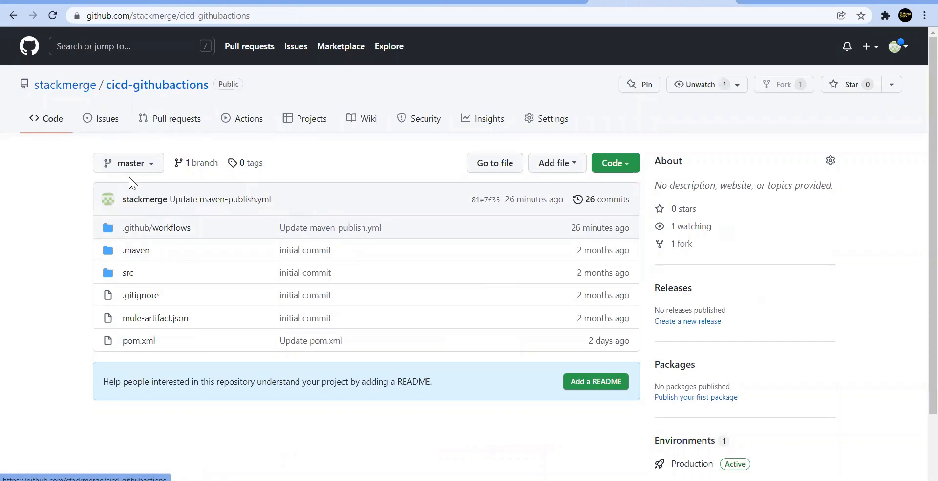
click(157, 227)
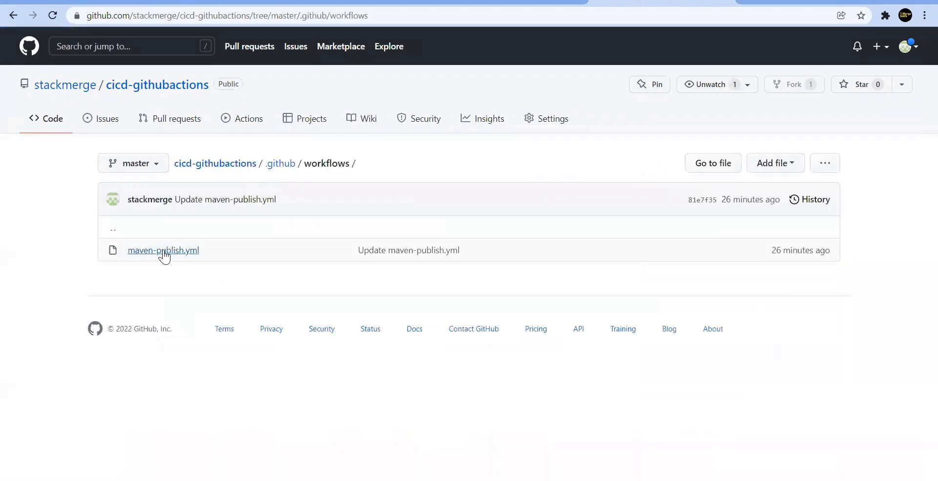
click(163, 250)
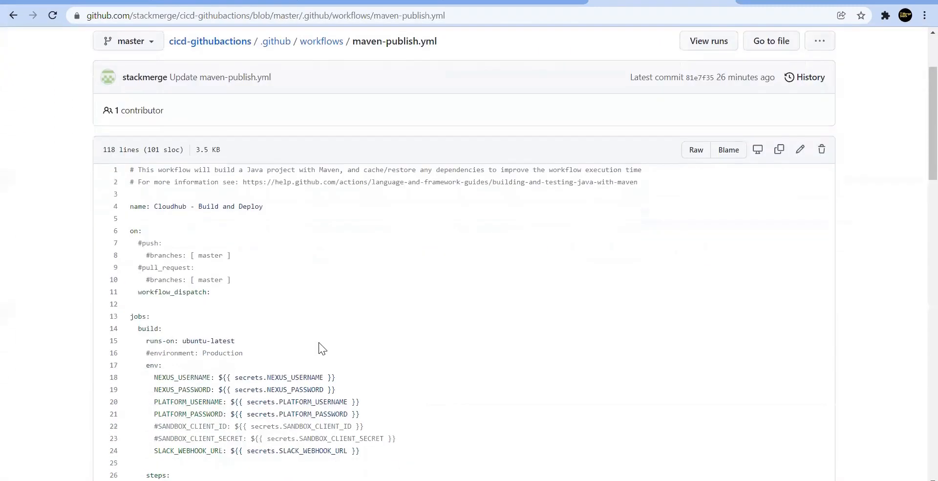
scroll(down, 3)
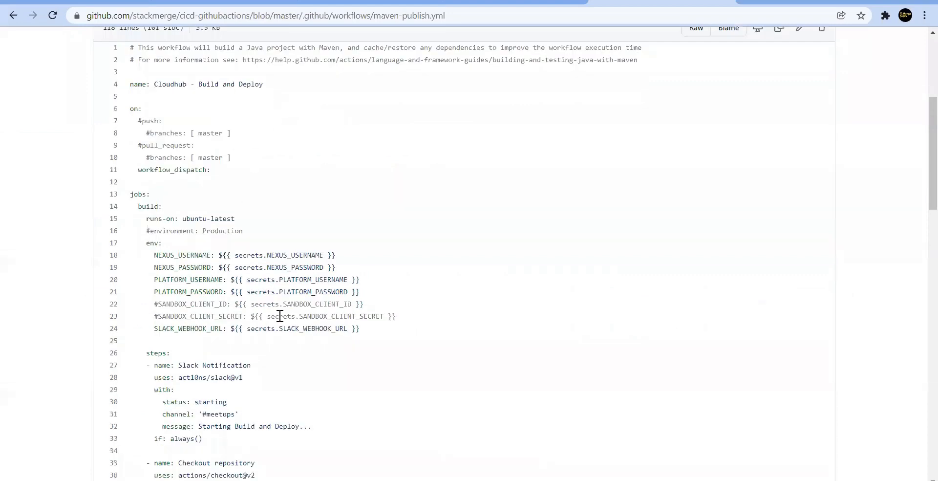
mouse_move(330, 352)
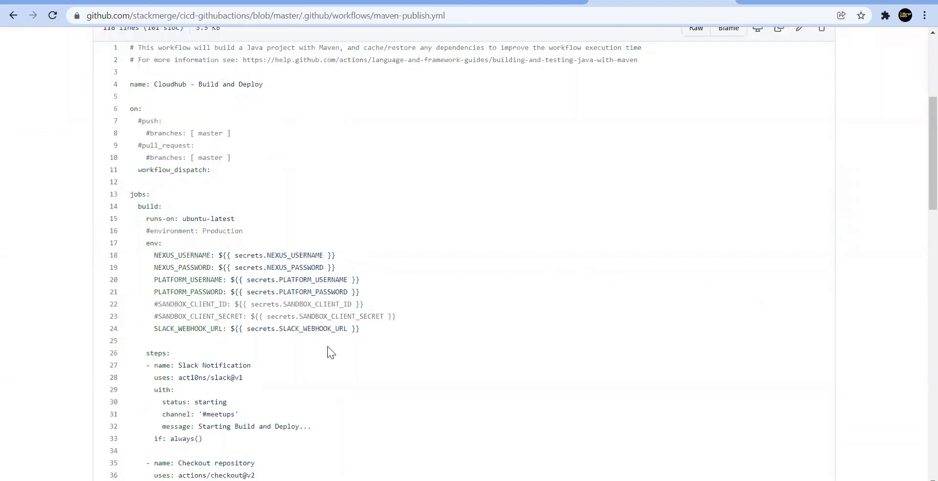
mouse_move(355, 326)
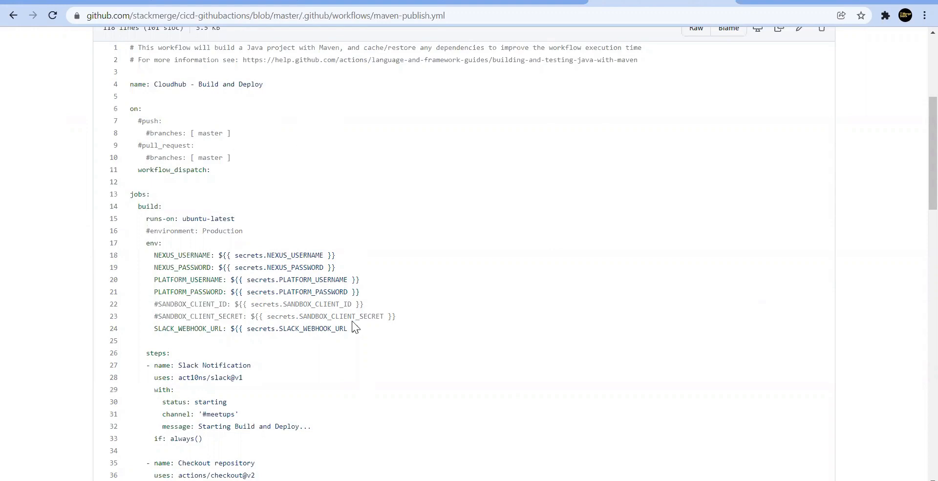
mouse_move(399, 275)
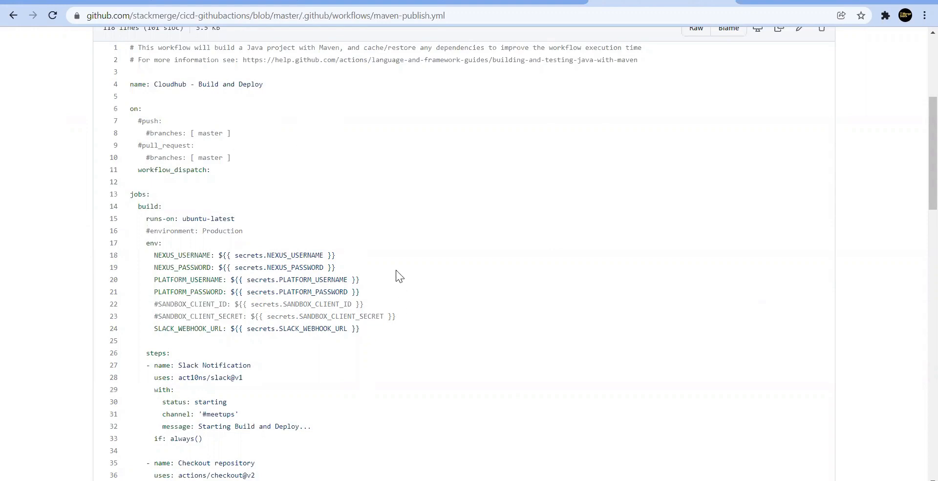
mouse_move(316, 208)
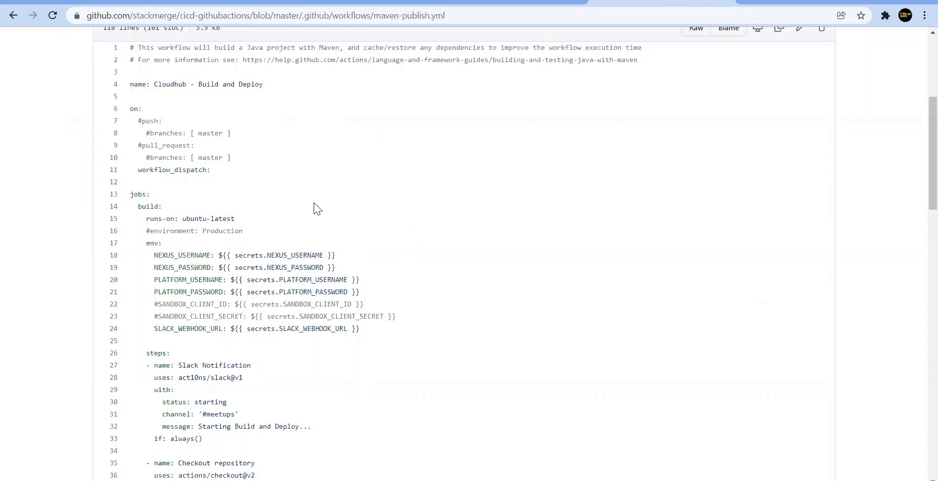
mouse_move(393, 214)
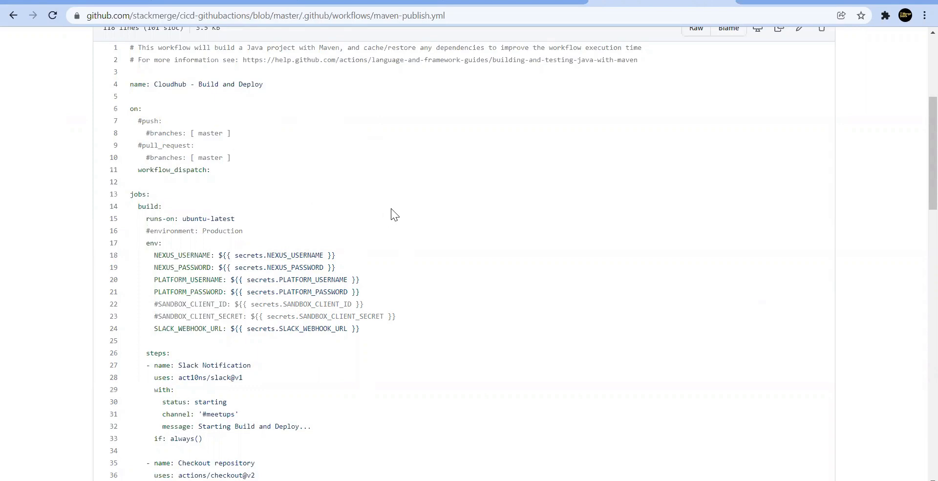
scroll(down, 3)
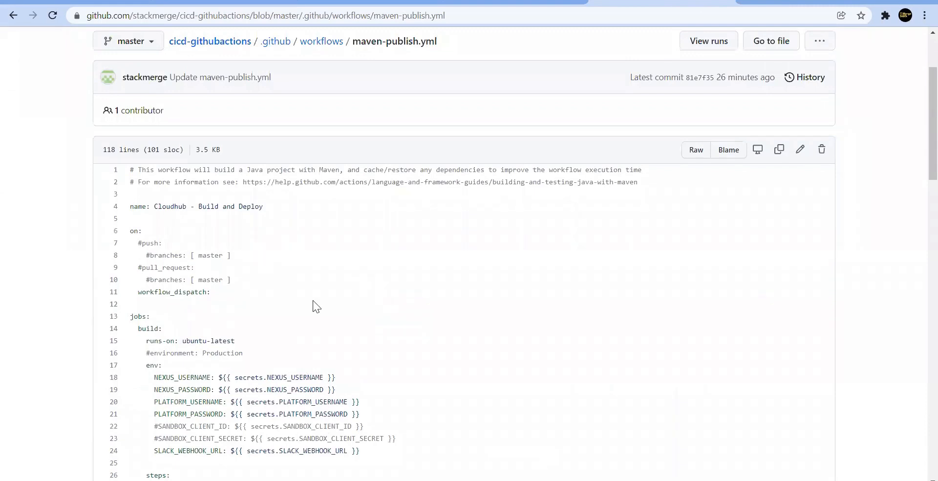
mouse_move(217, 222)
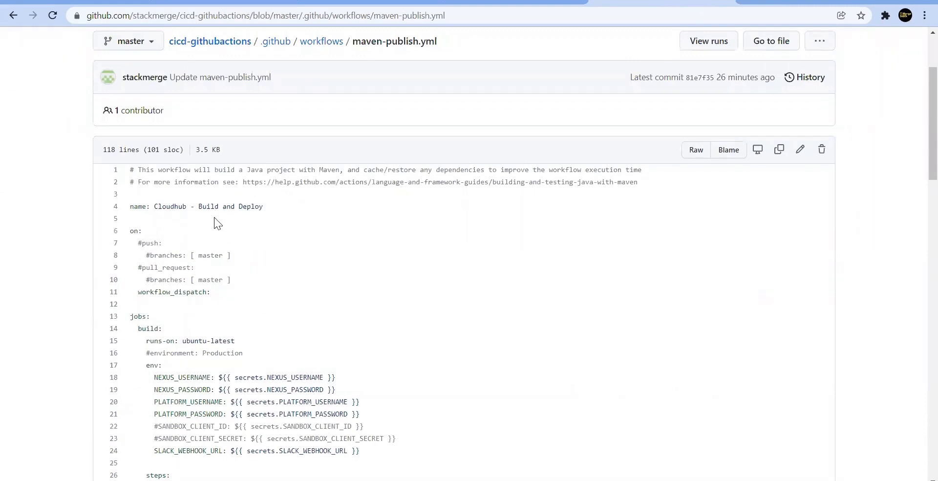
mouse_move(288, 220)
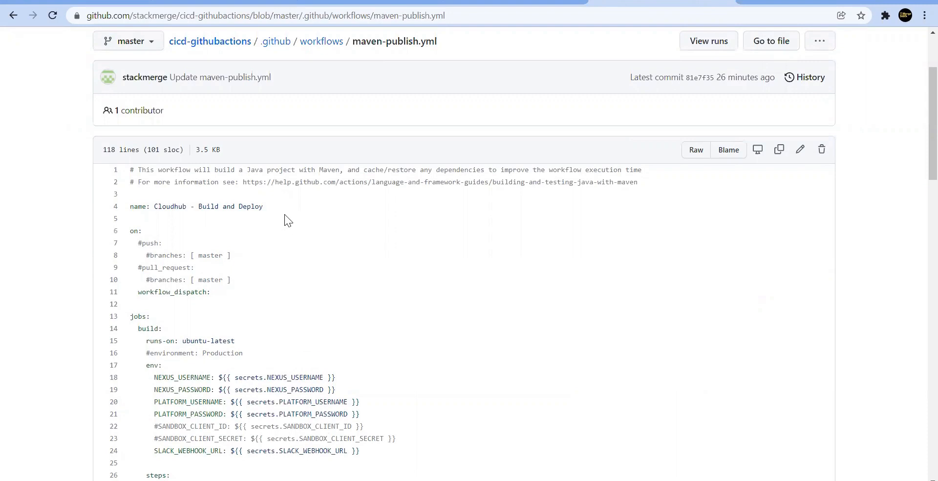
mouse_move(231, 301)
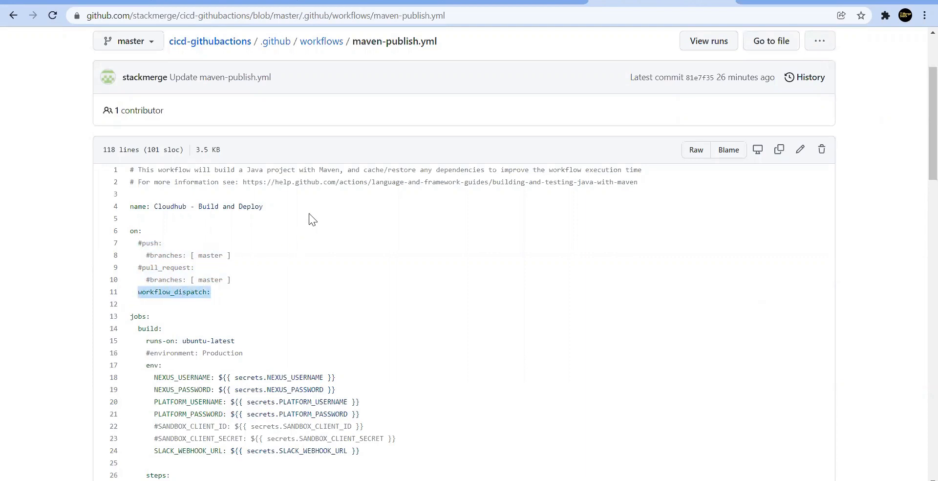
mouse_move(342, 284)
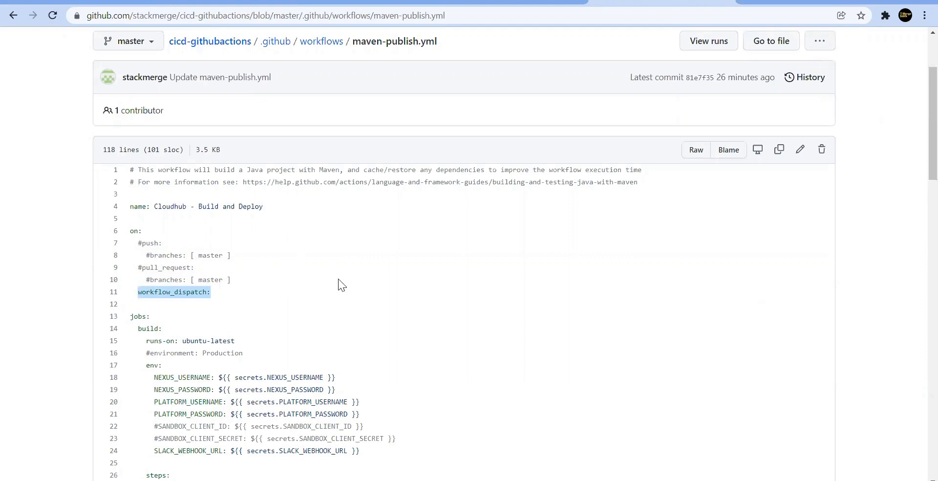
mouse_move(337, 244)
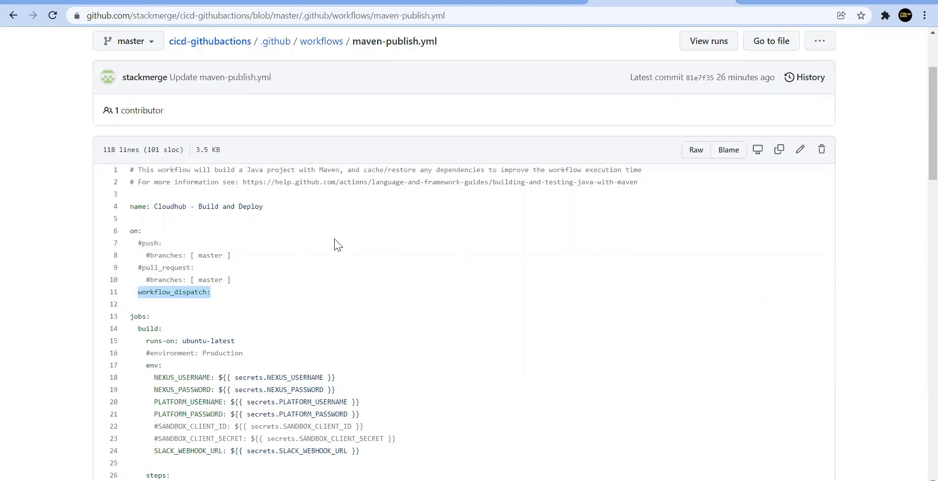
mouse_move(187, 327)
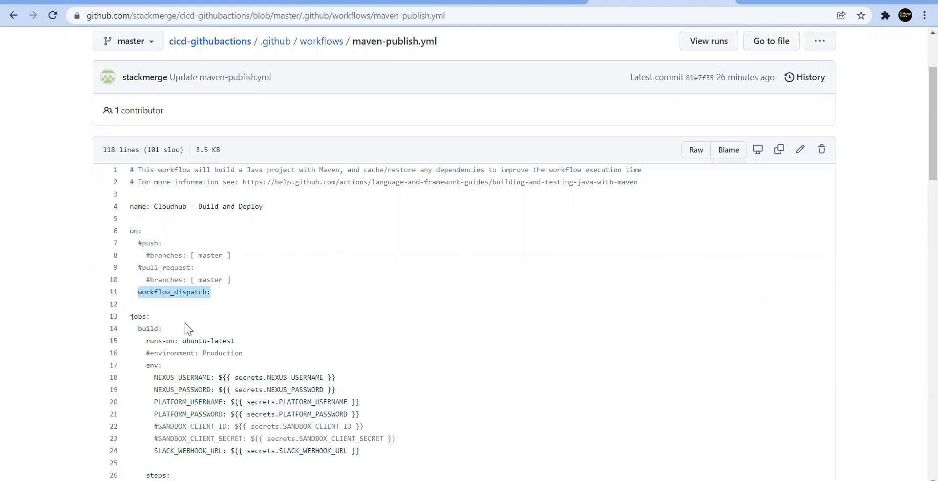
mouse_move(241, 263)
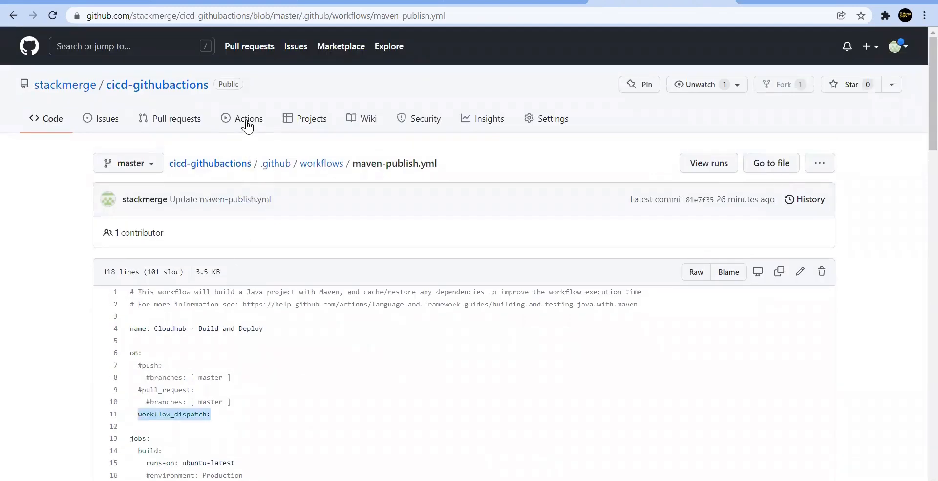
- Show the Cloudhub - Build and Deploy workflow's 24 runs in Actions, with its Run workflow dropdown open
click(249, 118)
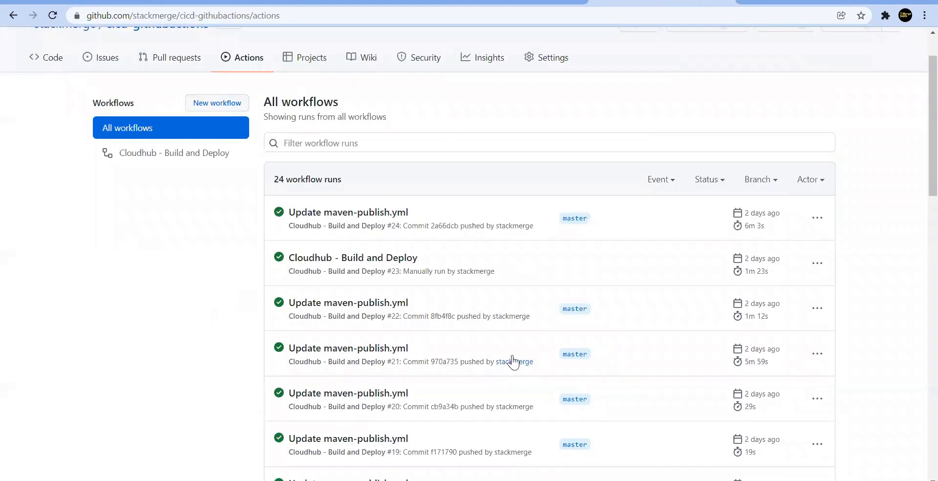
click(174, 152)
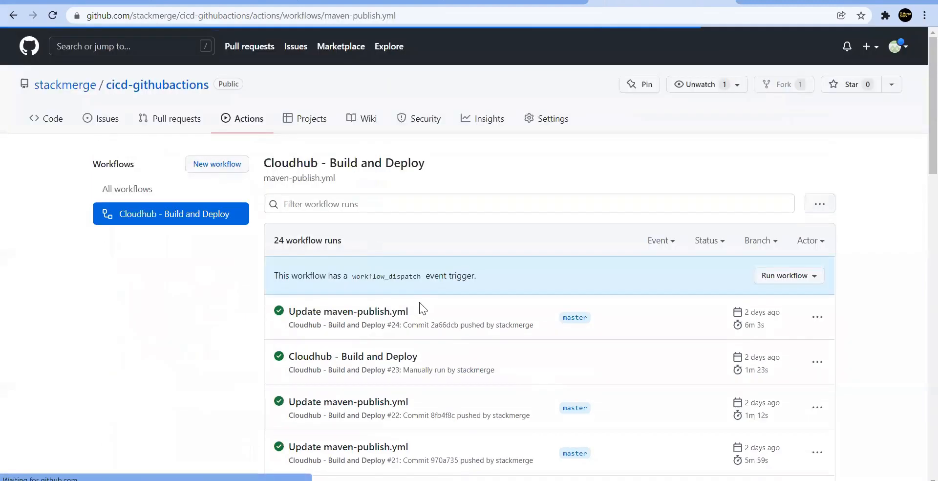
mouse_move(361, 279)
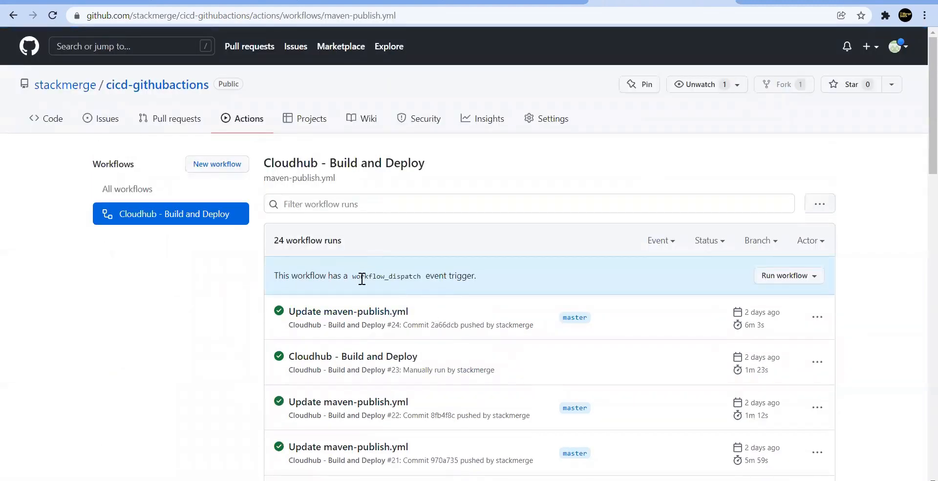
mouse_move(516, 287)
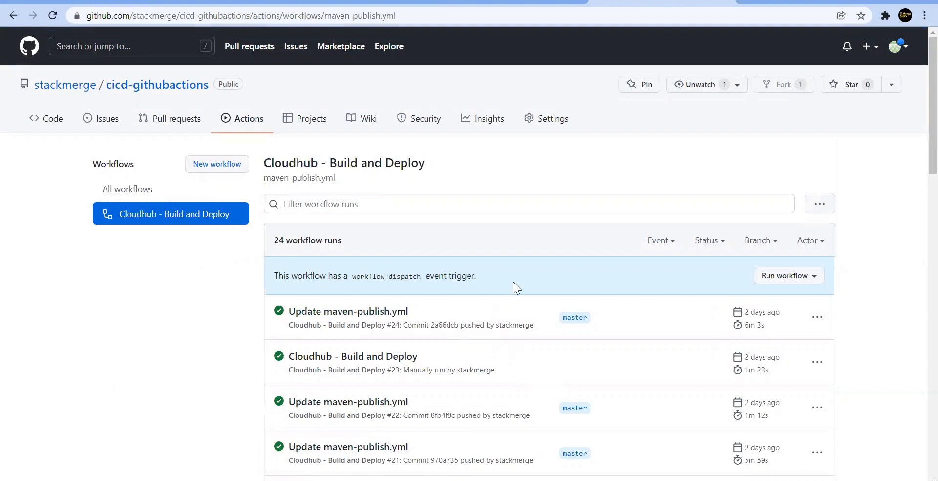
click(788, 275)
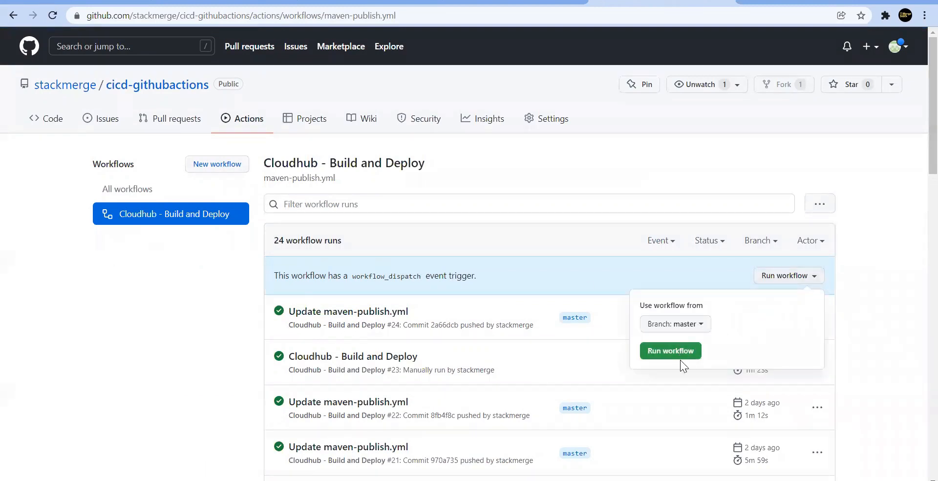
mouse_move(454, 364)
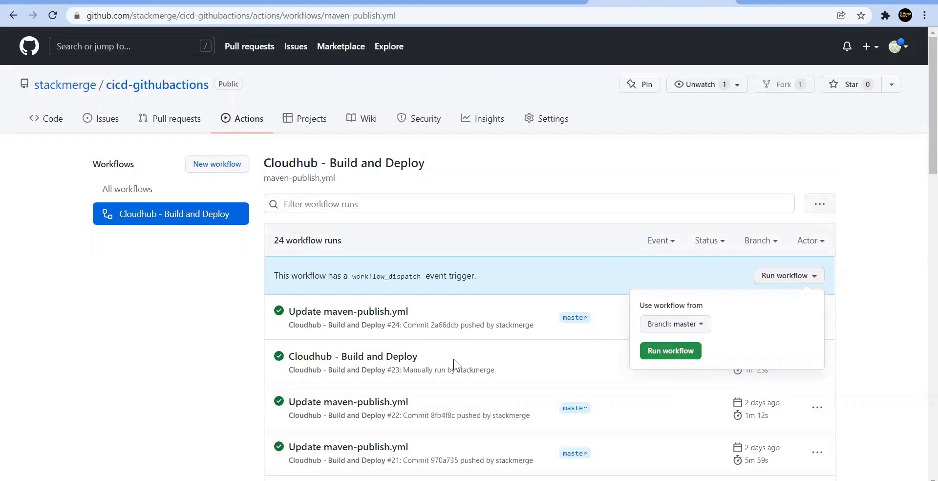
mouse_move(165, 273)
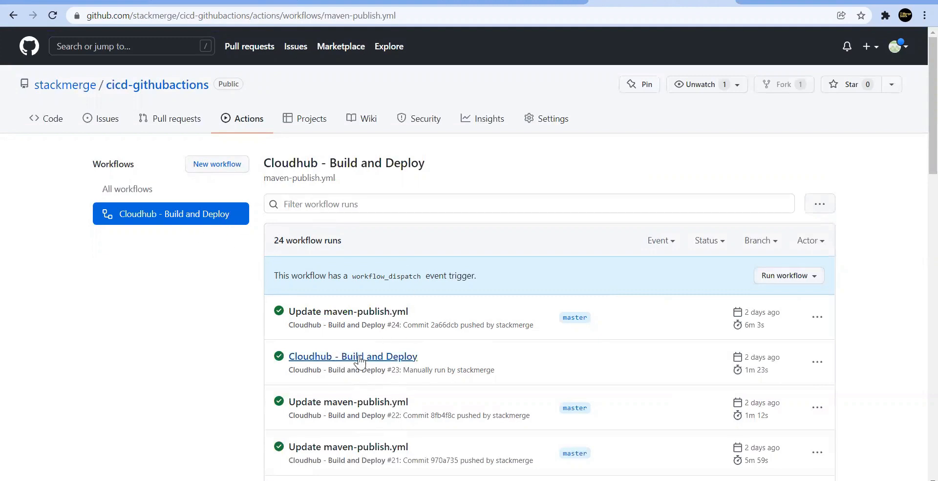
mouse_move(150, 129)
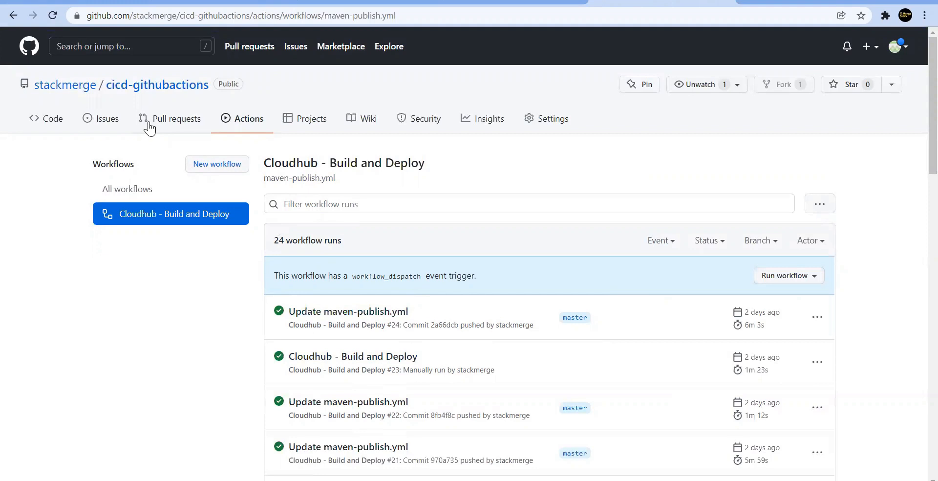
mouse_move(357, 273)
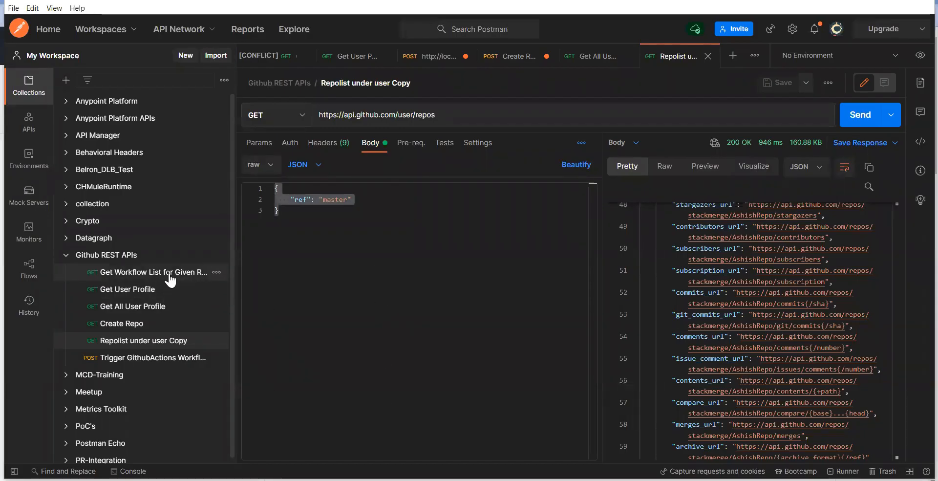
- Open Get Workflow List for Given Repo and highlight the repos, owner and repository name URL segments
click(147, 272)
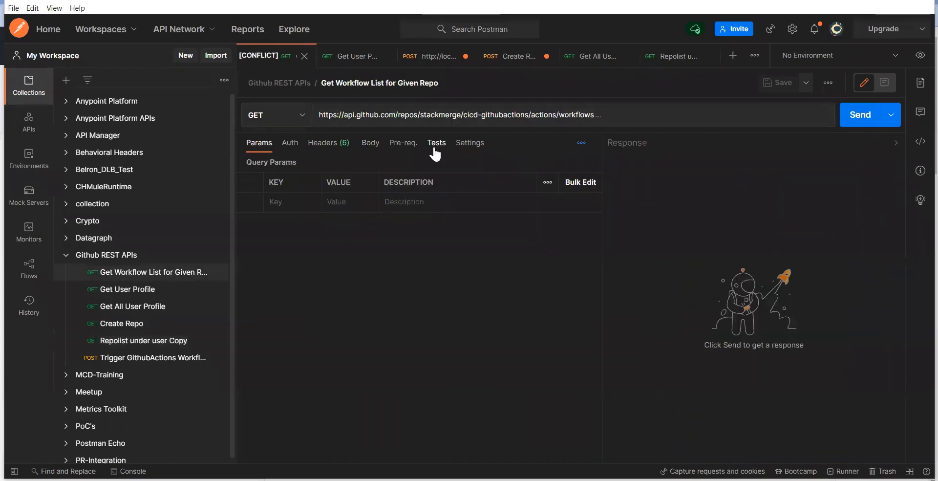
mouse_move(480, 145)
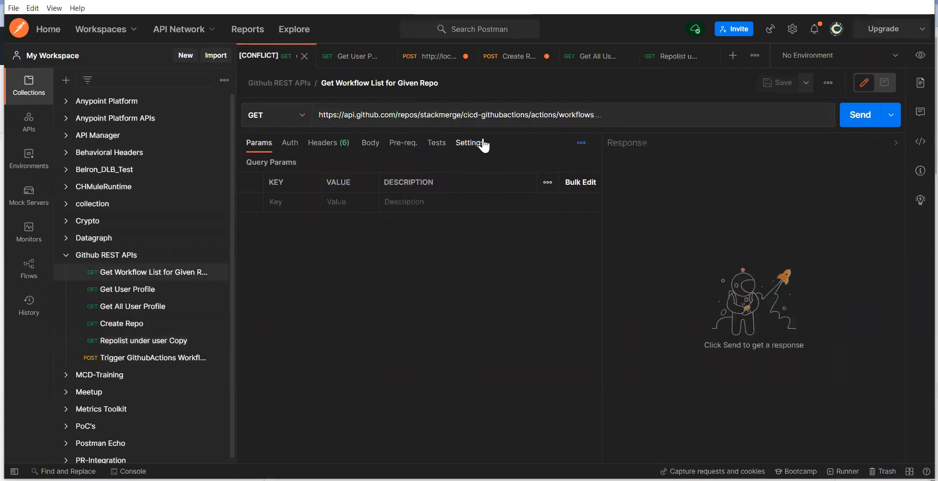
double_click(404, 116)
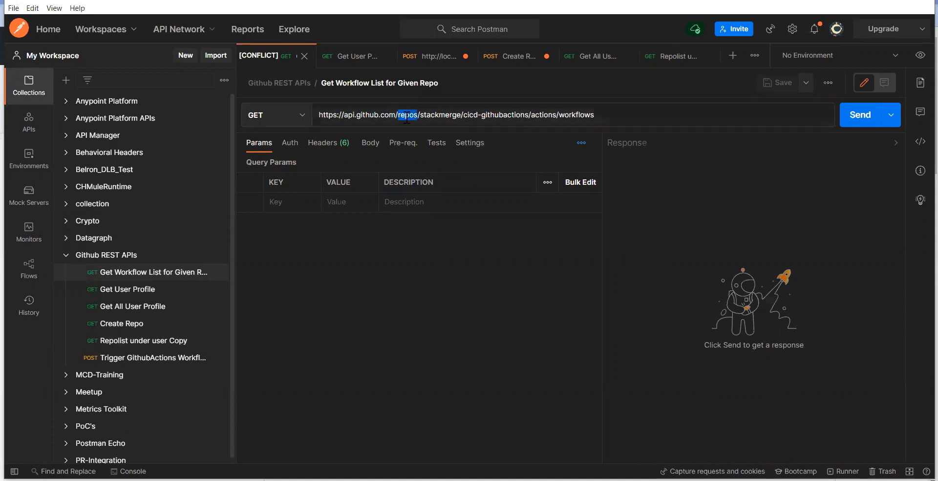
double_click(440, 114)
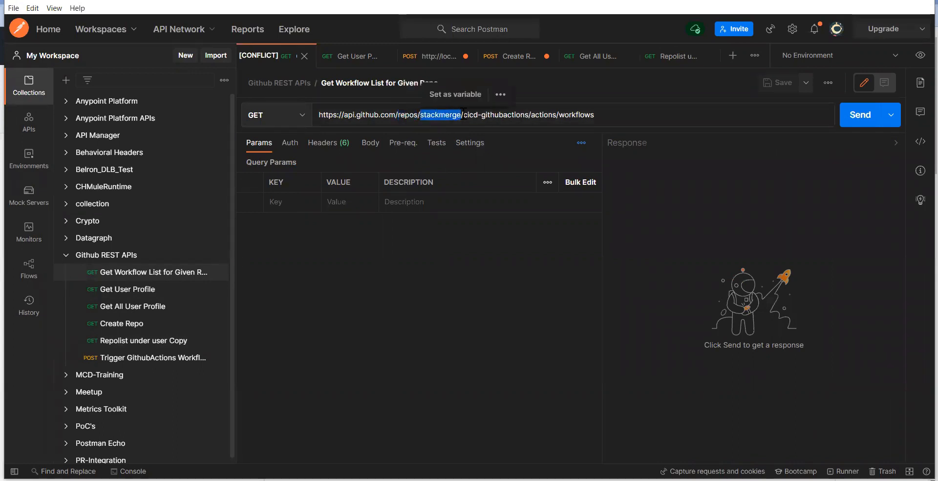
double_click(514, 115)
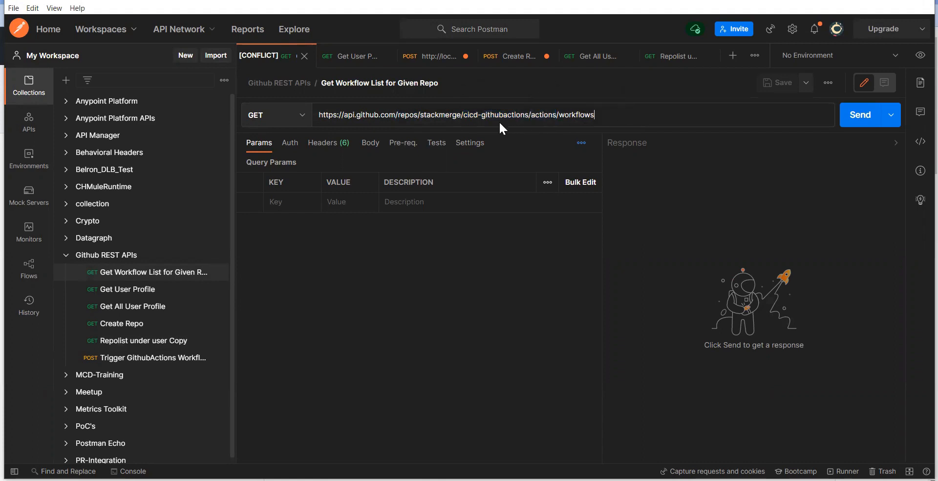
double_click(490, 114)
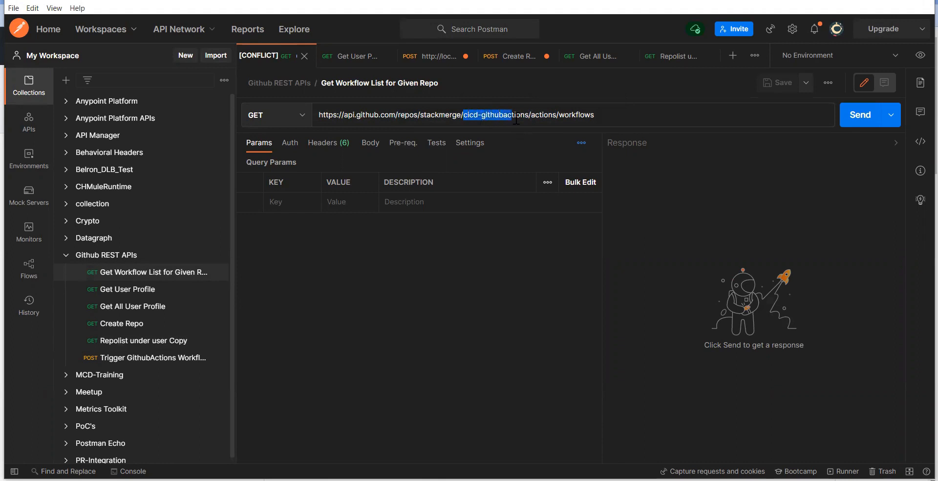
- Highlight the actions and workflows URL segments, then show the request's Headers
double_click(544, 114)
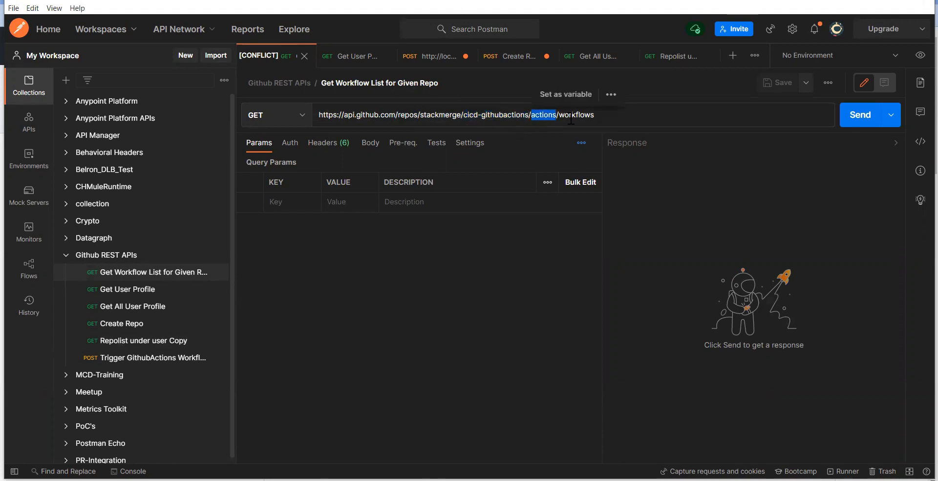
double_click(577, 115)
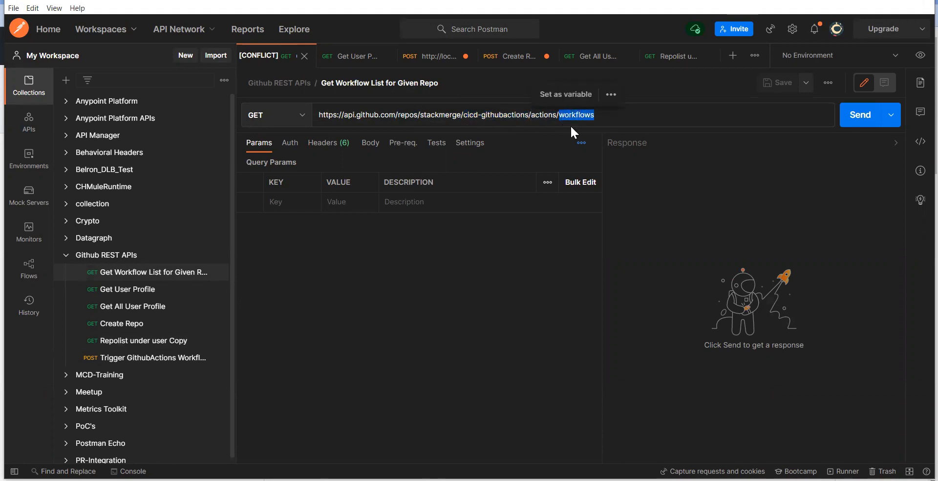
mouse_move(530, 128)
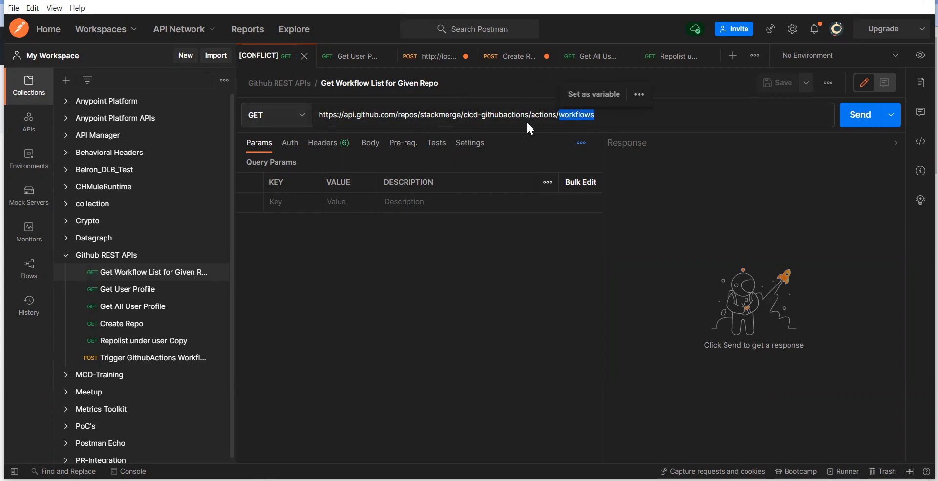
click(329, 143)
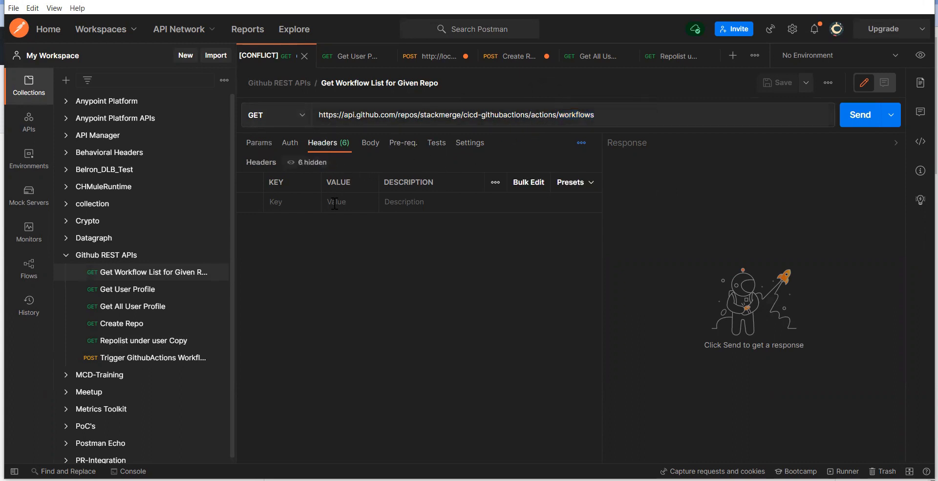
mouse_move(355, 251)
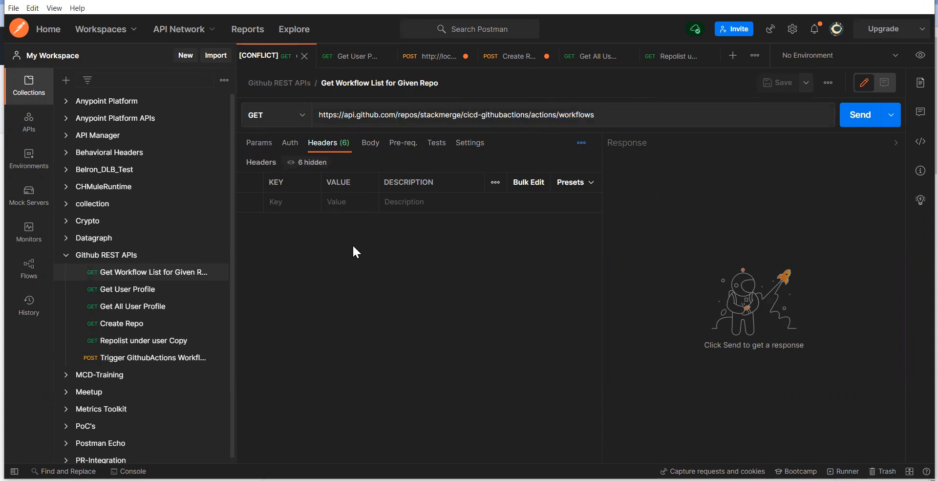
mouse_move(860, 123)
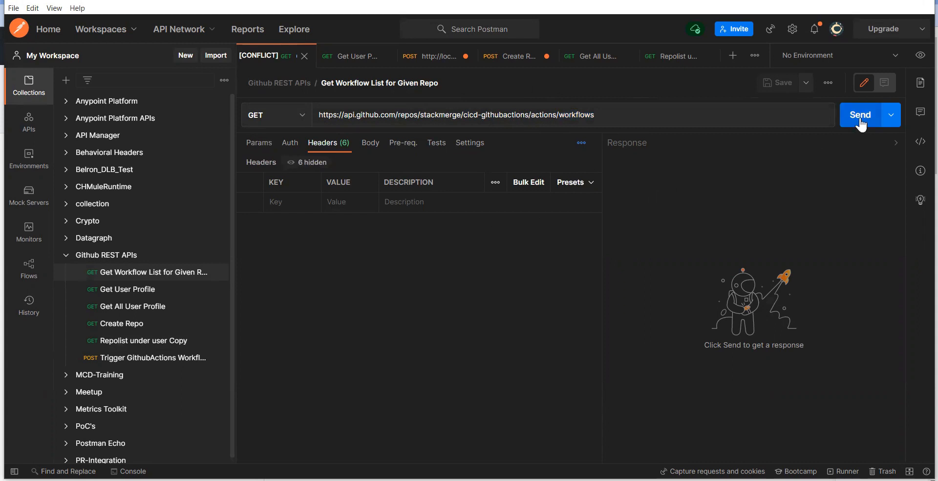
- Send the GET workflows request, getting 200 OK, and highlight workflow id 16593754
click(860, 115)
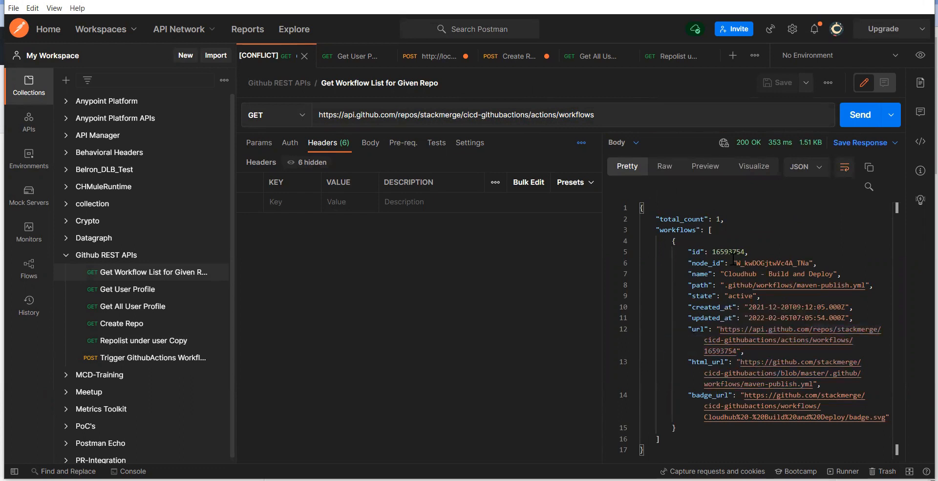
double_click(728, 251)
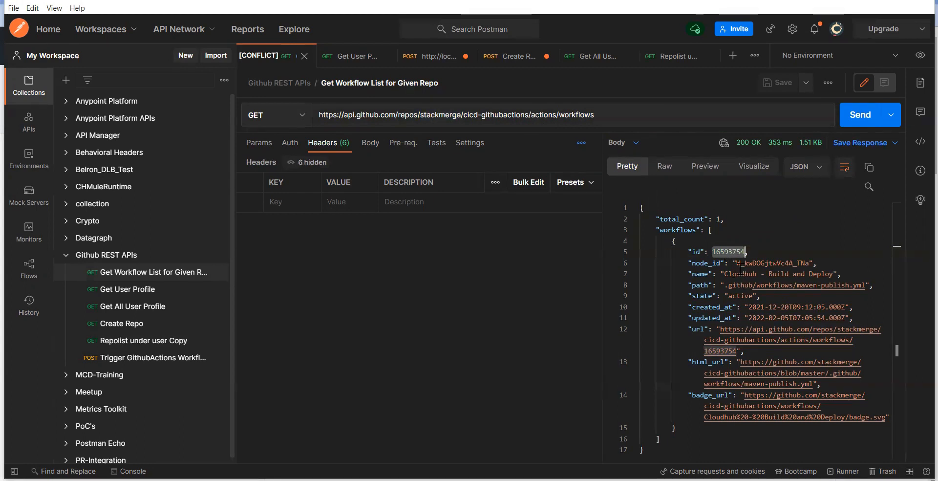
mouse_move(267, 324)
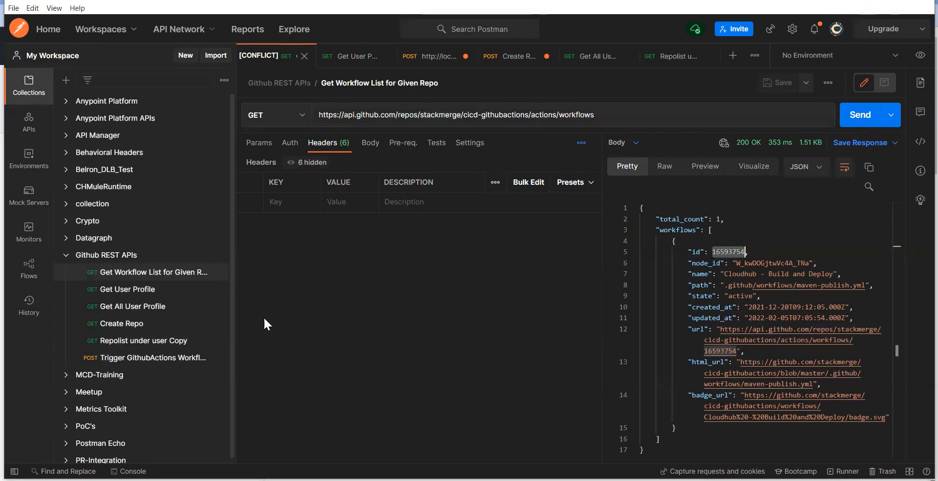
mouse_move(154, 313)
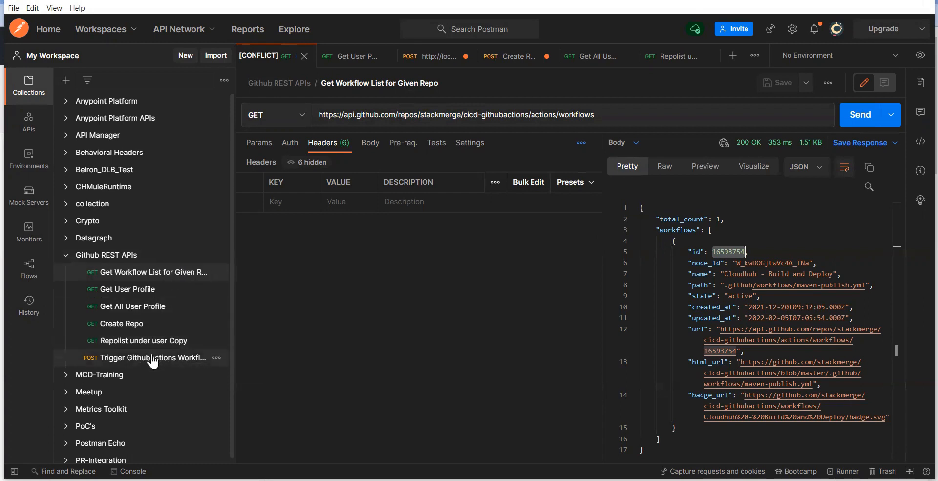
- Open Trigger GithubActions Workflow and highlight its POST method and stackmerge, repo, workflows, dispatches URL parts
click(151, 358)
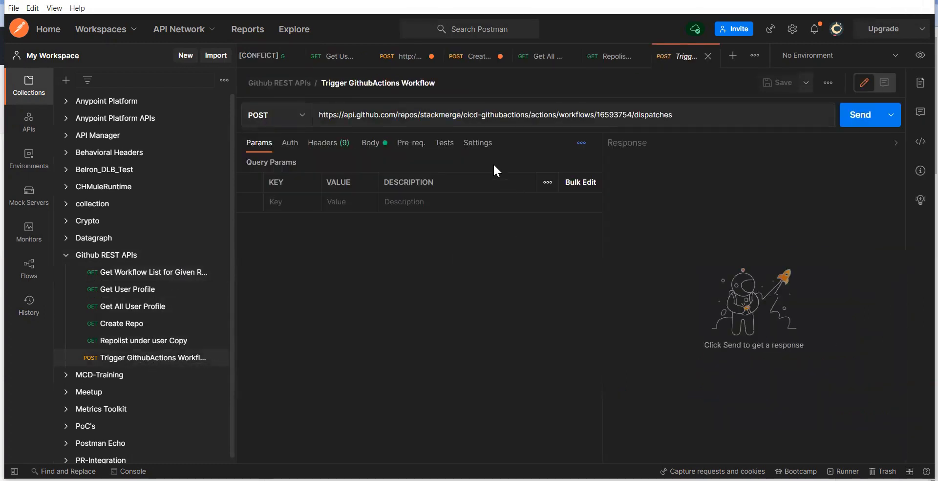
click(275, 115)
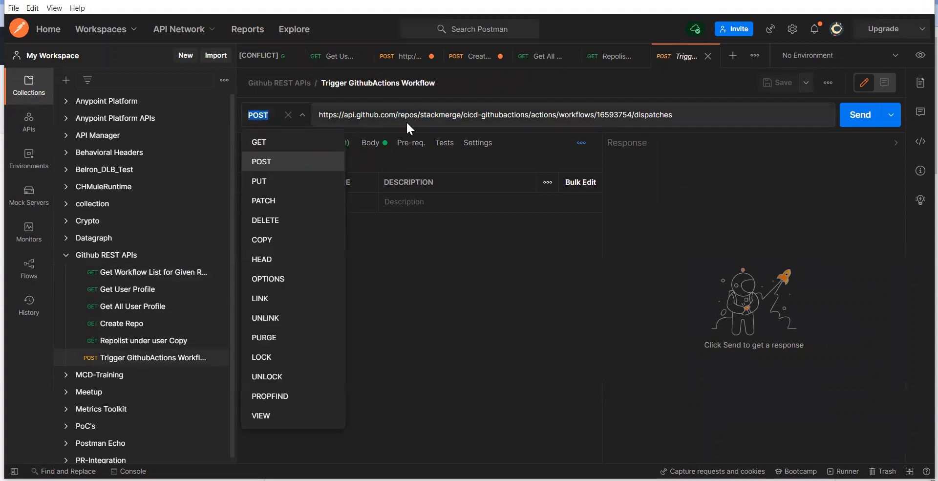
double_click(440, 114)
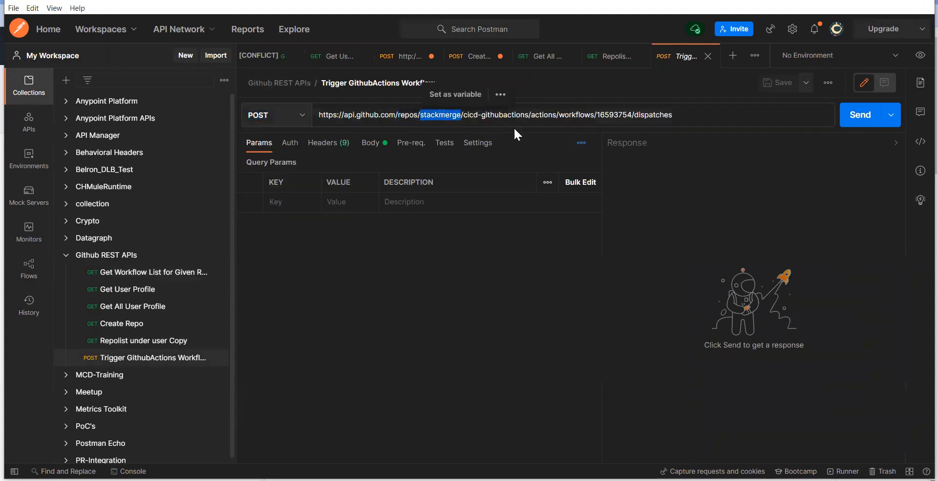
double_click(503, 114)
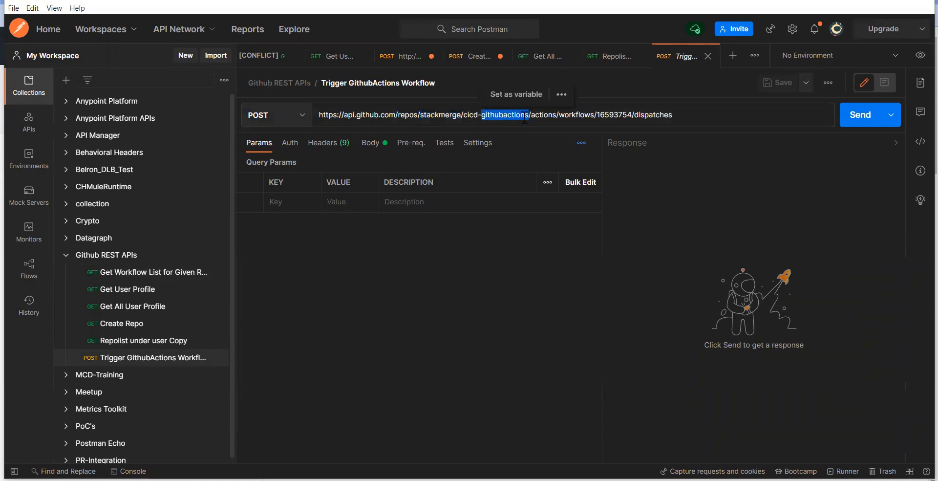
double_click(576, 115)
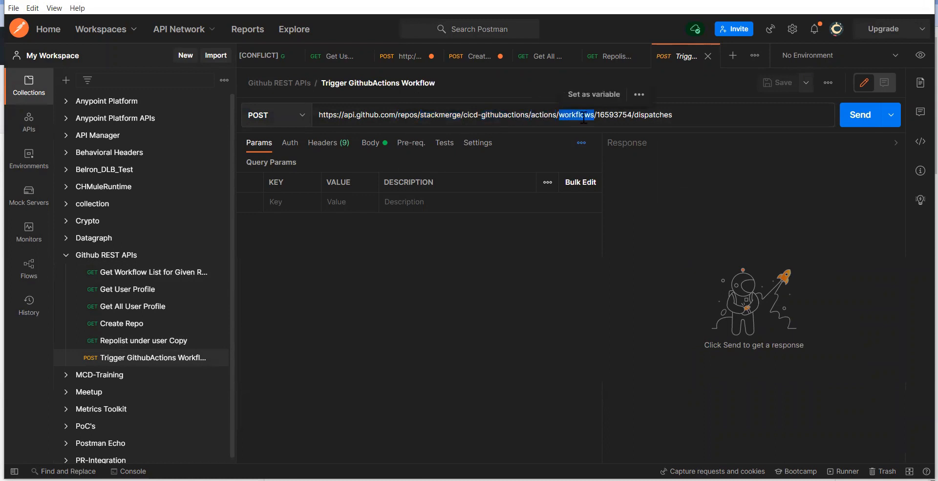
double_click(614, 114)
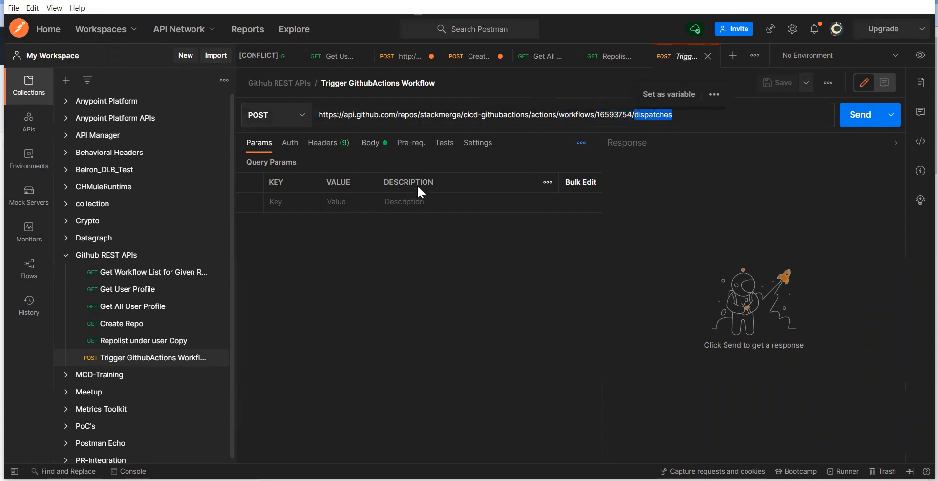
mouse_move(638, 317)
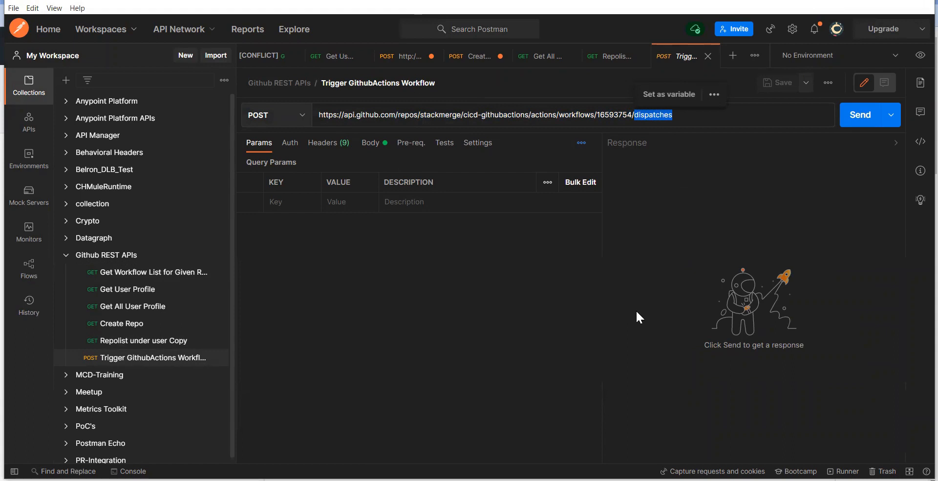
mouse_move(662, 217)
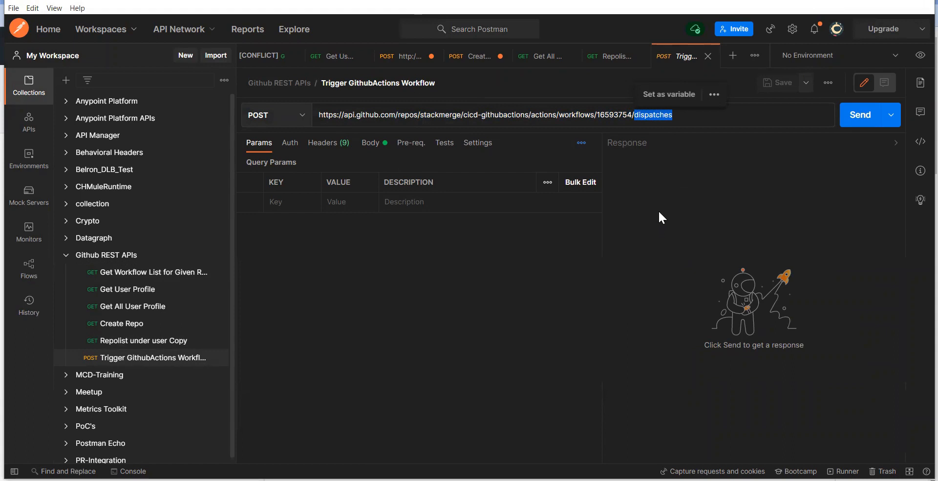
mouse_move(713, 232)
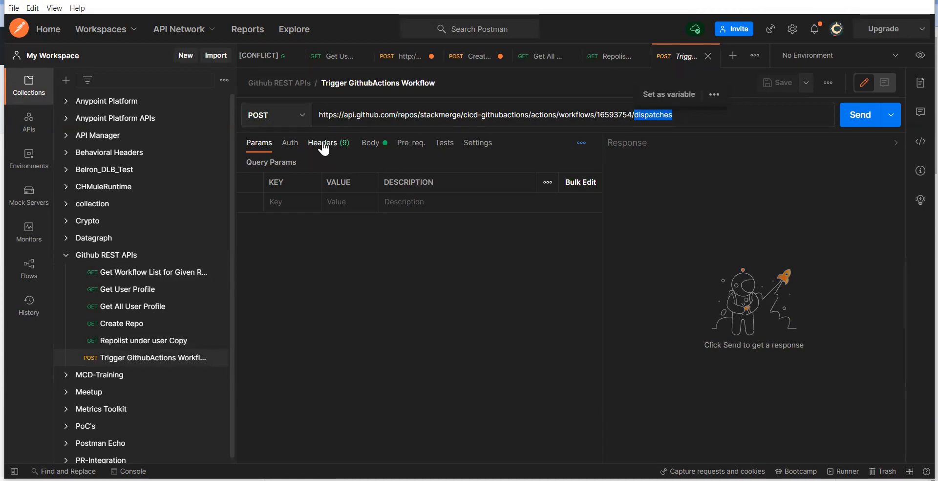
- View the Authorization token header, then the raw JSON body {"ref": "master"}
click(323, 142)
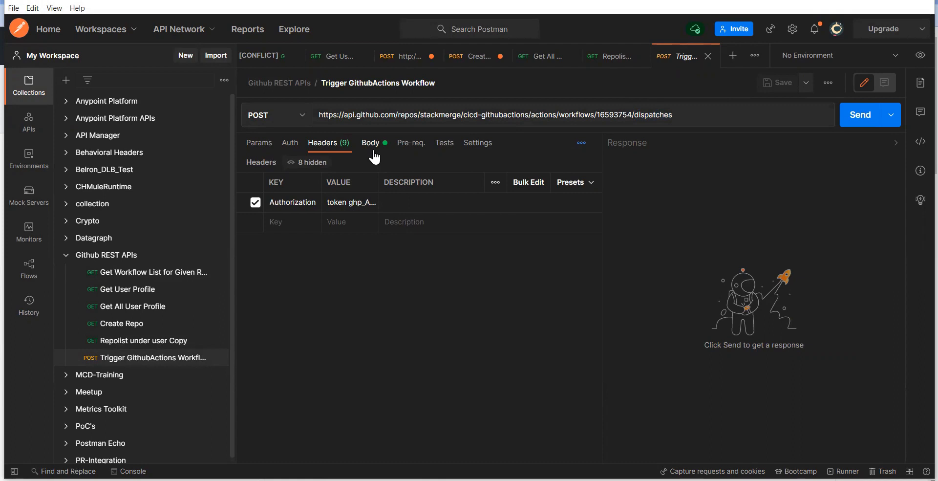
click(369, 141)
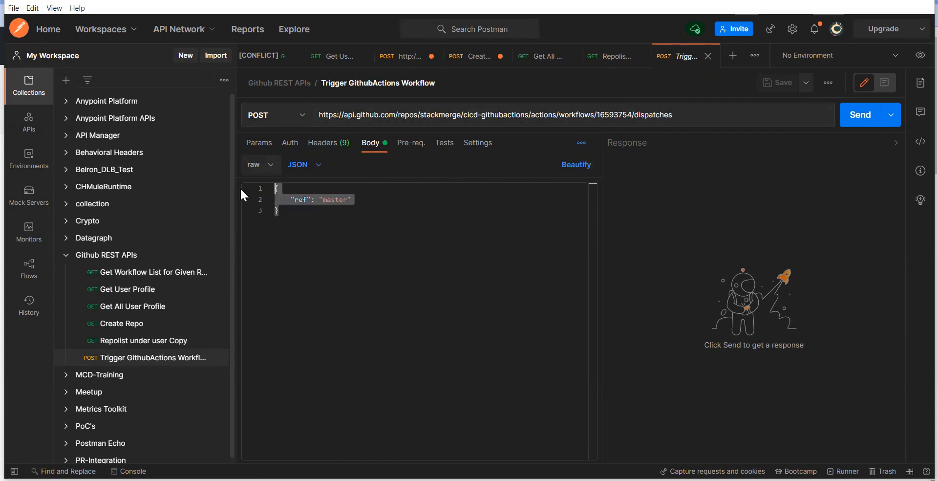
mouse_move(687, 146)
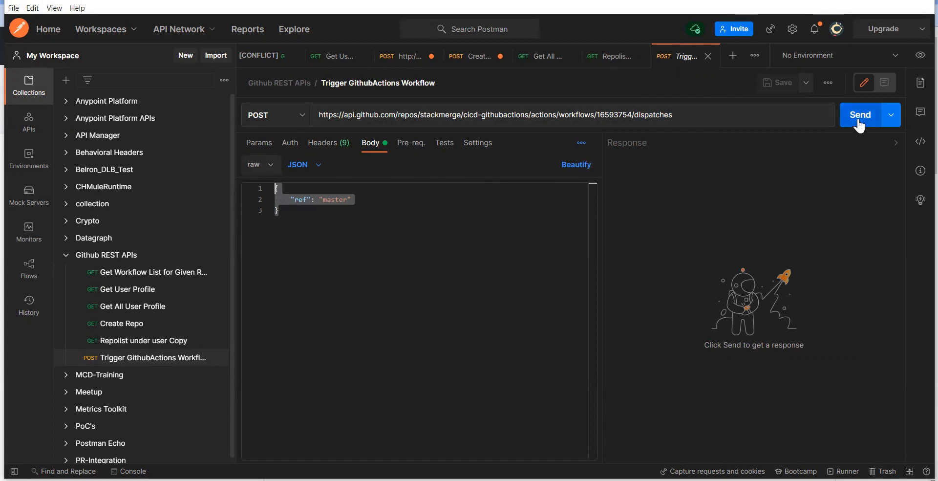
- Send the POST dispatches request, receiving 204 No Content
click(860, 114)
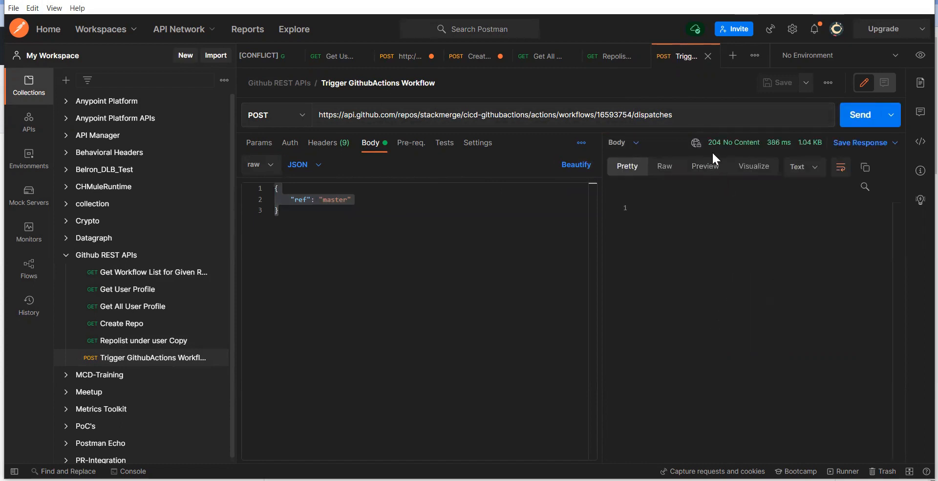
mouse_move(740, 142)
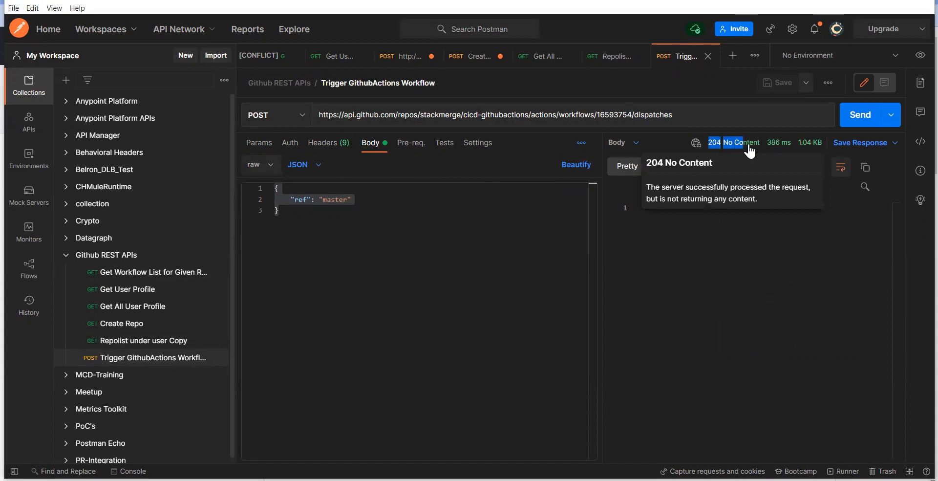
mouse_move(755, 278)
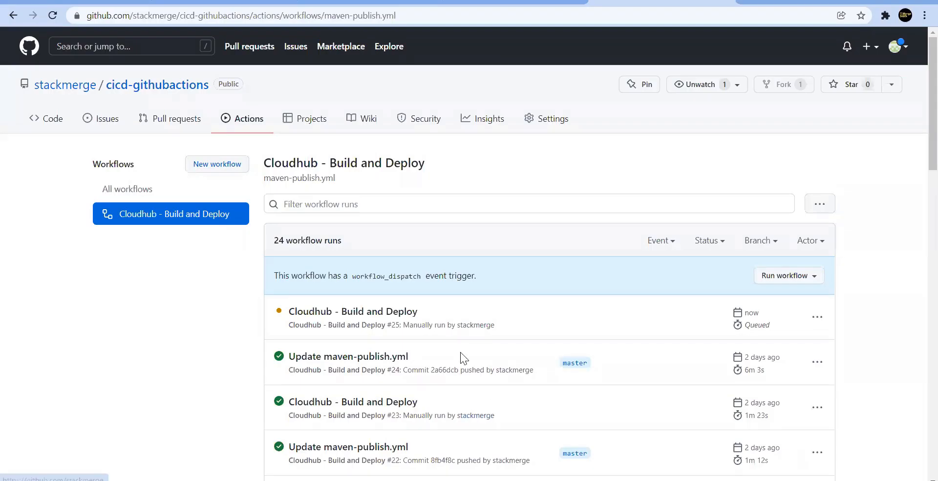
- Open queued run #25's build job and scroll through its Build with Maven log
click(353, 311)
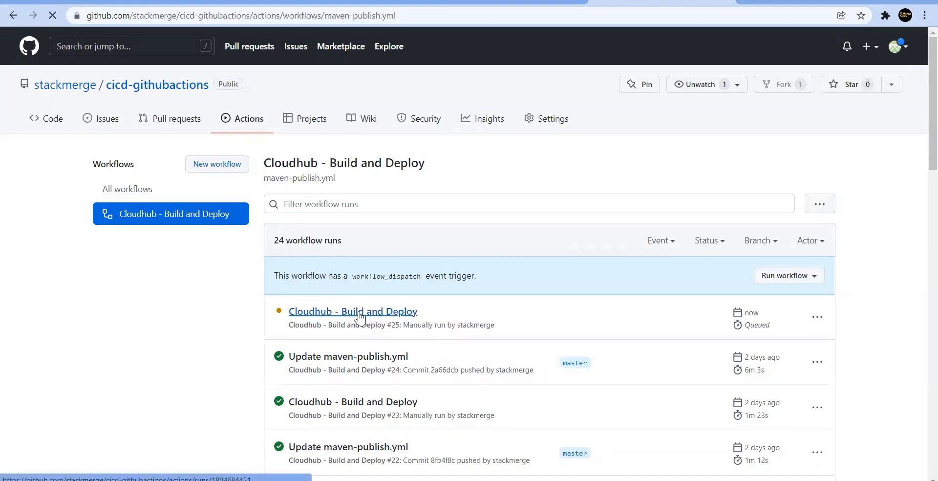
click(352, 311)
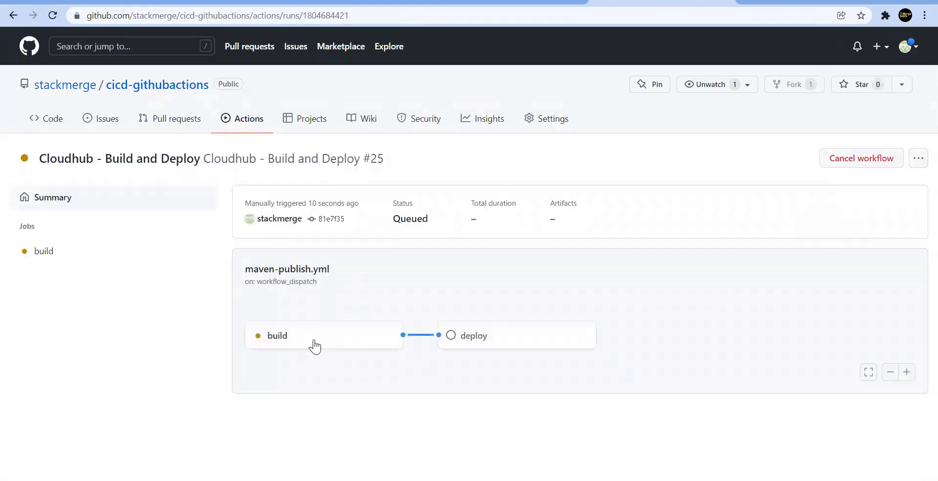
click(277, 335)
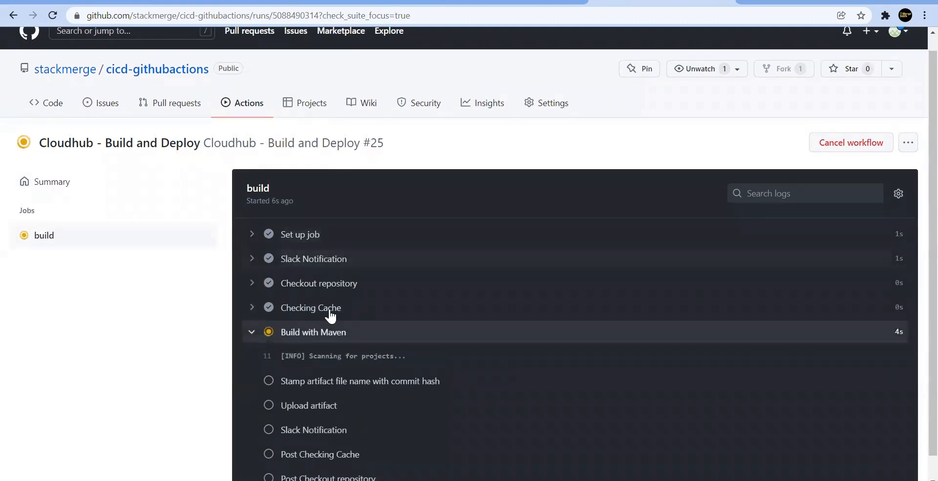
scroll(down, 3)
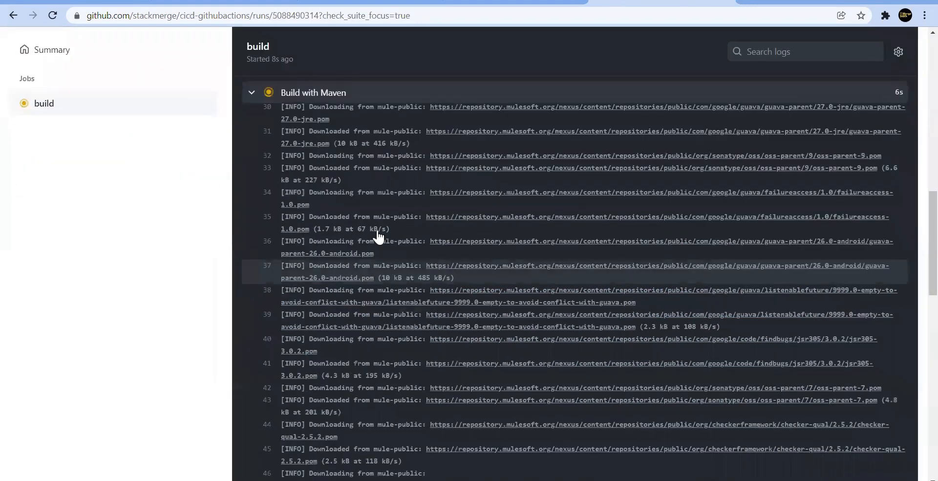
scroll(down, 3)
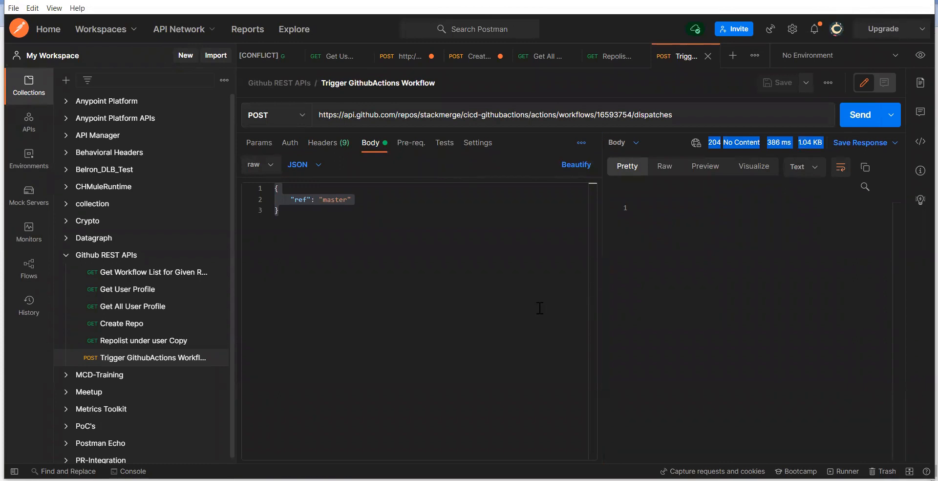
mouse_move(453, 337)
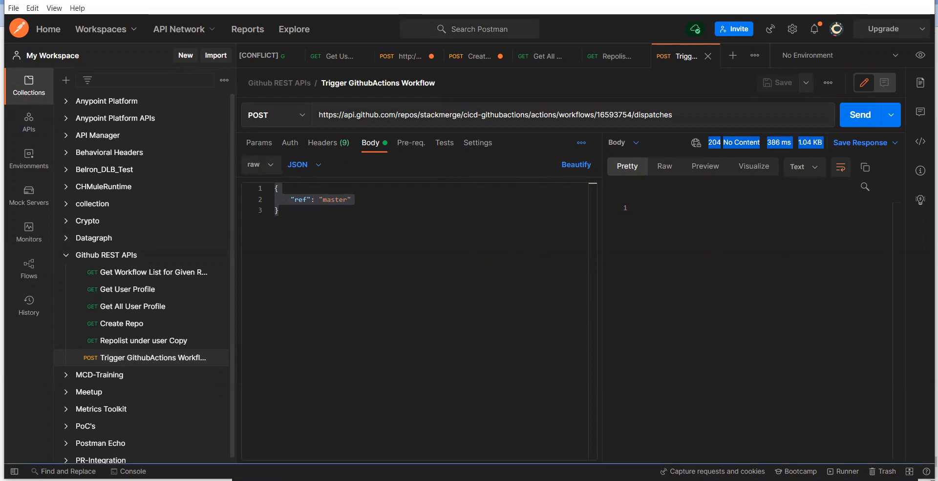
mouse_move(554, 467)
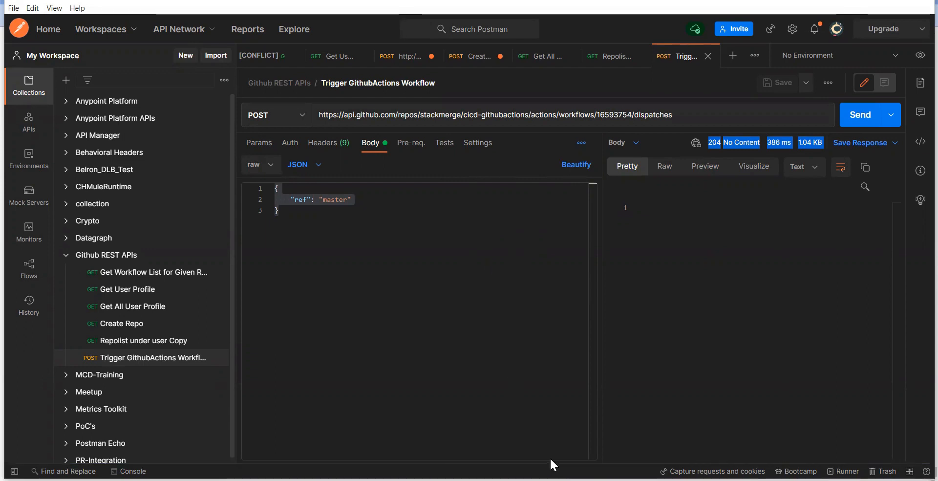
mouse_move(701, 447)
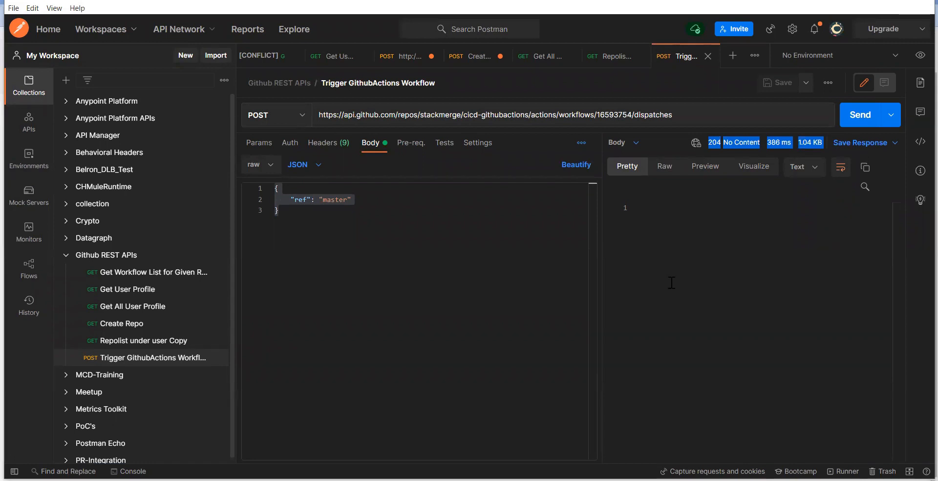
mouse_move(495, 317)
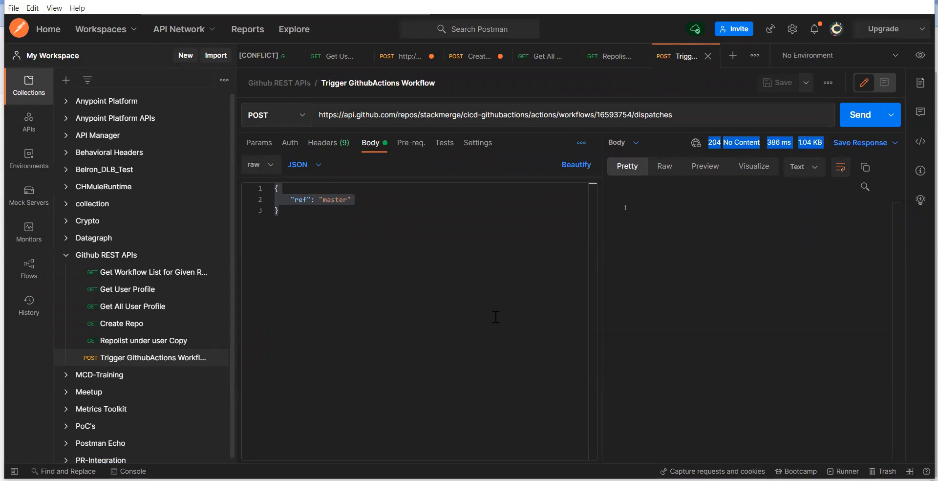
mouse_move(580, 261)
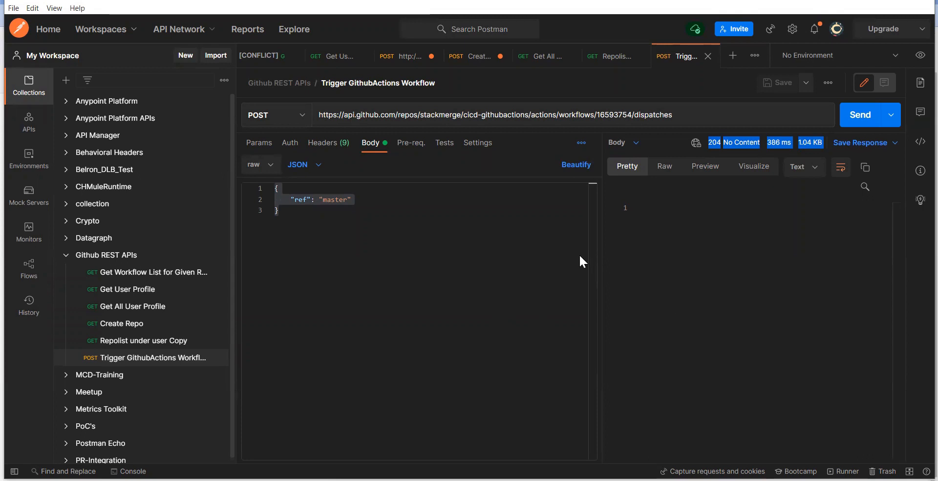
mouse_move(553, 409)
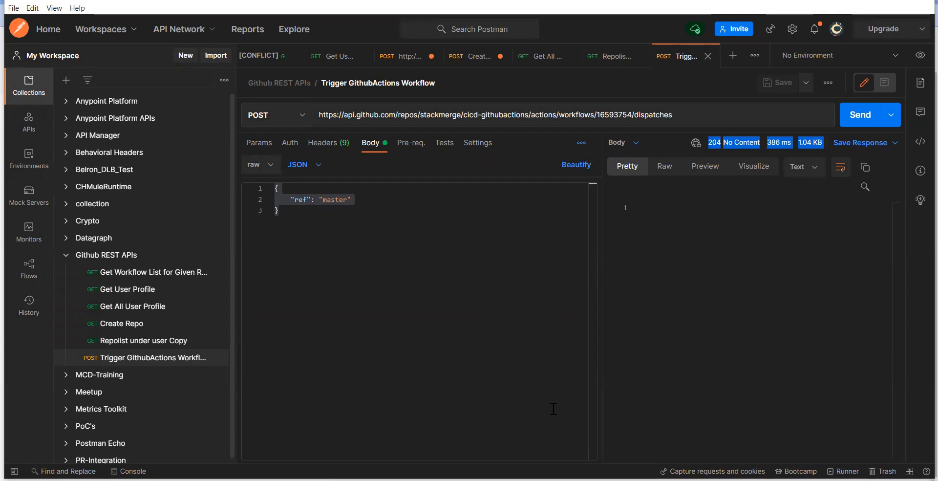